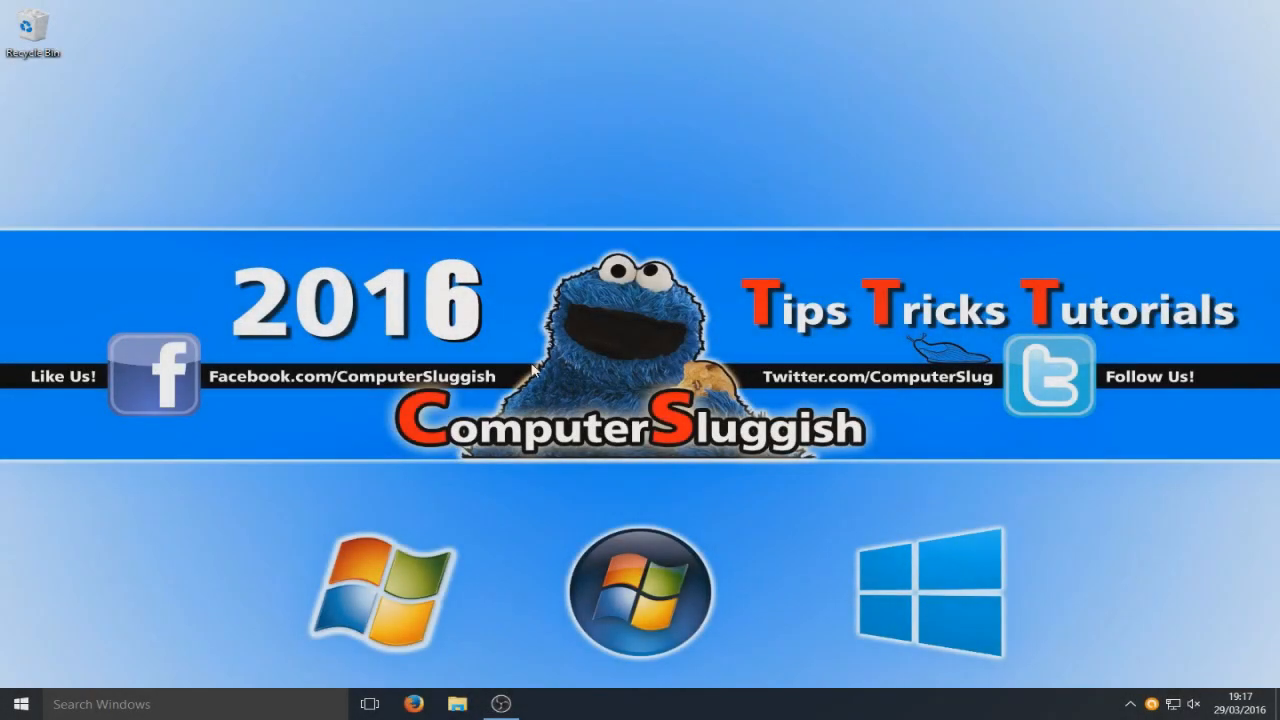
mouse_move(478, 464)
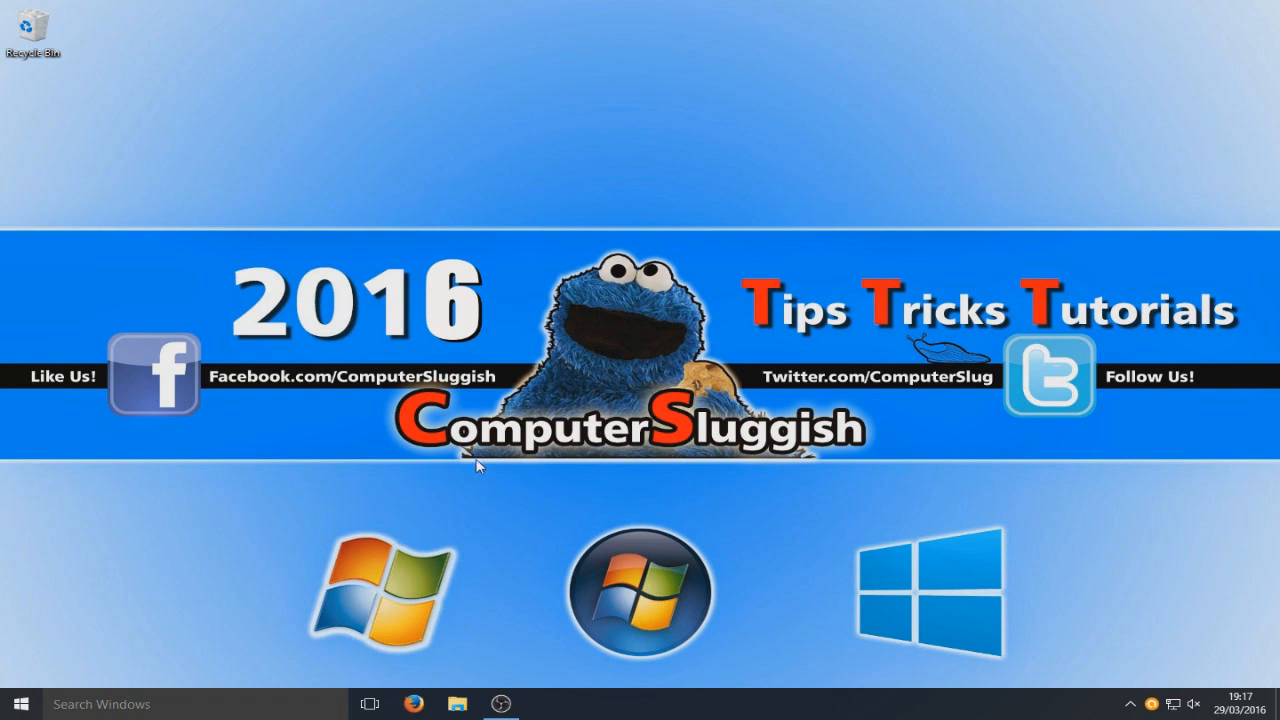
mouse_move(307, 410)
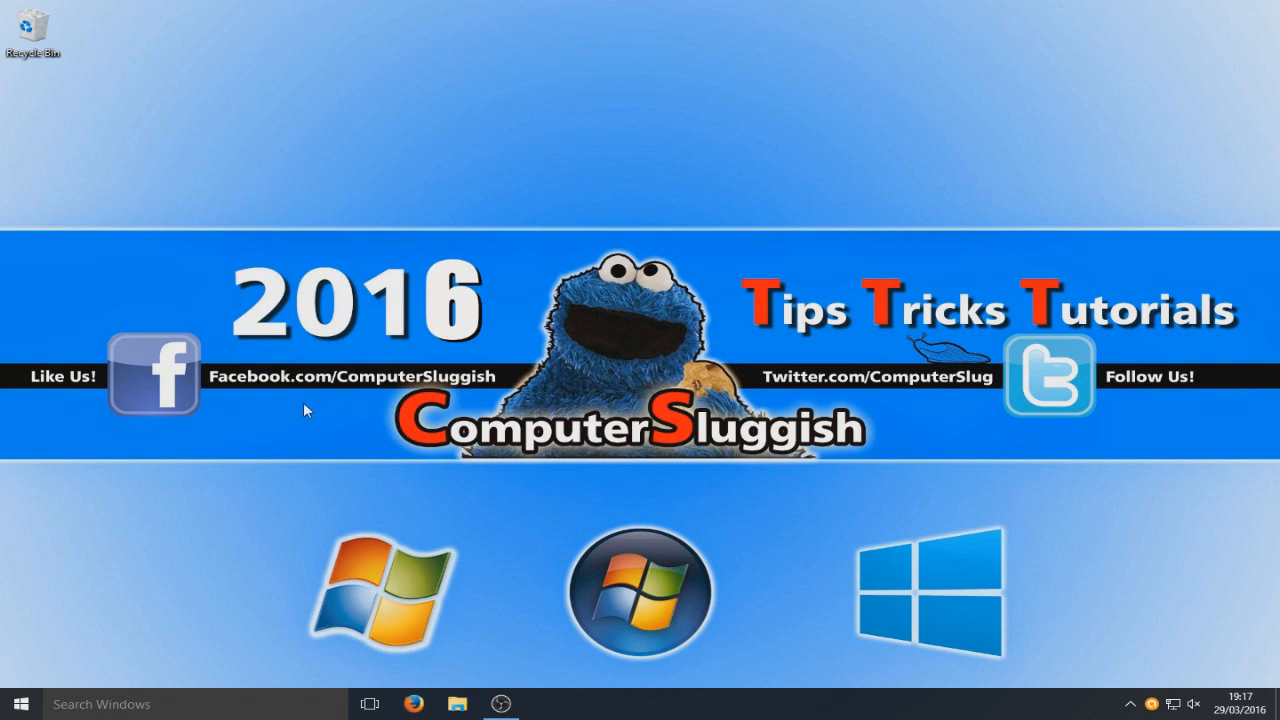
mouse_move(325, 413)
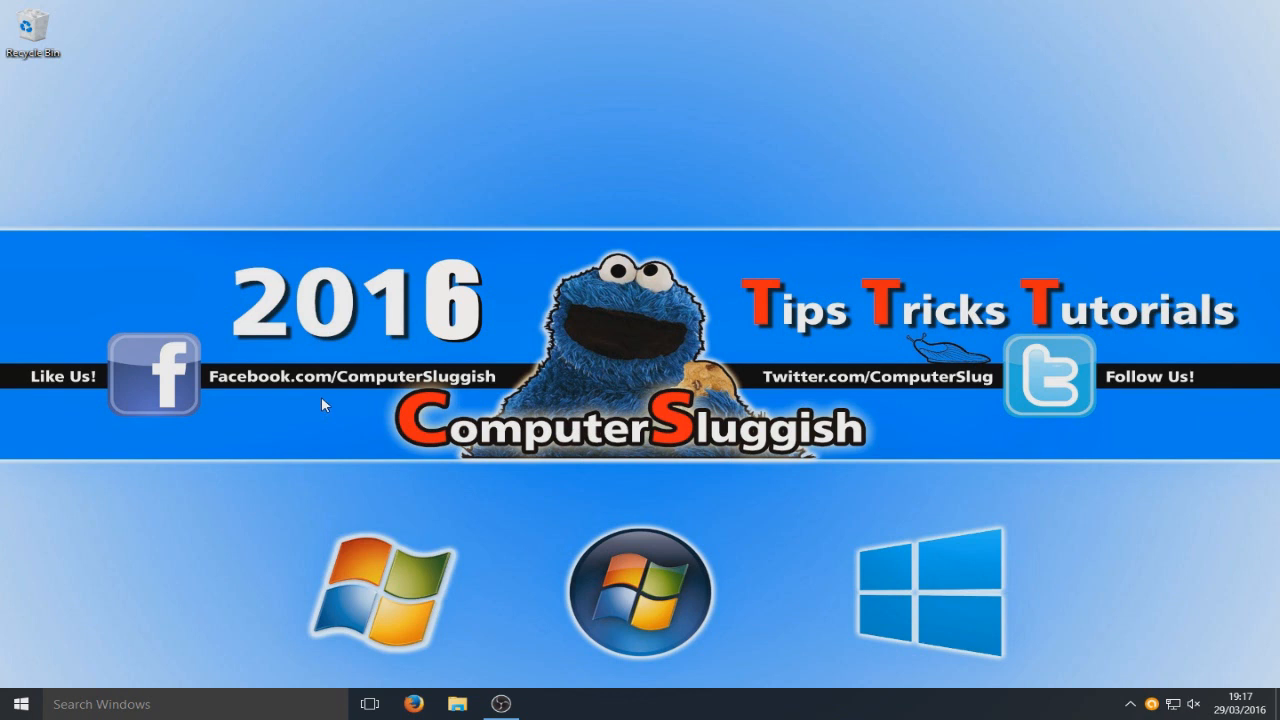
mouse_move(360, 457)
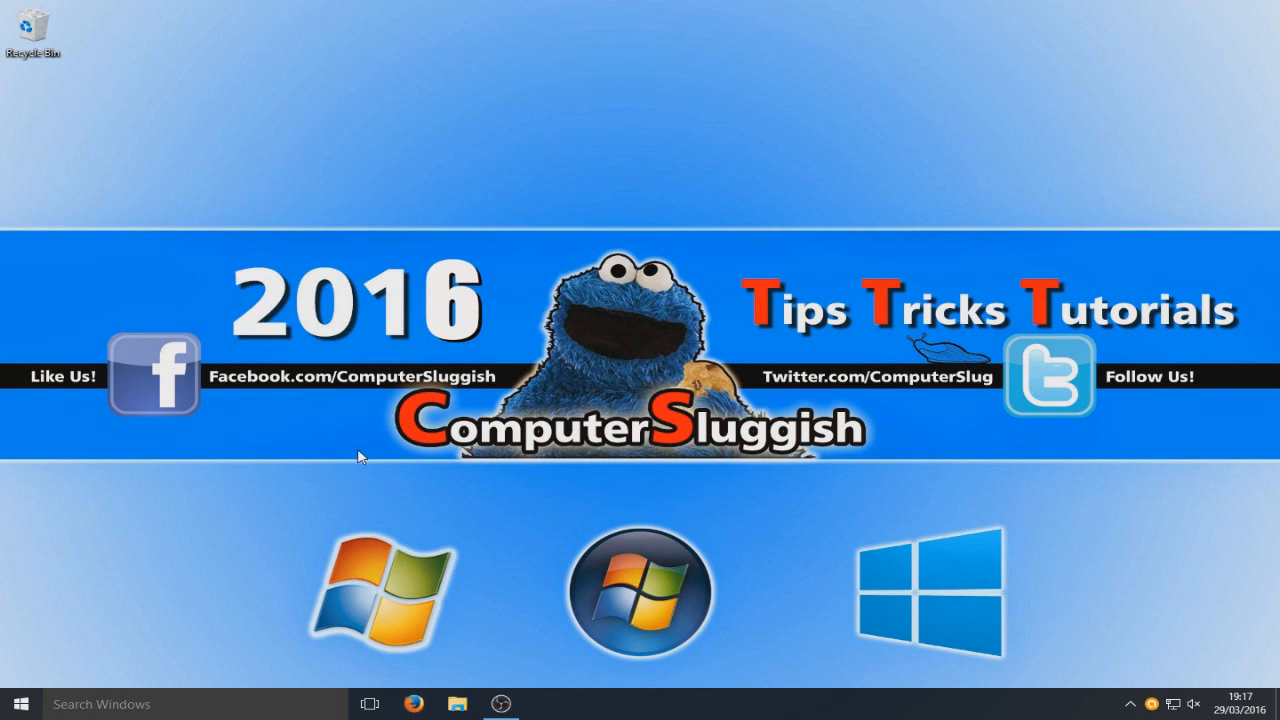
mouse_move(462, 548)
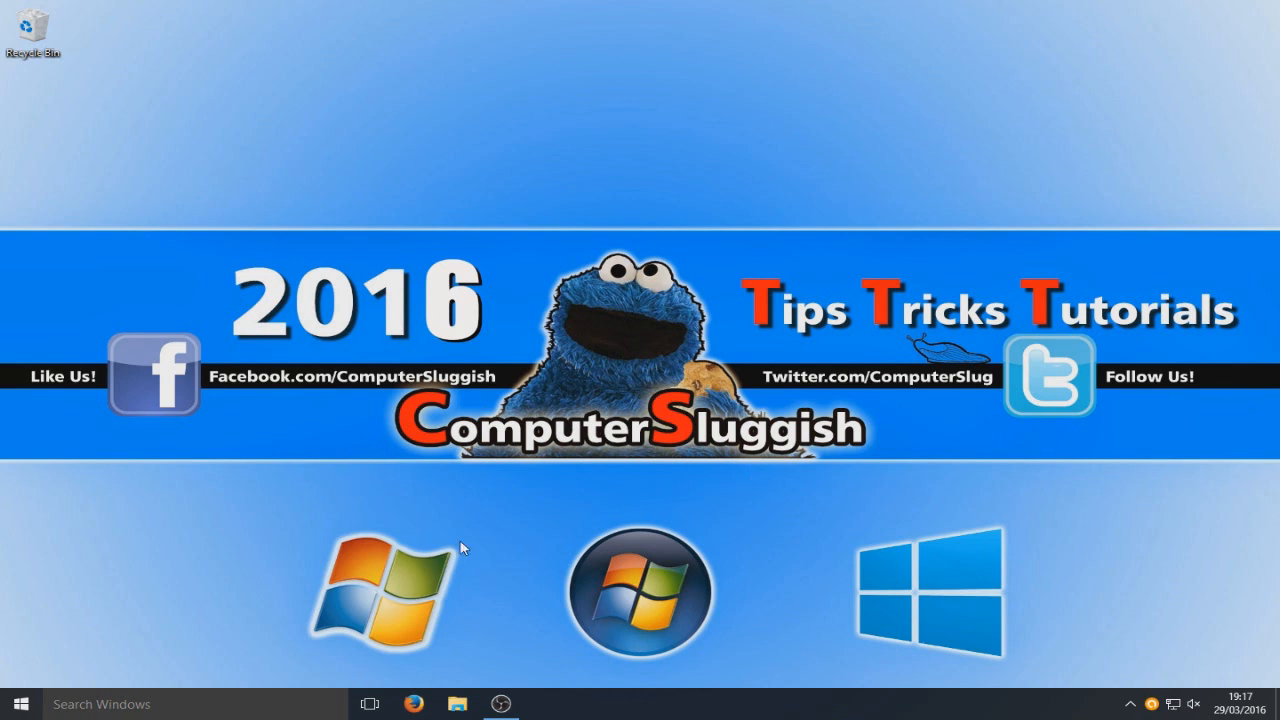
mouse_move(197, 496)
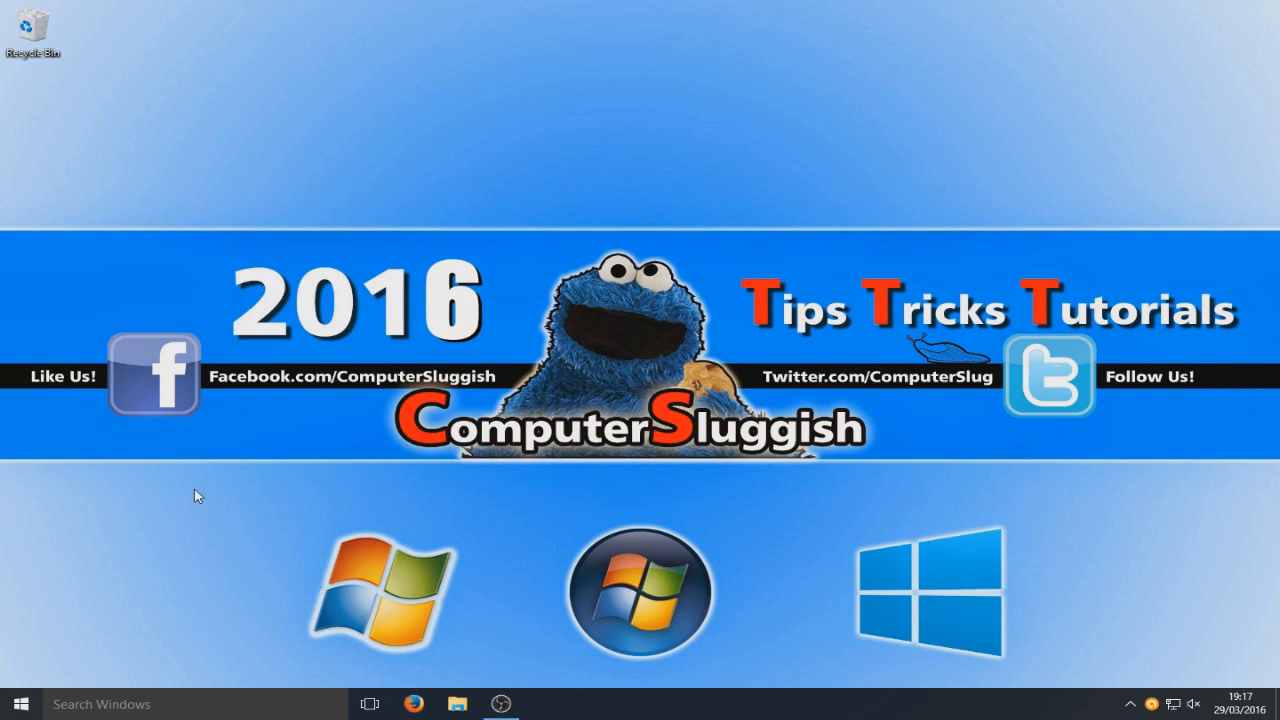
mouse_move(343, 585)
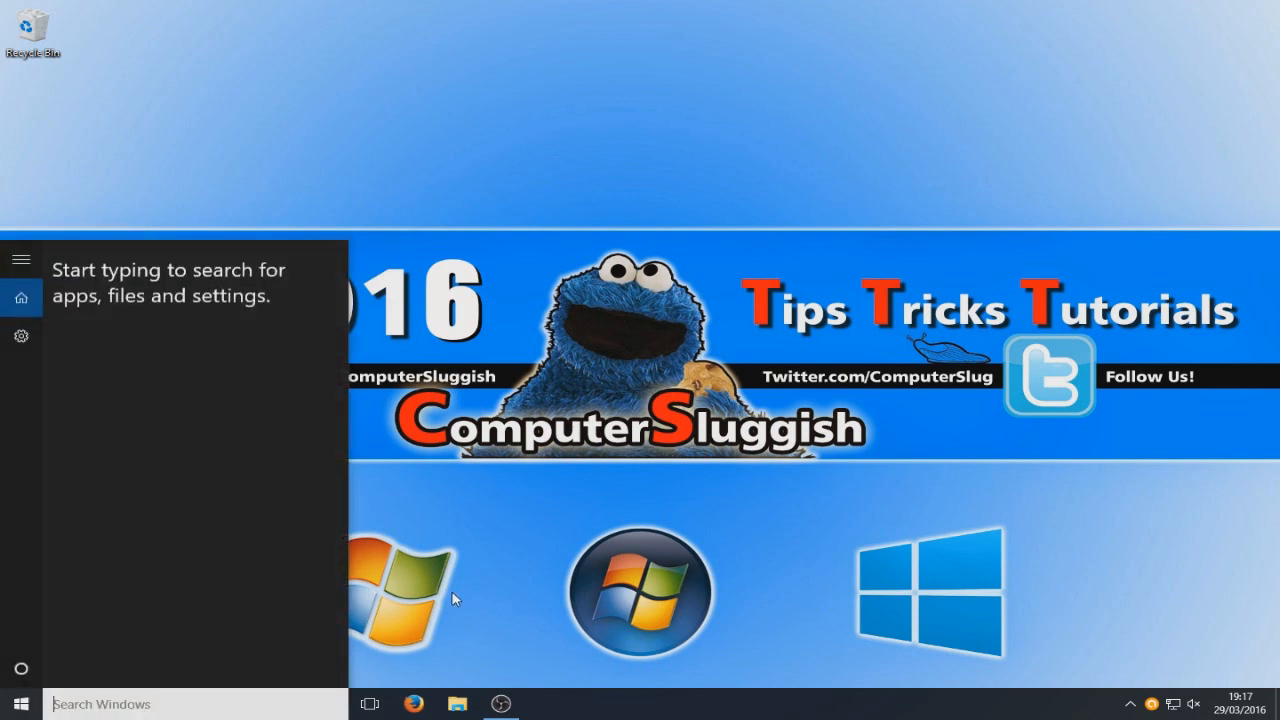
Step: Search for msconfig and launch System Configuration from the search results
type("mscon")
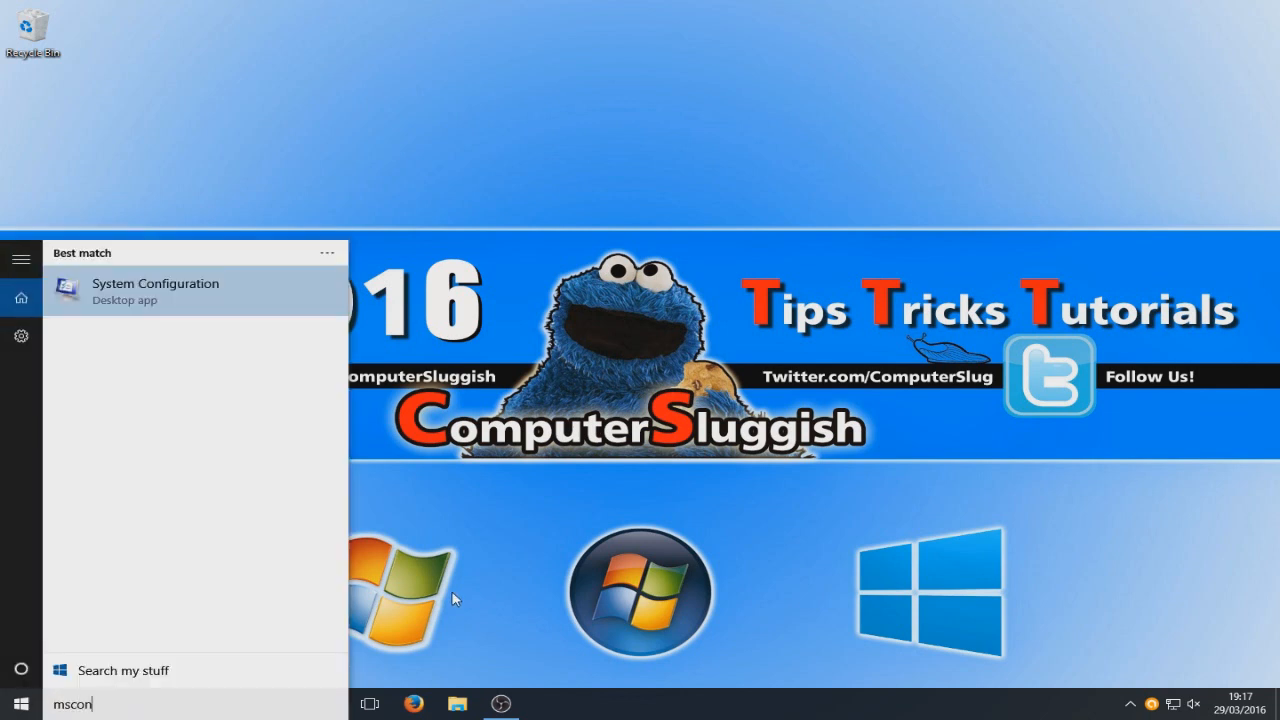
type("fig")
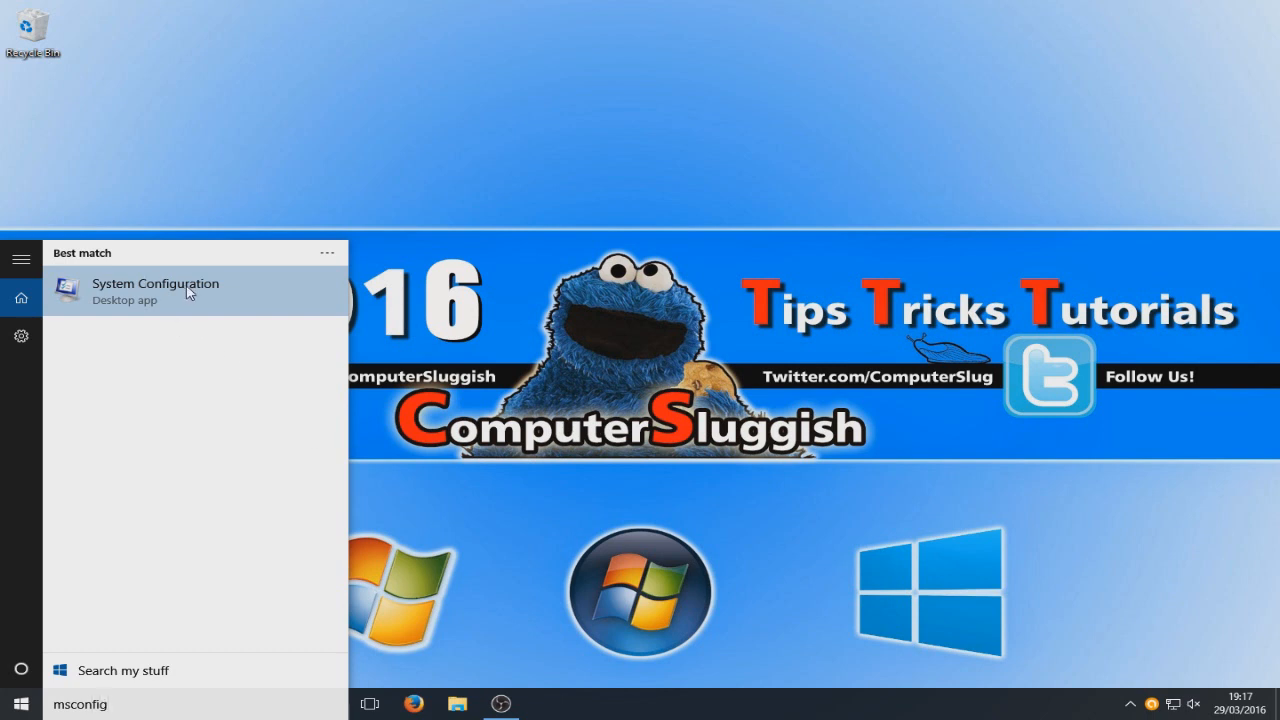
left_click(155, 290)
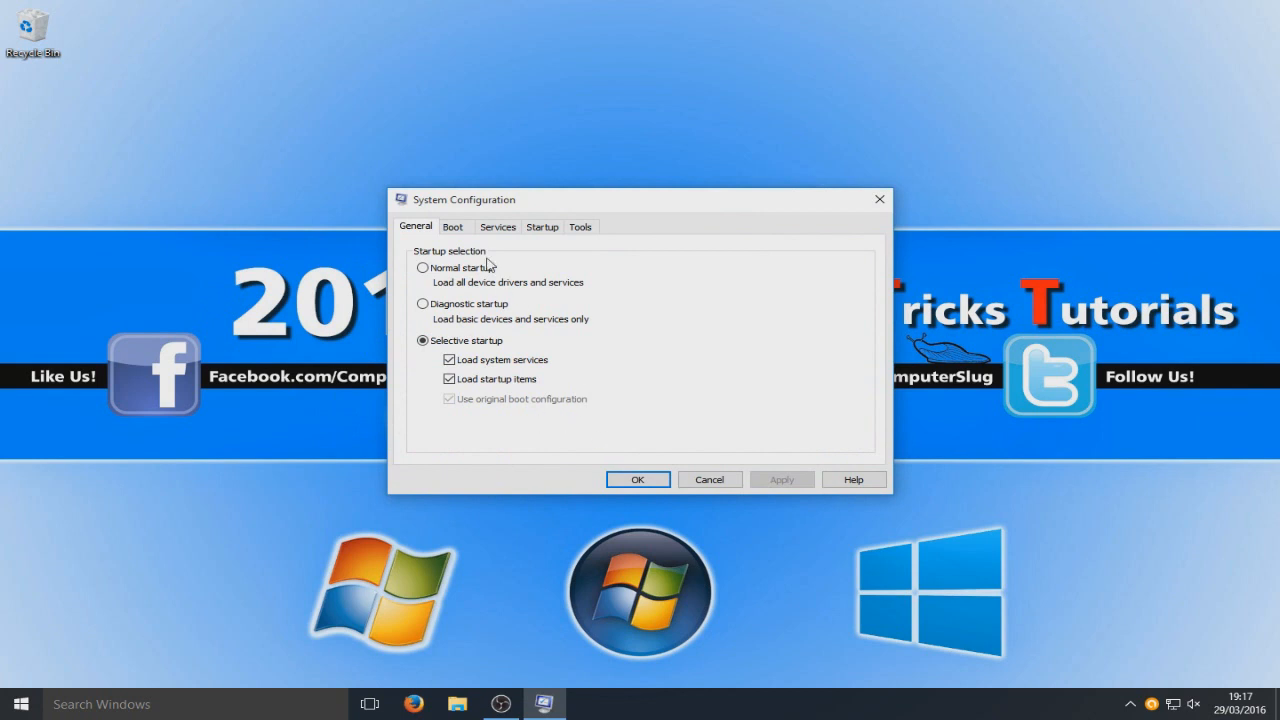
Step: Show the Boot tab with Windows 10 as default OS and a 30-second timeout
left_click(453, 226)
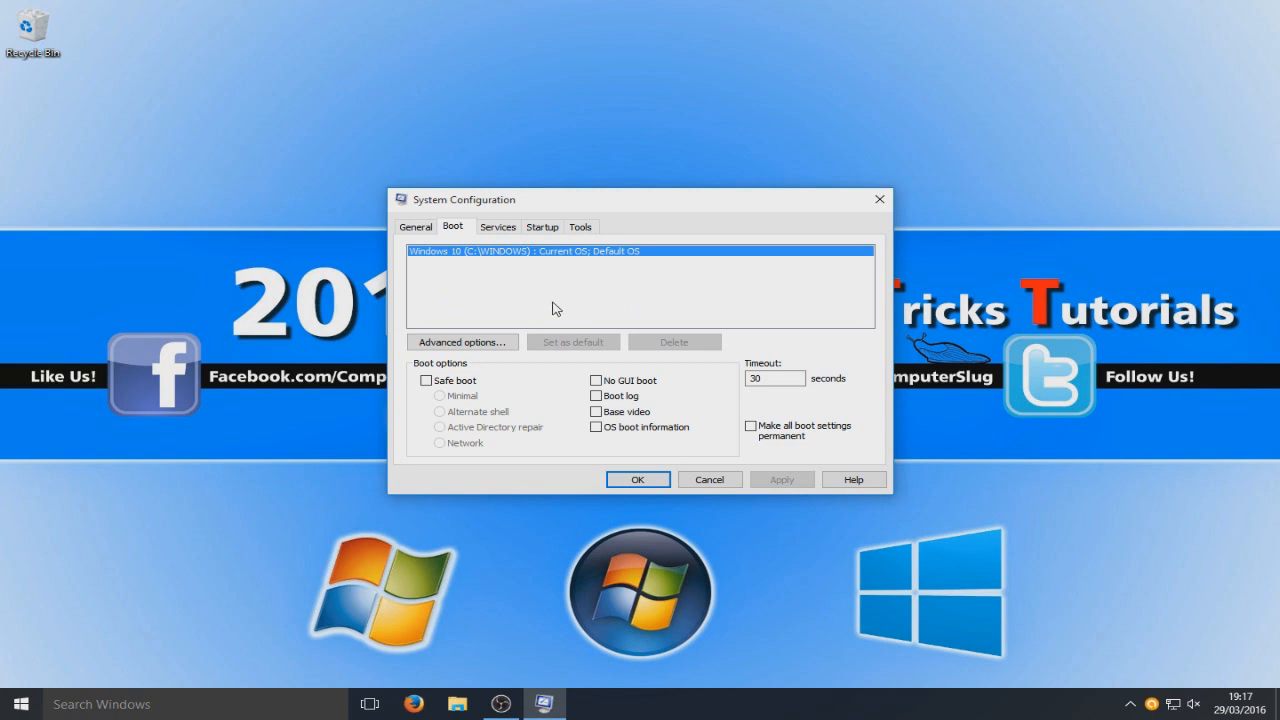
mouse_move(712, 327)
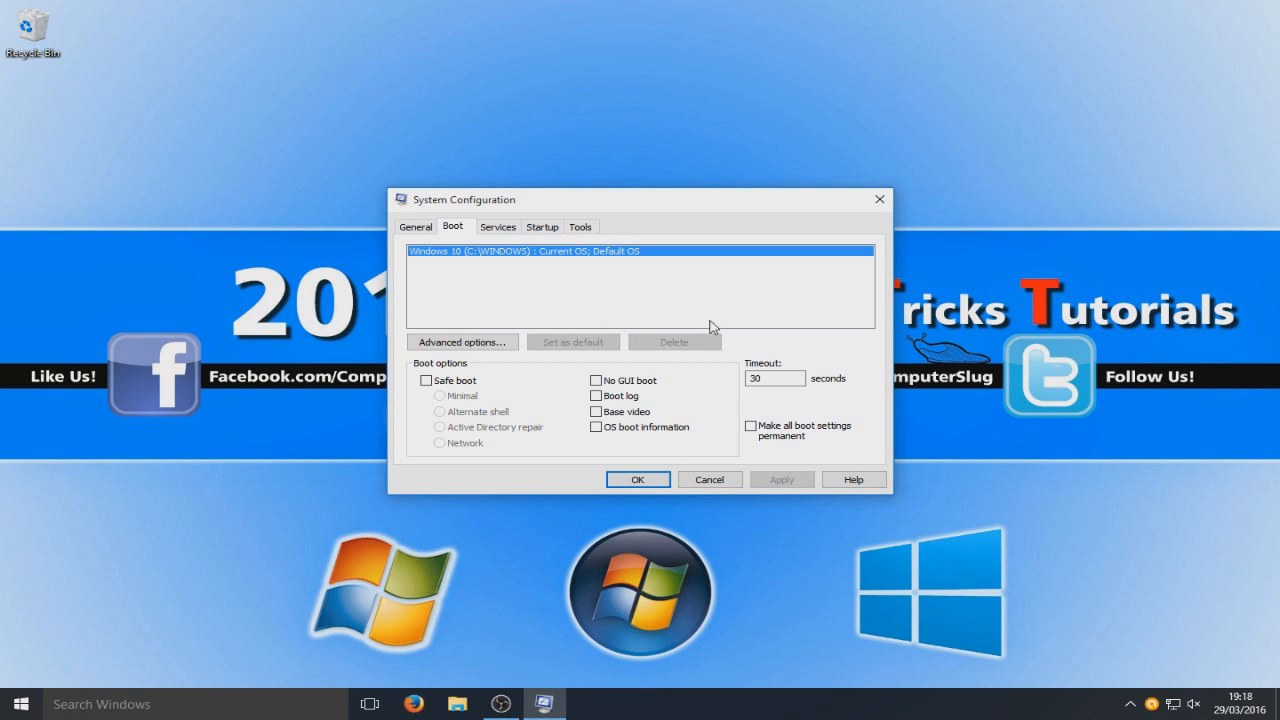
mouse_move(710, 327)
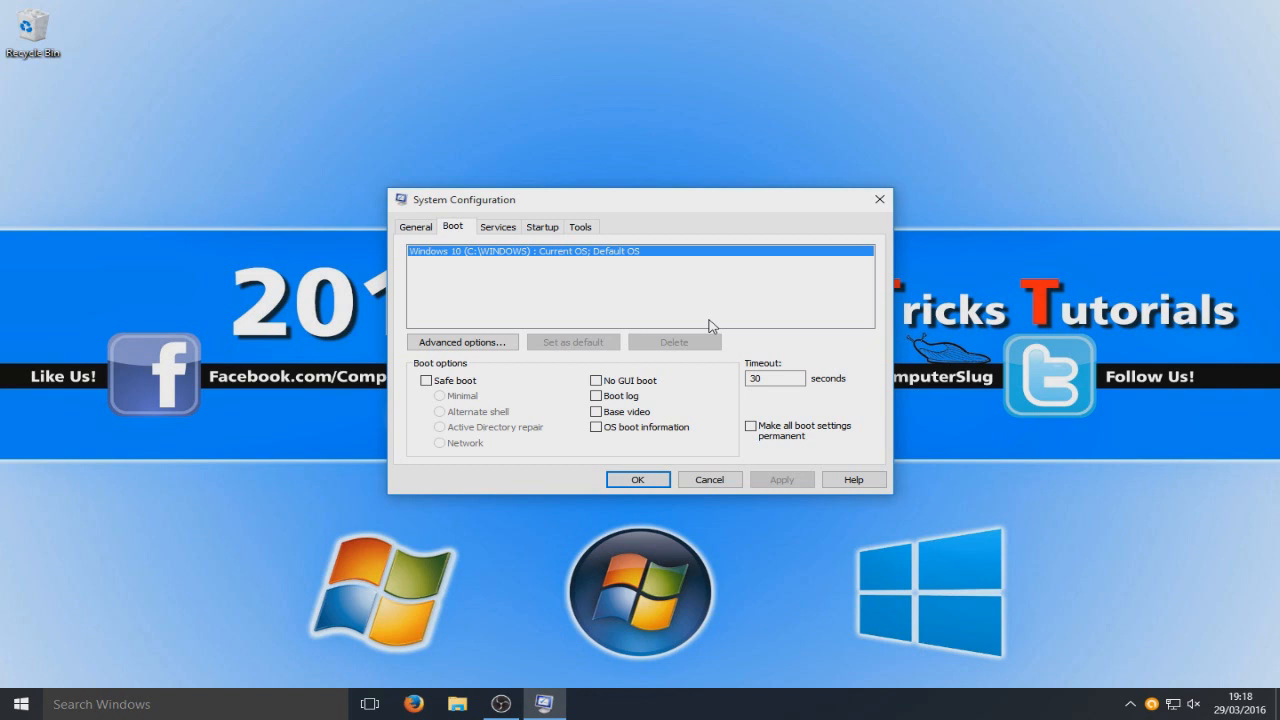
mouse_move(592, 361)
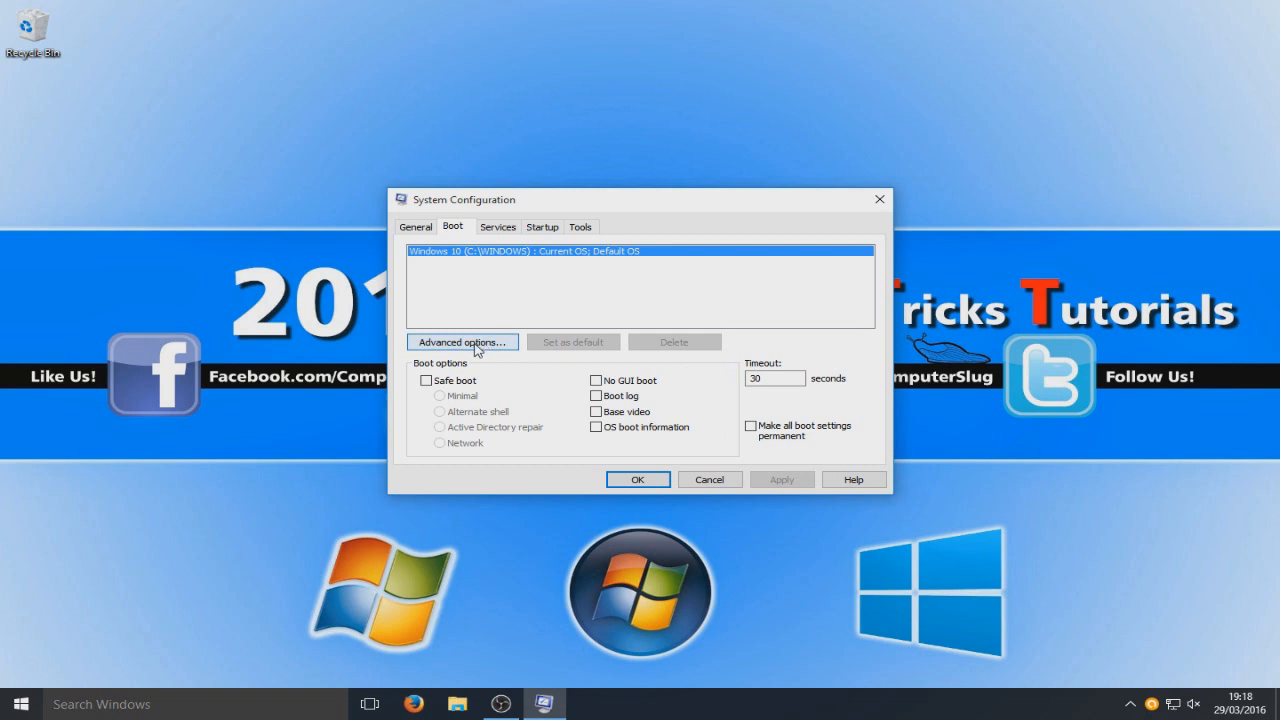
Step: In Advanced Options, limit boot to 8 processors and enable the 16384 maximum memory limit
left_click(462, 342)
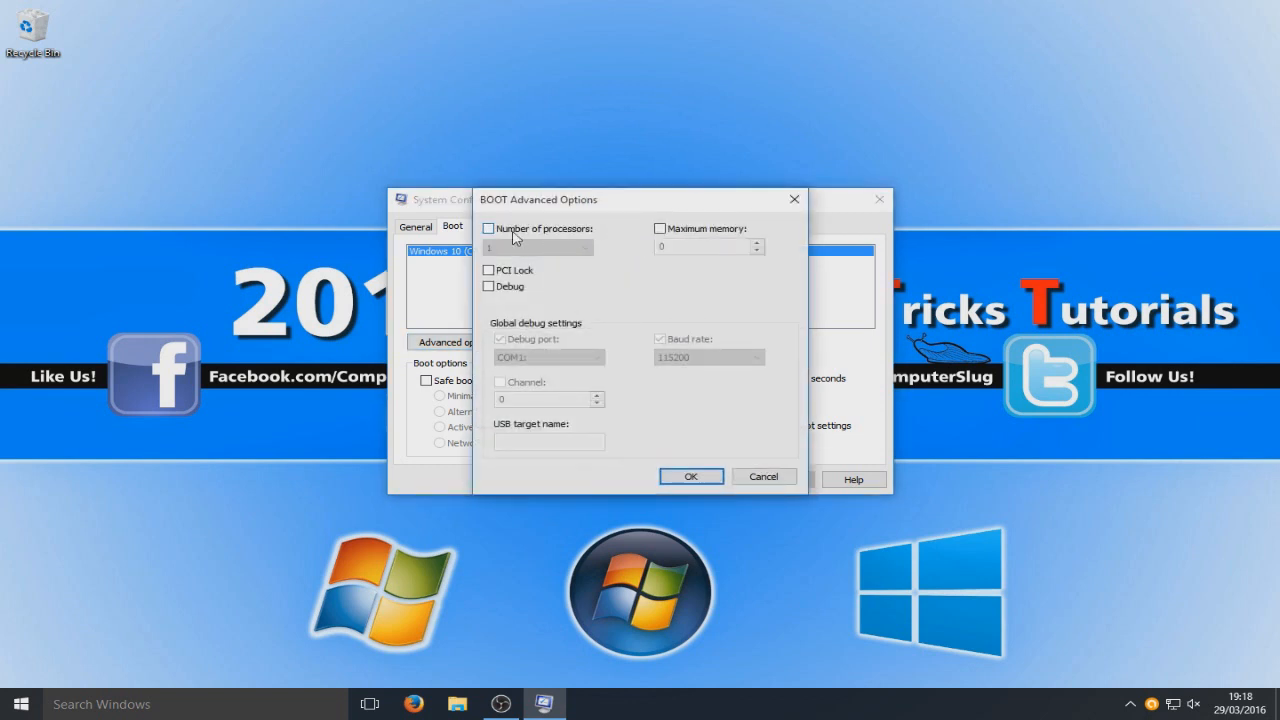
left_click(488, 228)
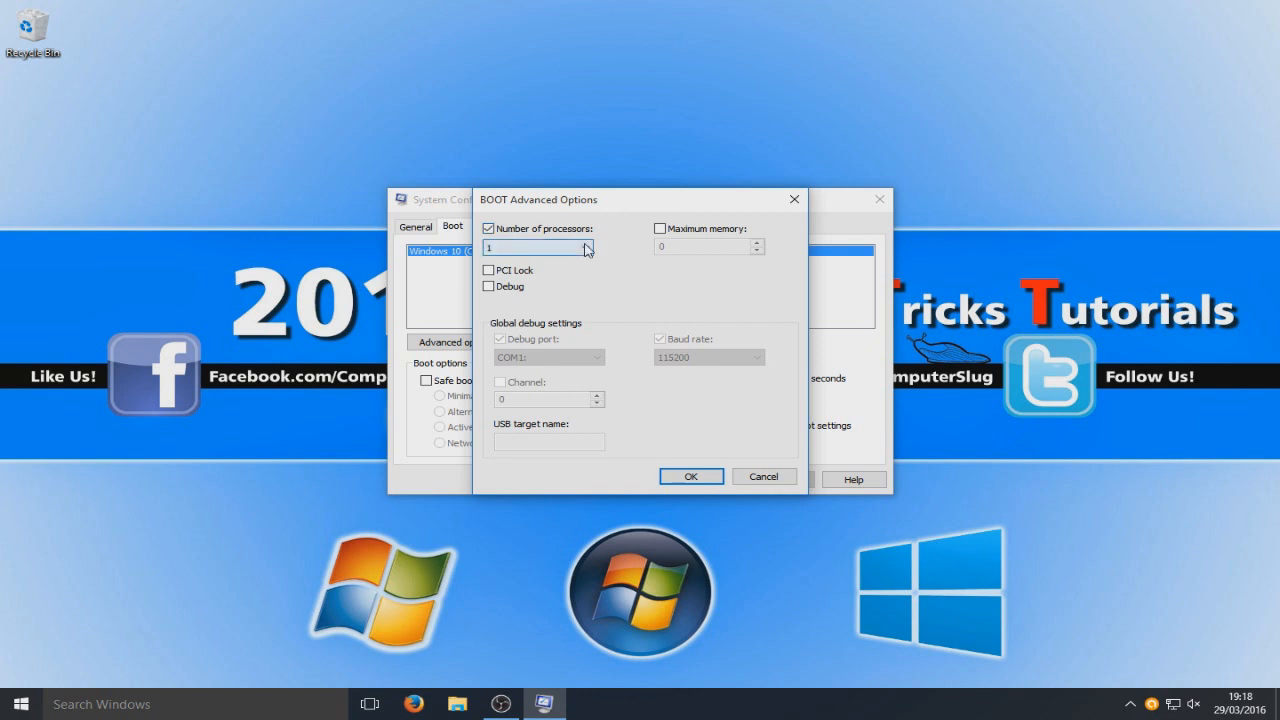
left_click(585, 247)
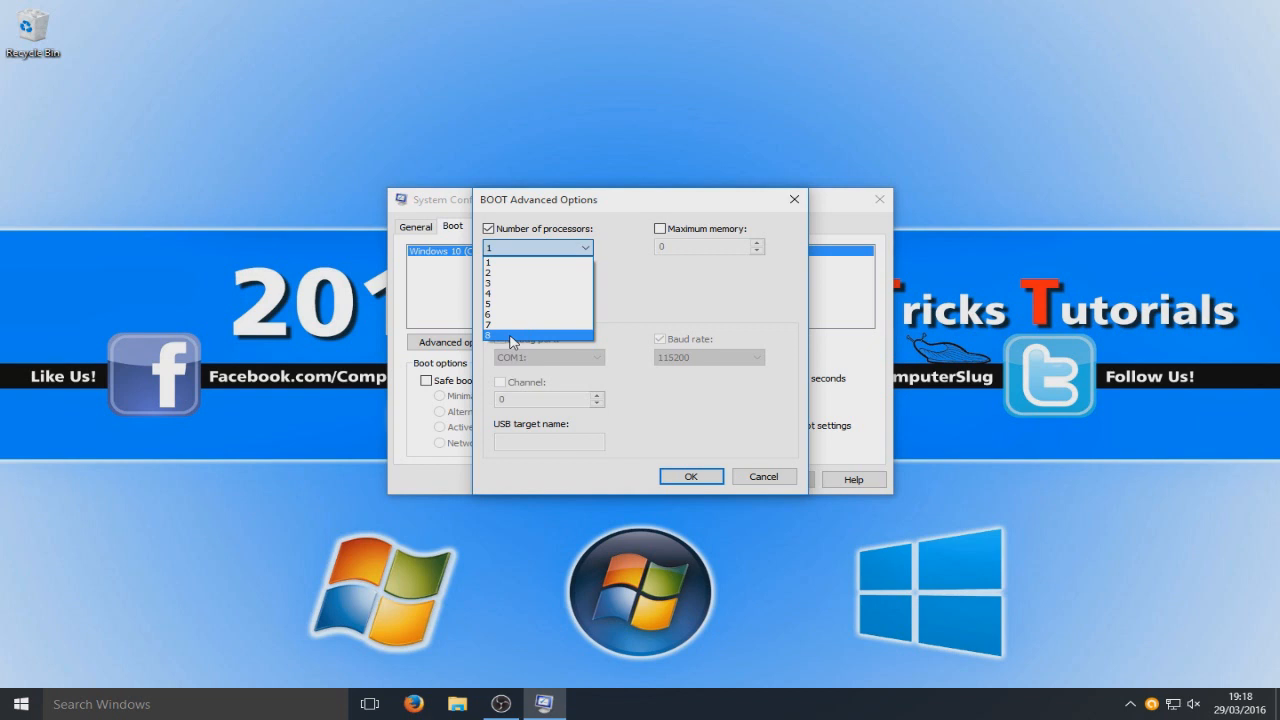
left_click(490, 333)
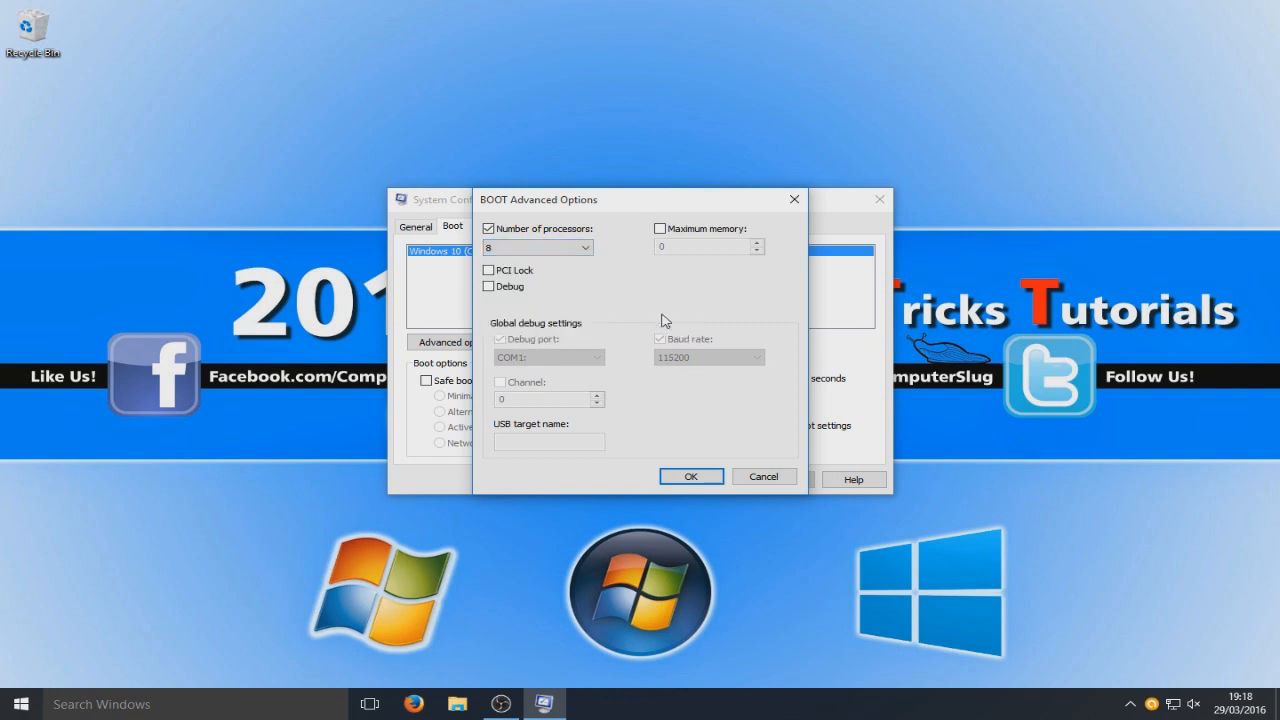
left_click(530, 247)
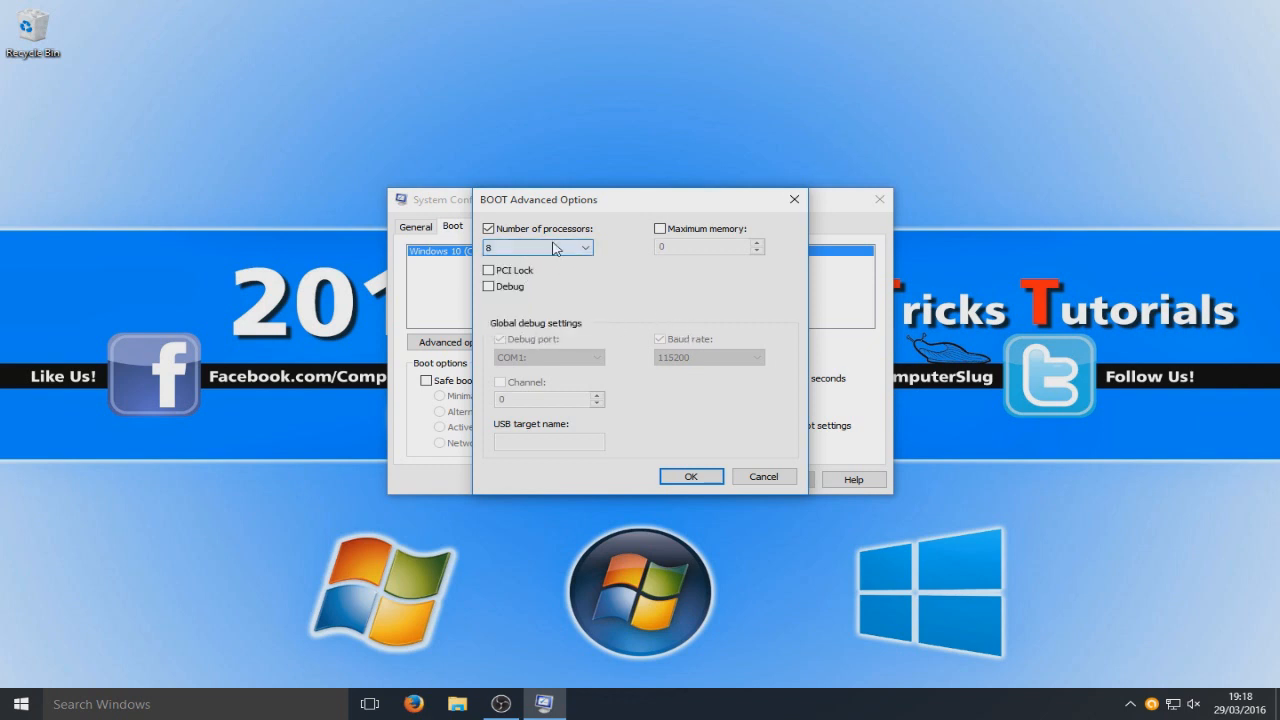
left_click(660, 228)
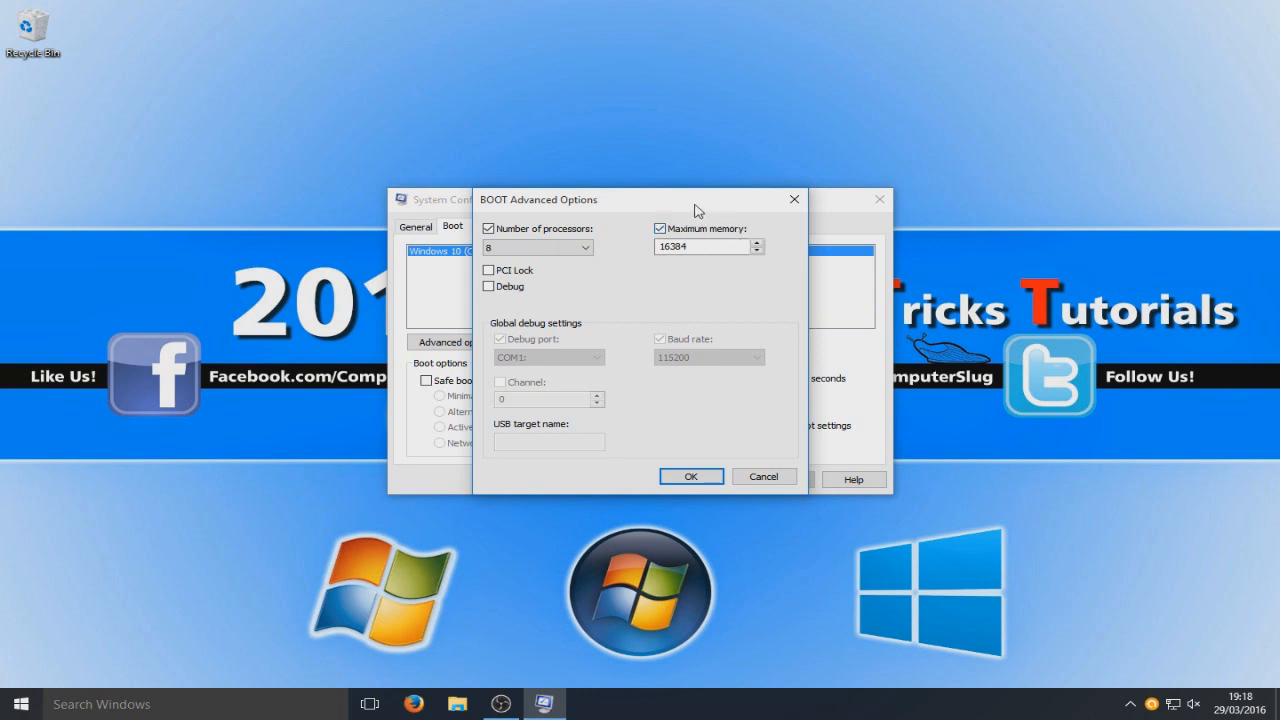
mouse_move(678, 173)
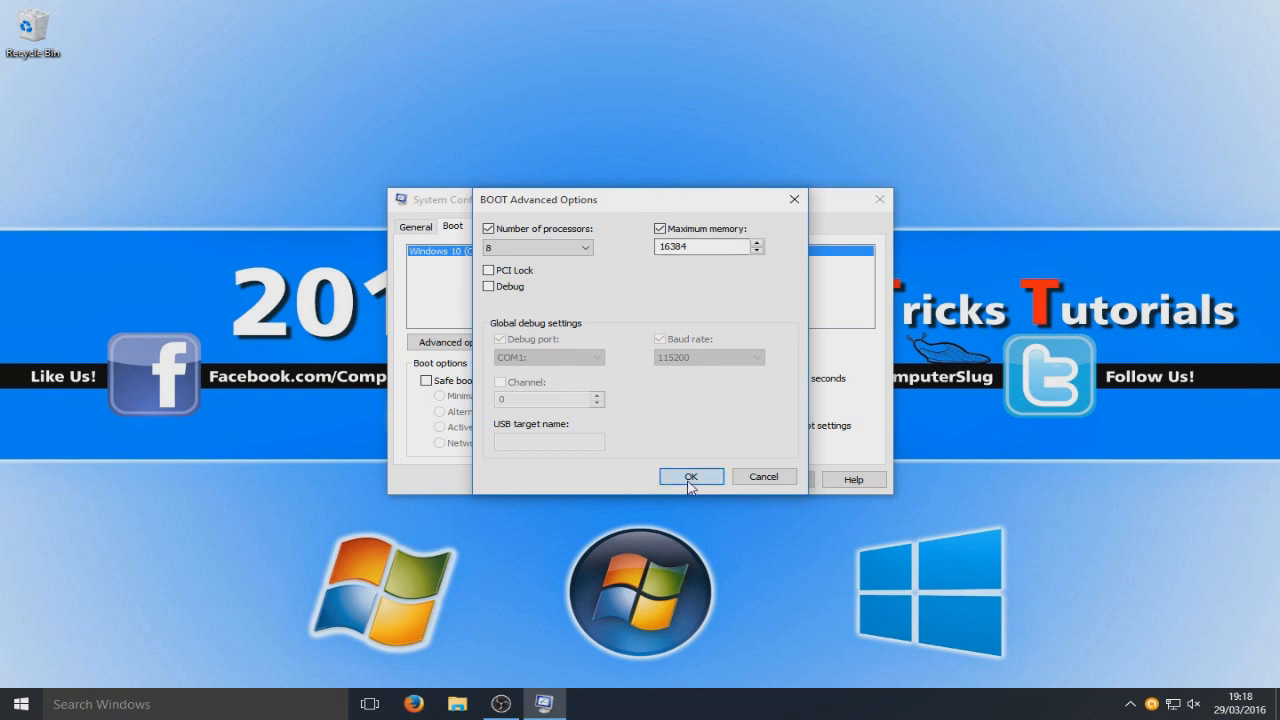
Step: Enable No GUI boot with a 3-second timeout and commit boot settings as permanent
left_click(690, 476)
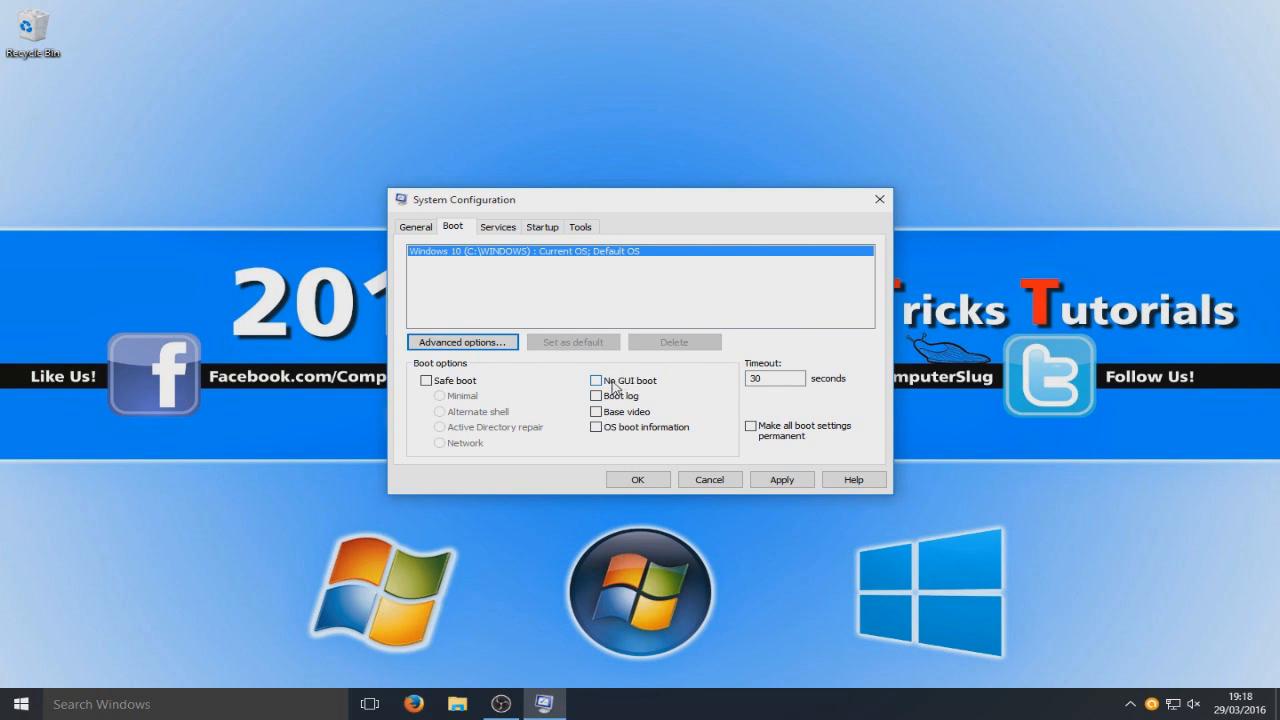
mouse_move(648, 398)
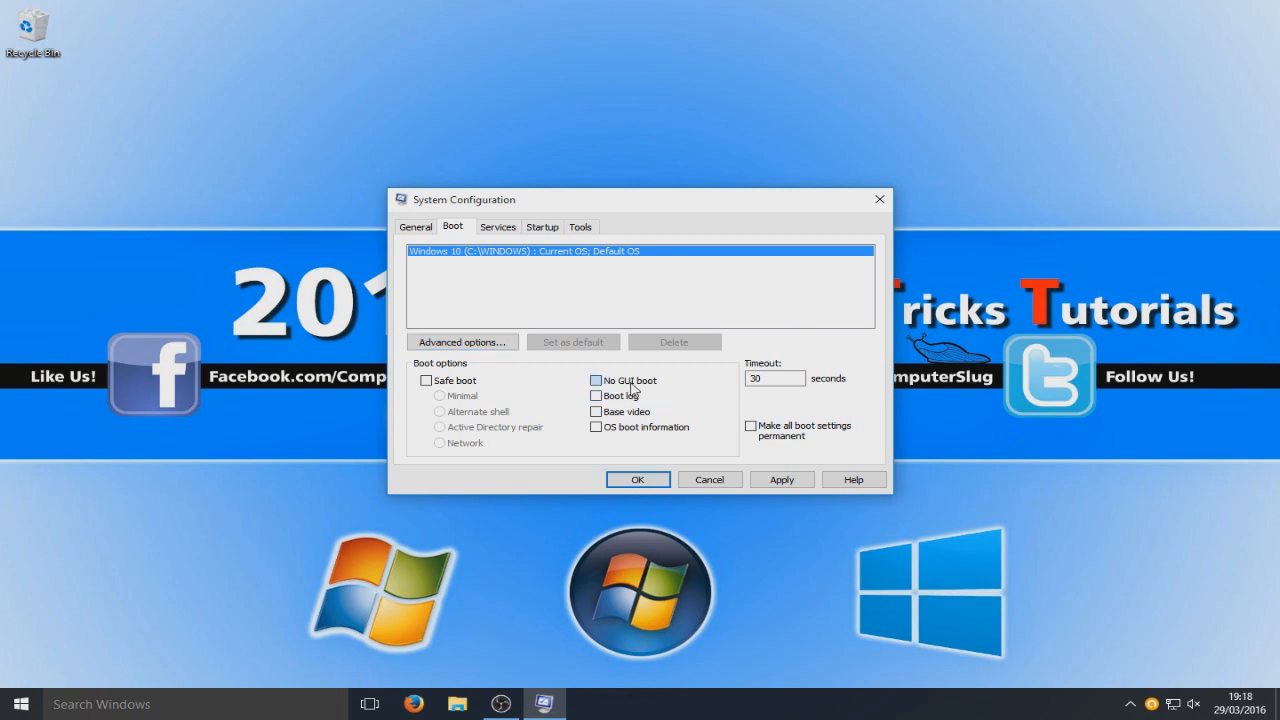
left_click(596, 380)
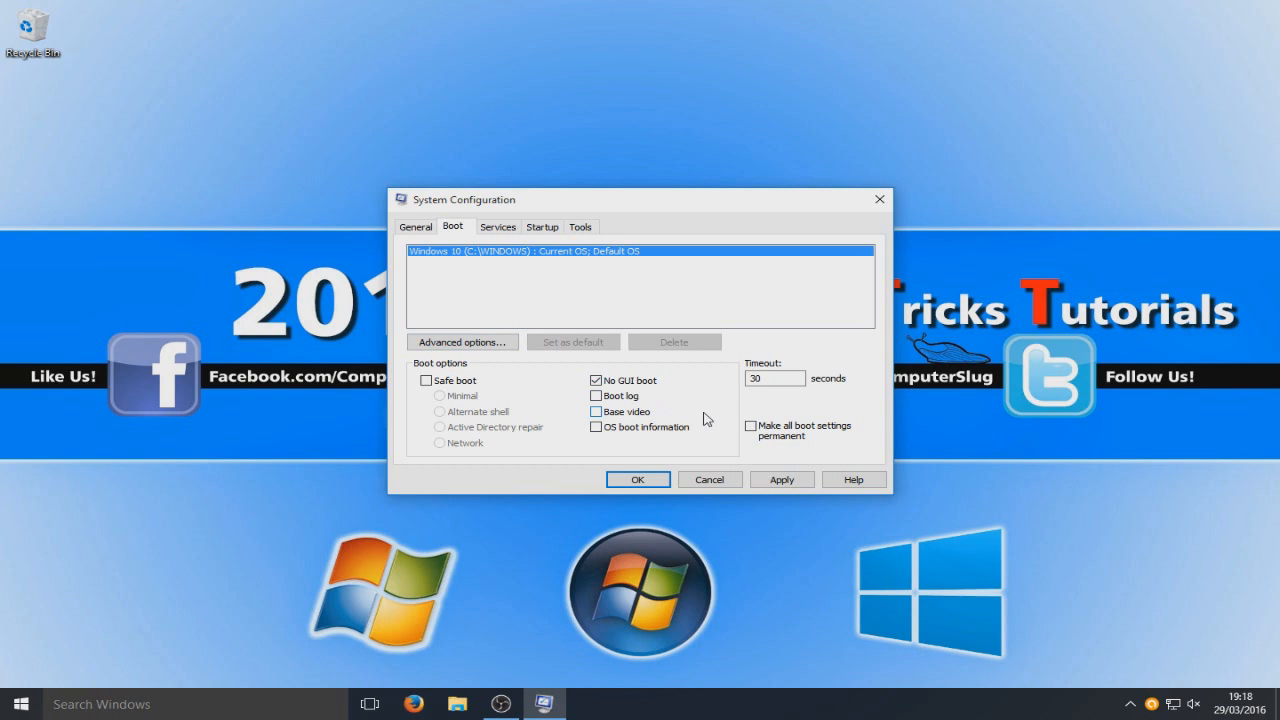
left_click(770, 378)
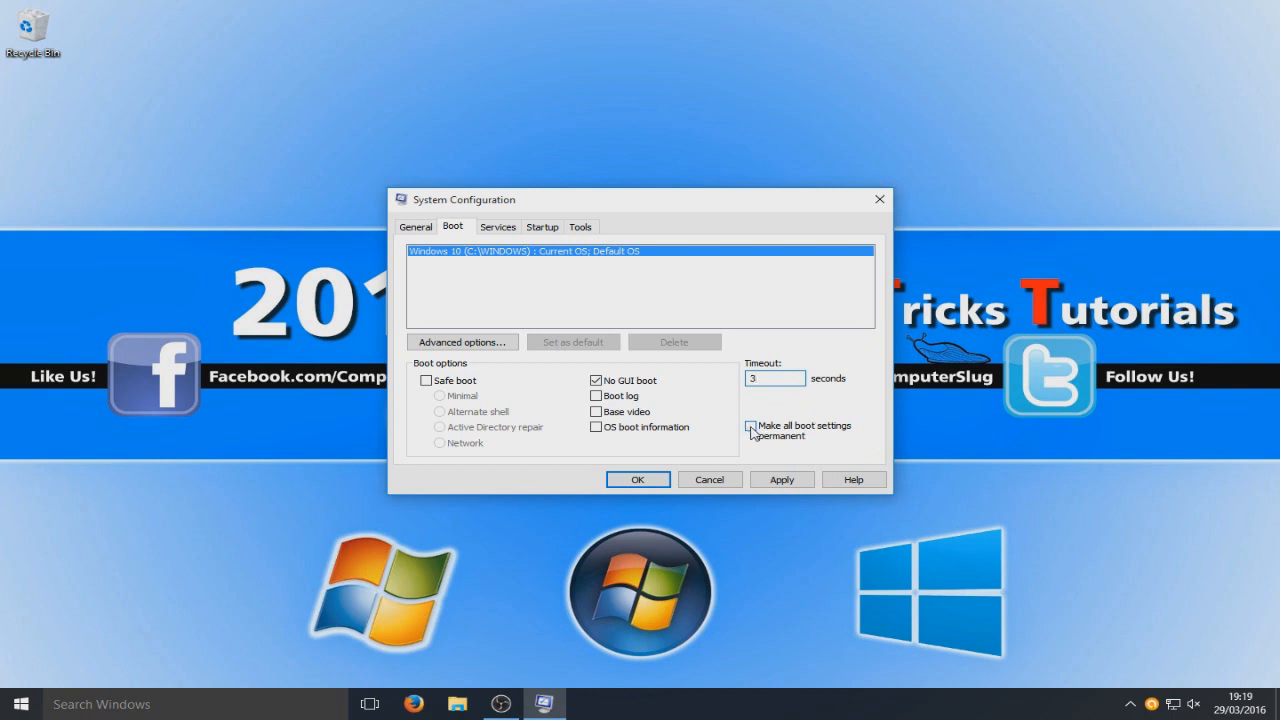
left_click(781, 479)
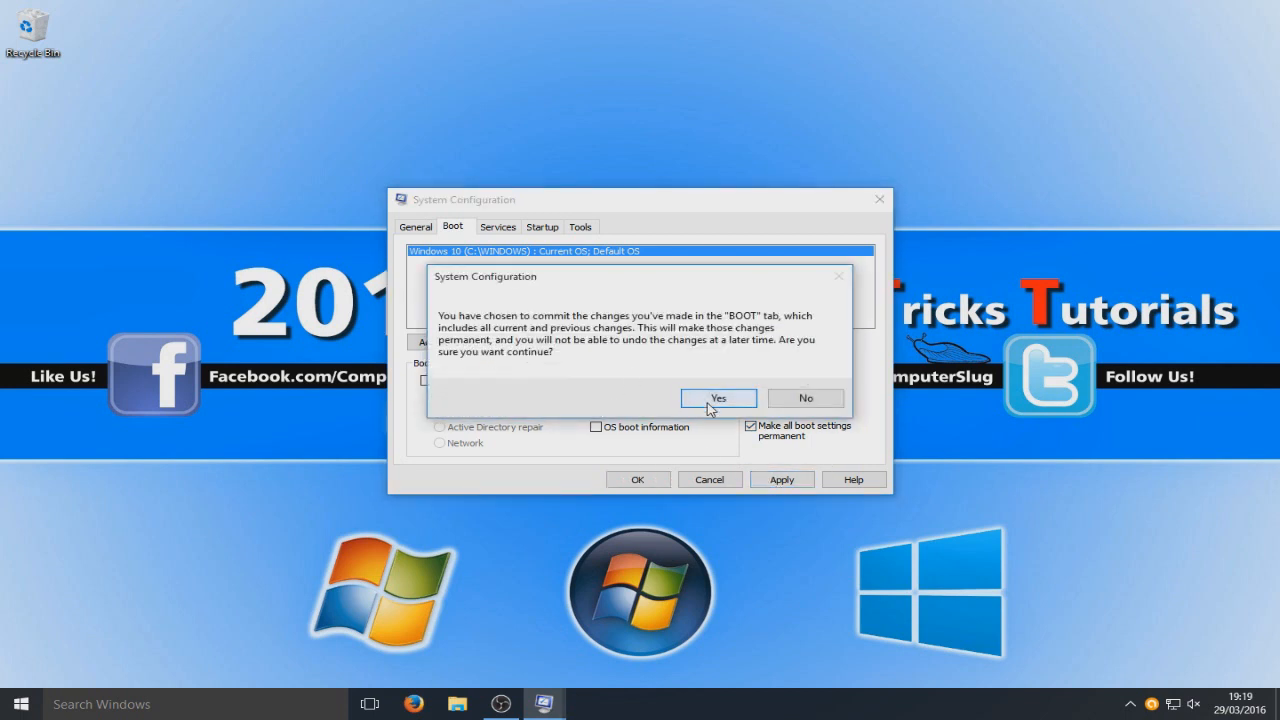
left_click(717, 398)
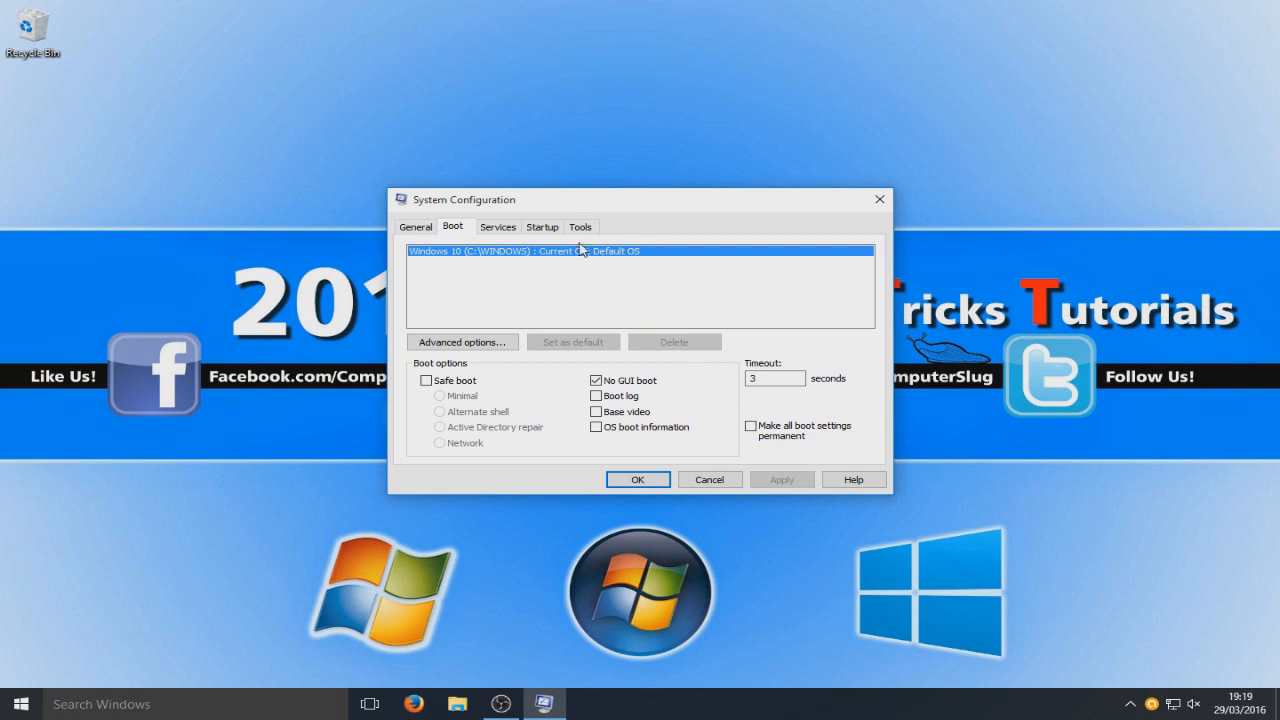
Step: On the Services tab, hide all Microsoft services, leaving Avast, NVIDIA and other third-party services
left_click(497, 226)
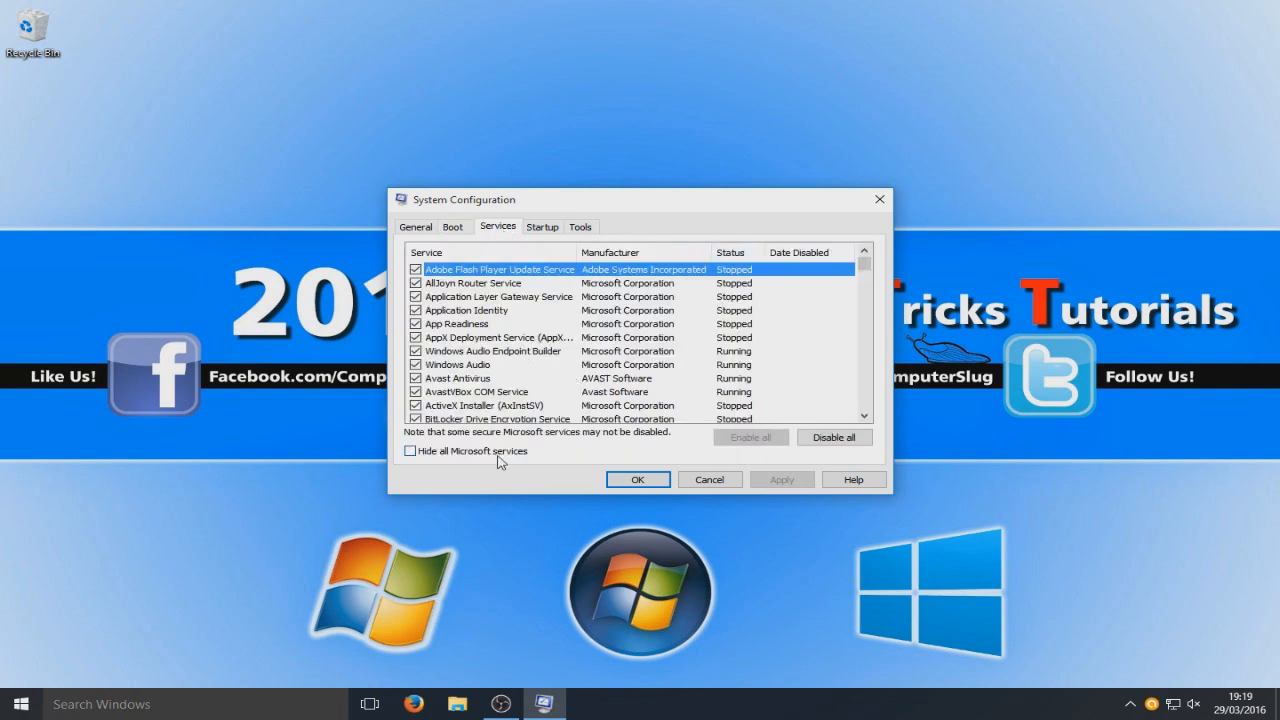
left_click(411, 451)
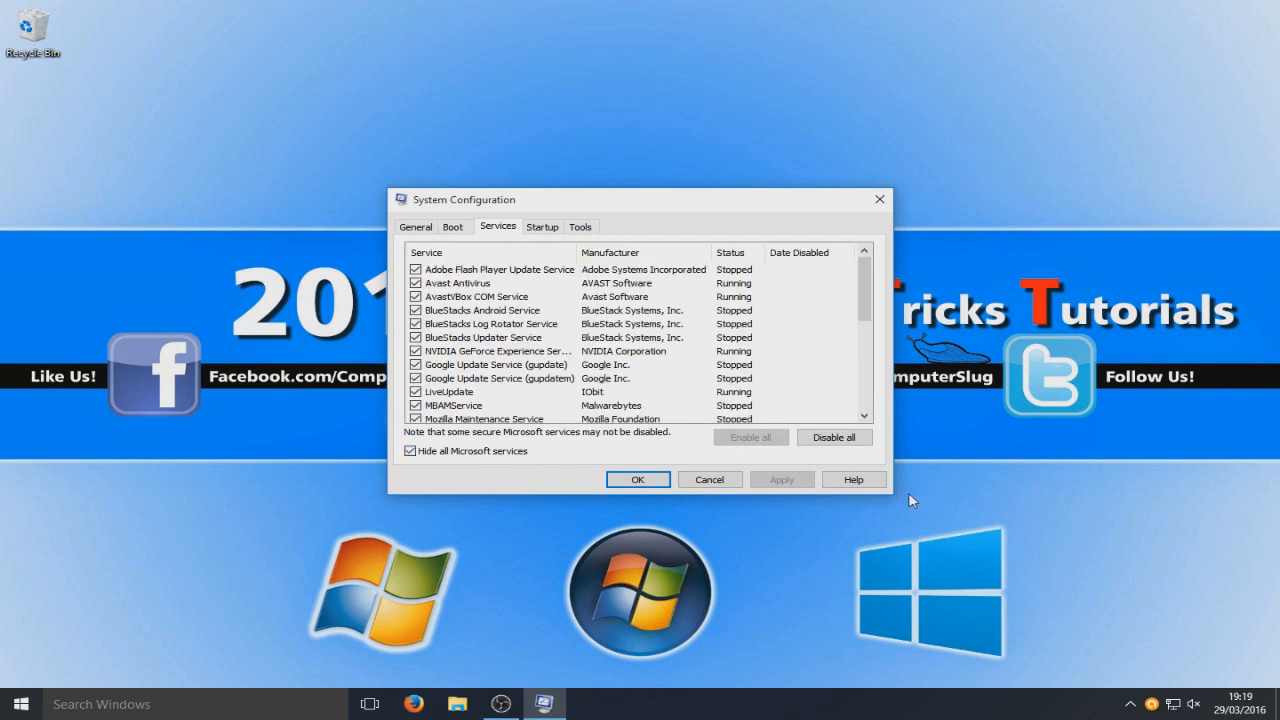
mouse_move(630, 283)
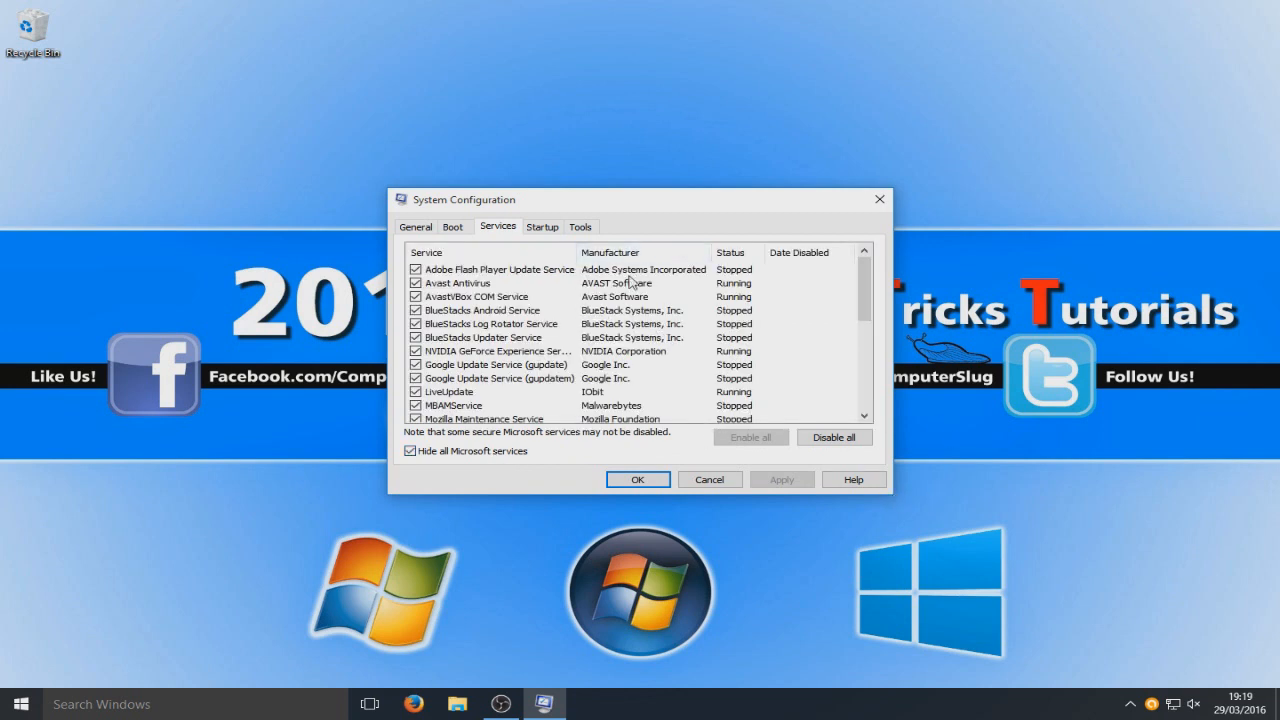
mouse_move(938, 280)
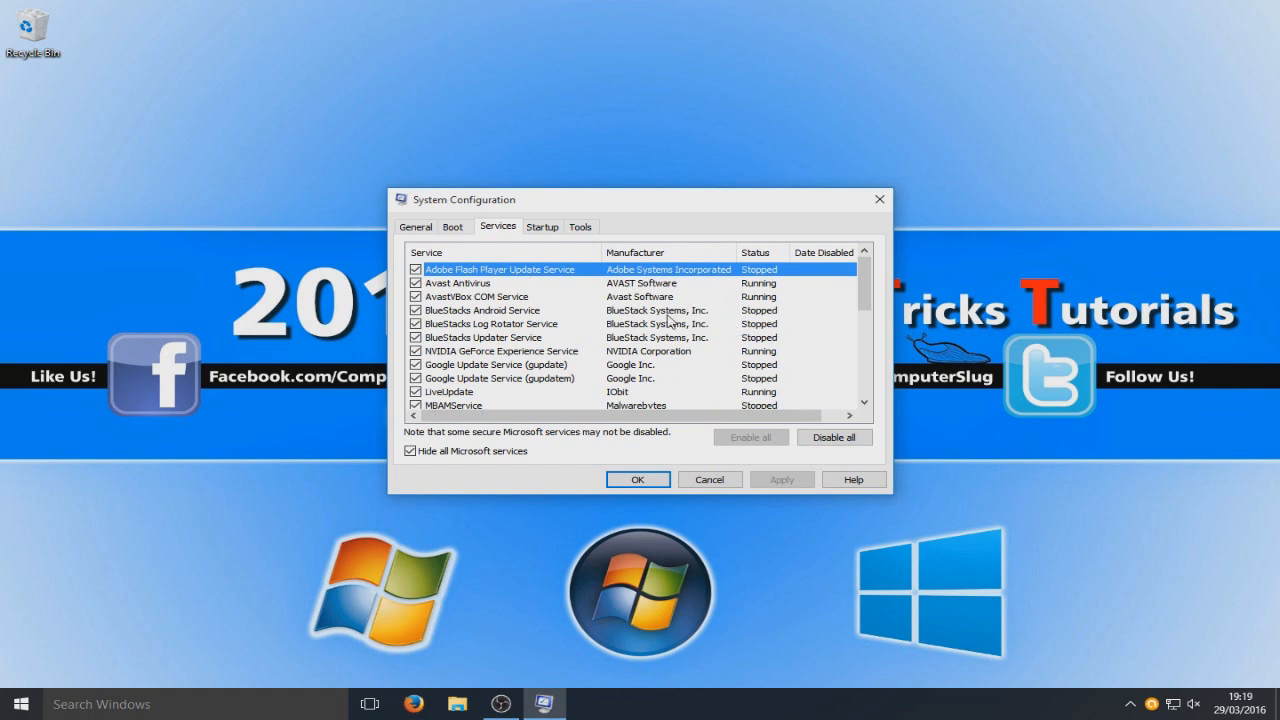
mouse_move(672, 321)
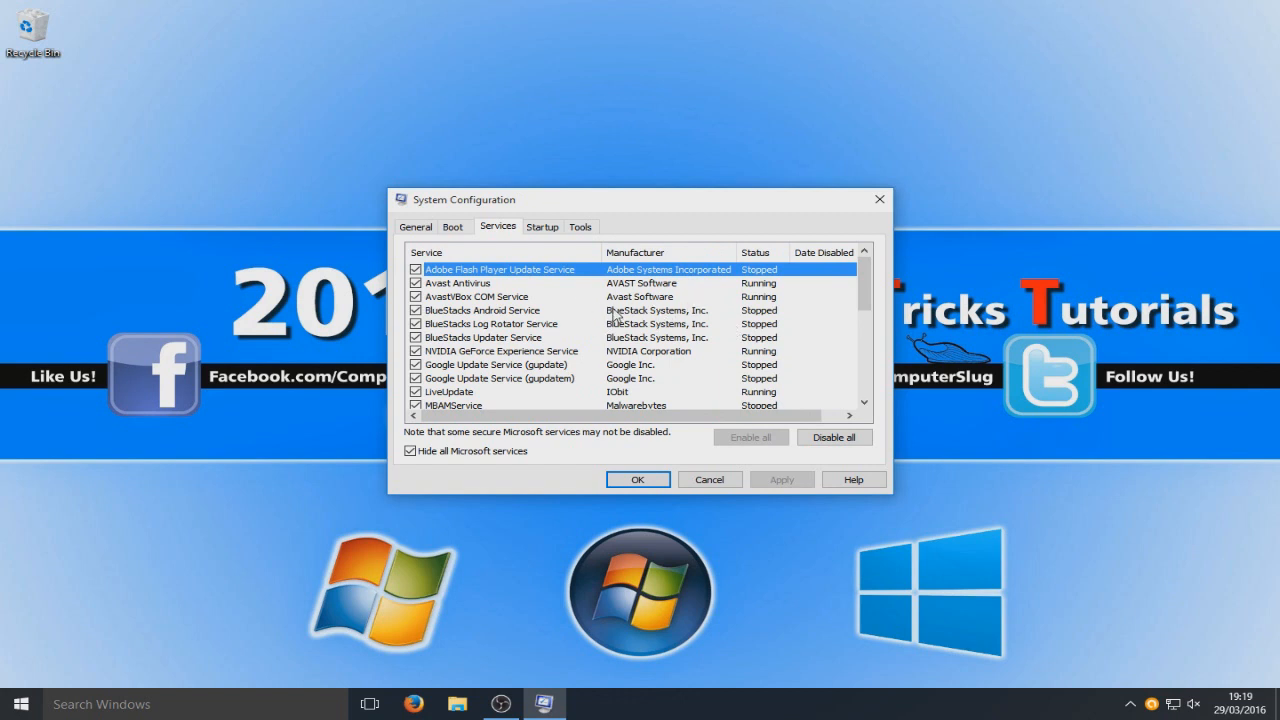
mouse_move(600, 357)
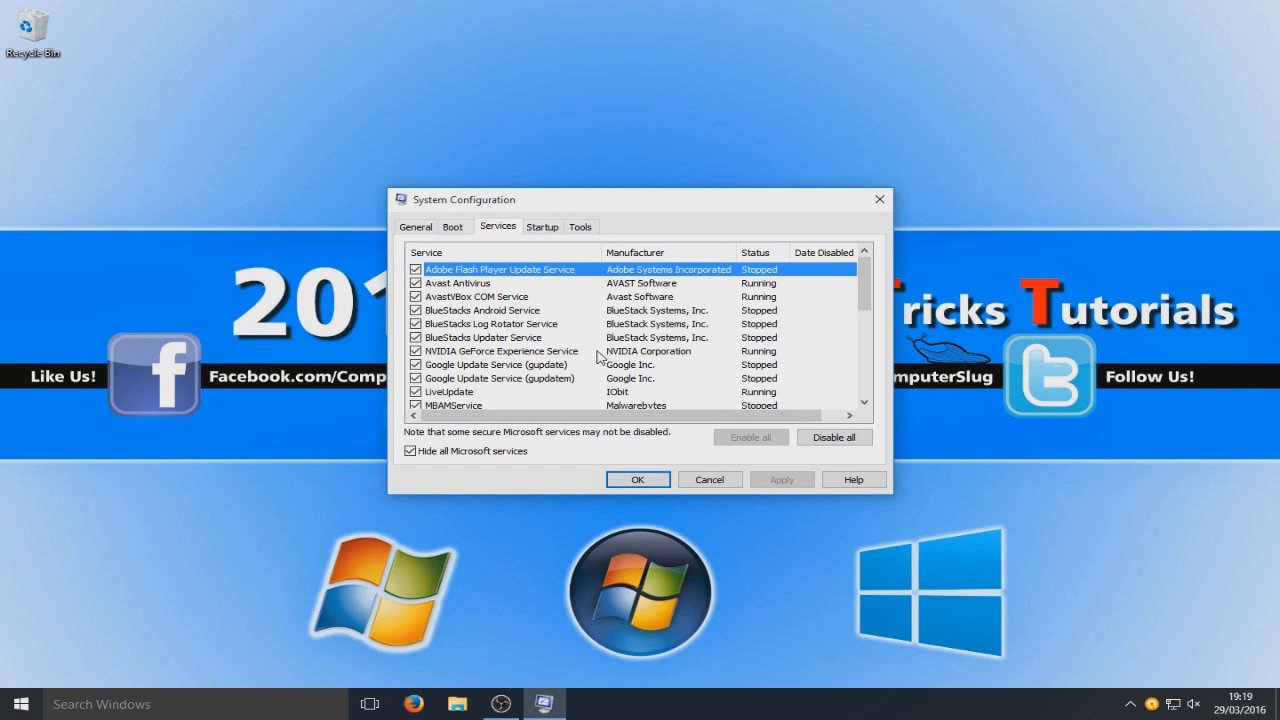
Step: Disable the BlueStacks, Google Update, LiveUpdate and PnkBstrA services and apply
left_click(484, 337)
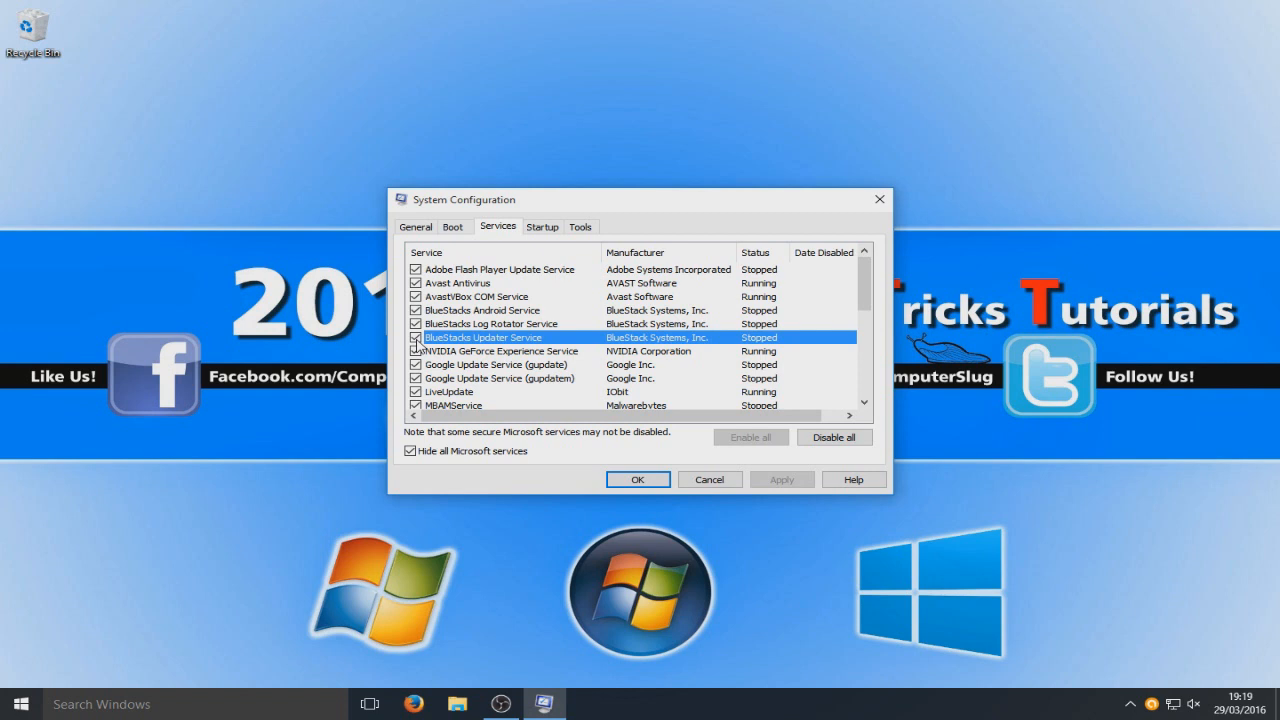
left_click(414, 323)
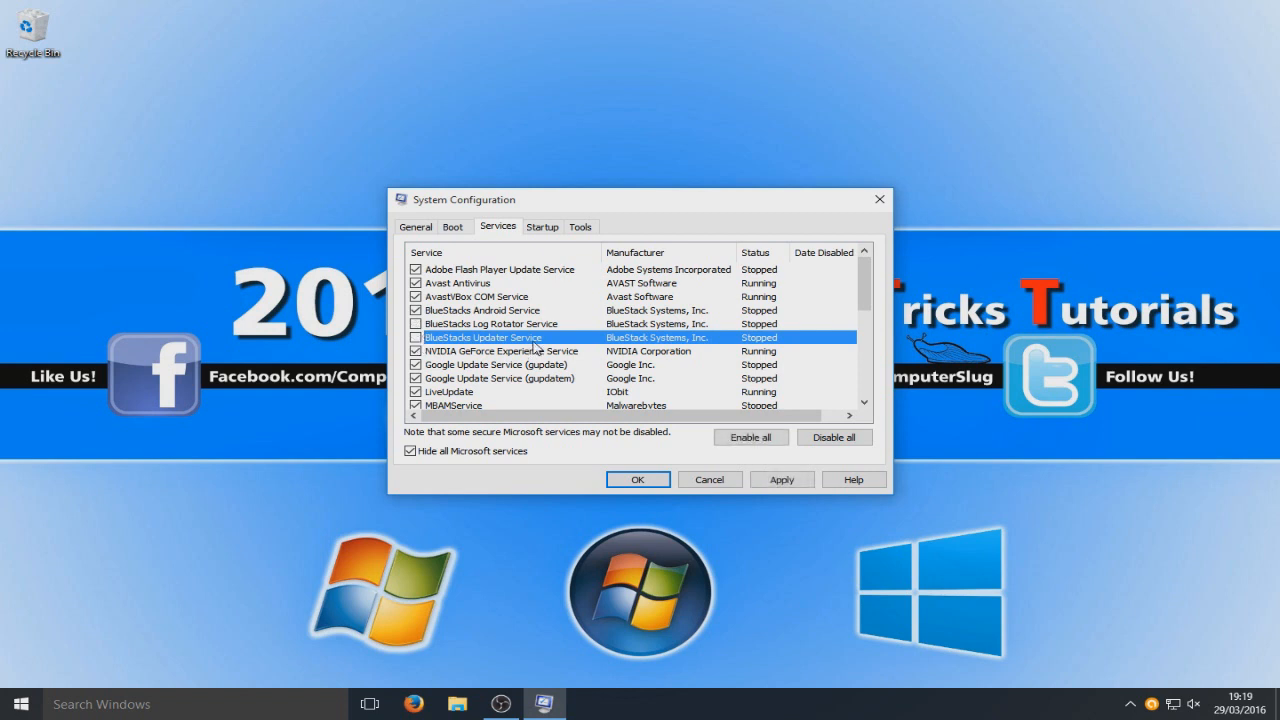
mouse_move(790, 335)
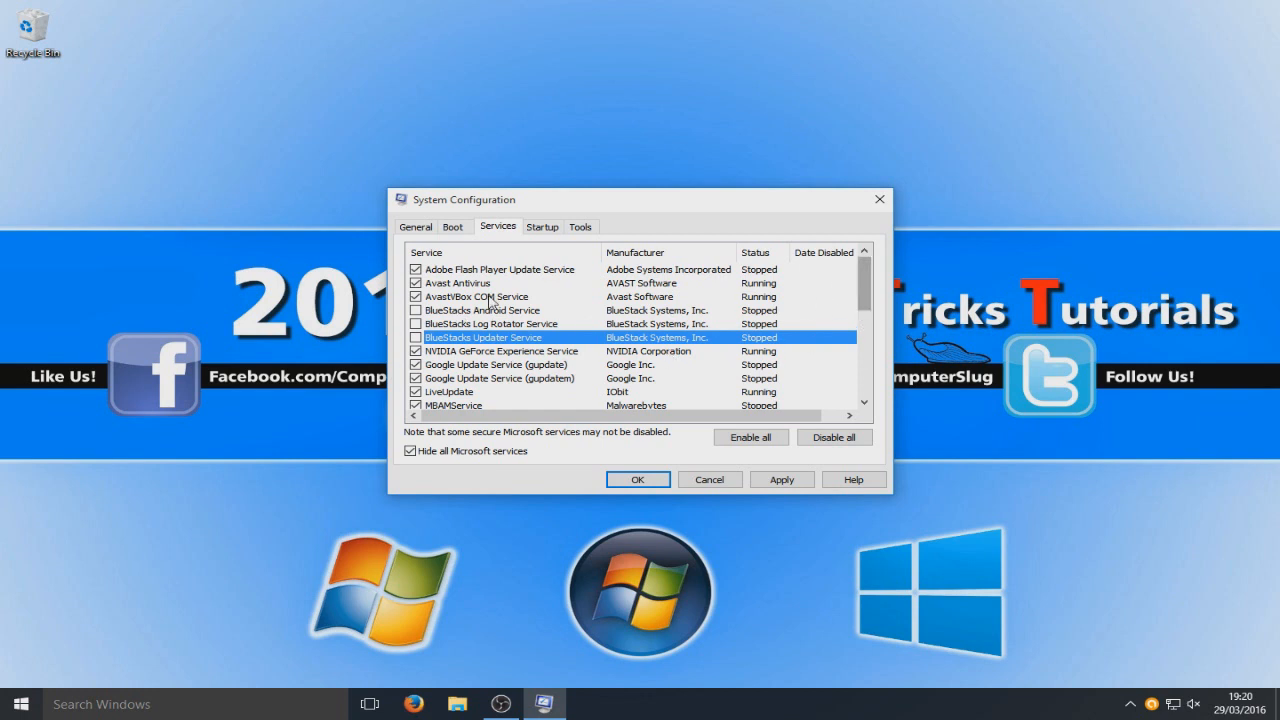
scroll("down", 3)
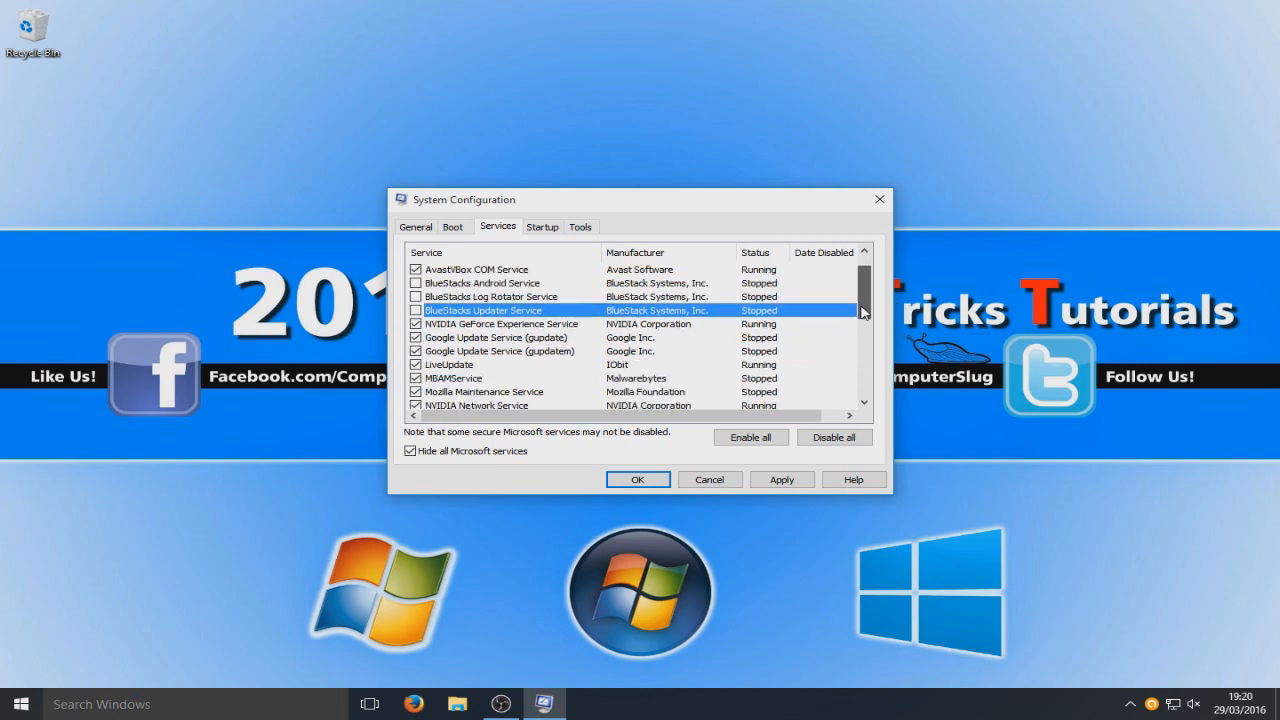
scroll("down", 3)
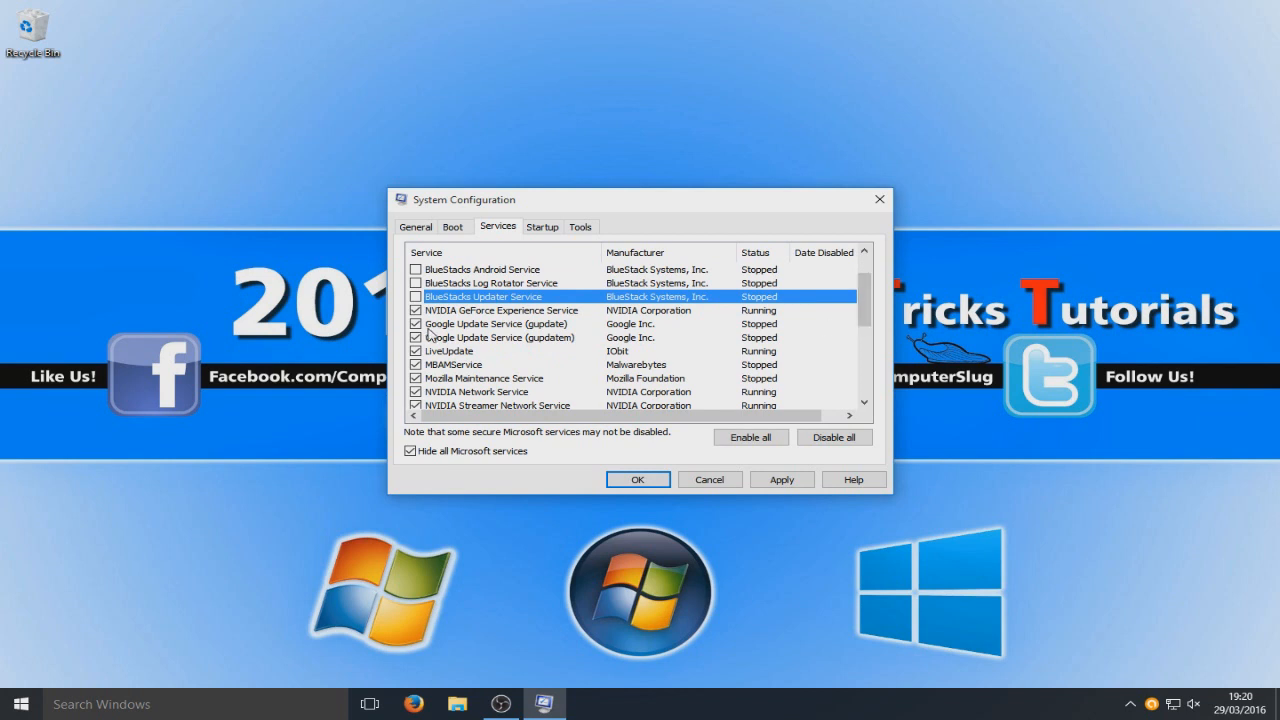
scroll("down", 3)
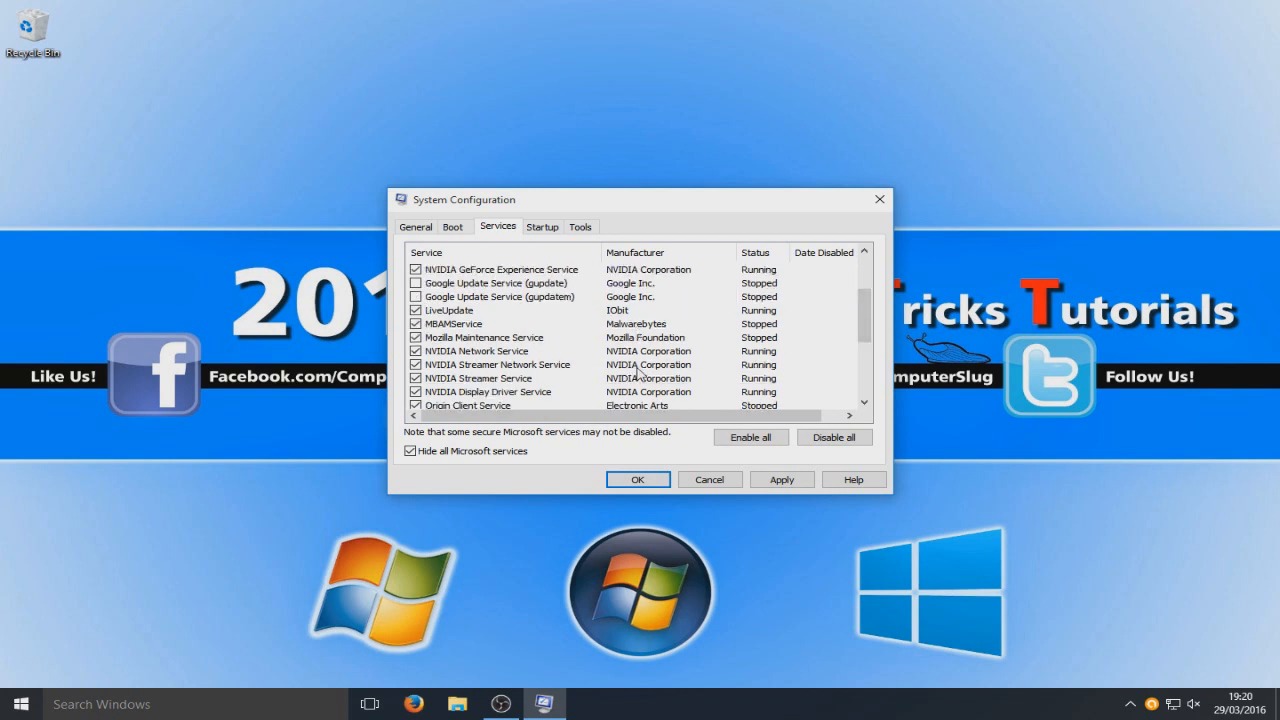
mouse_move(657, 322)
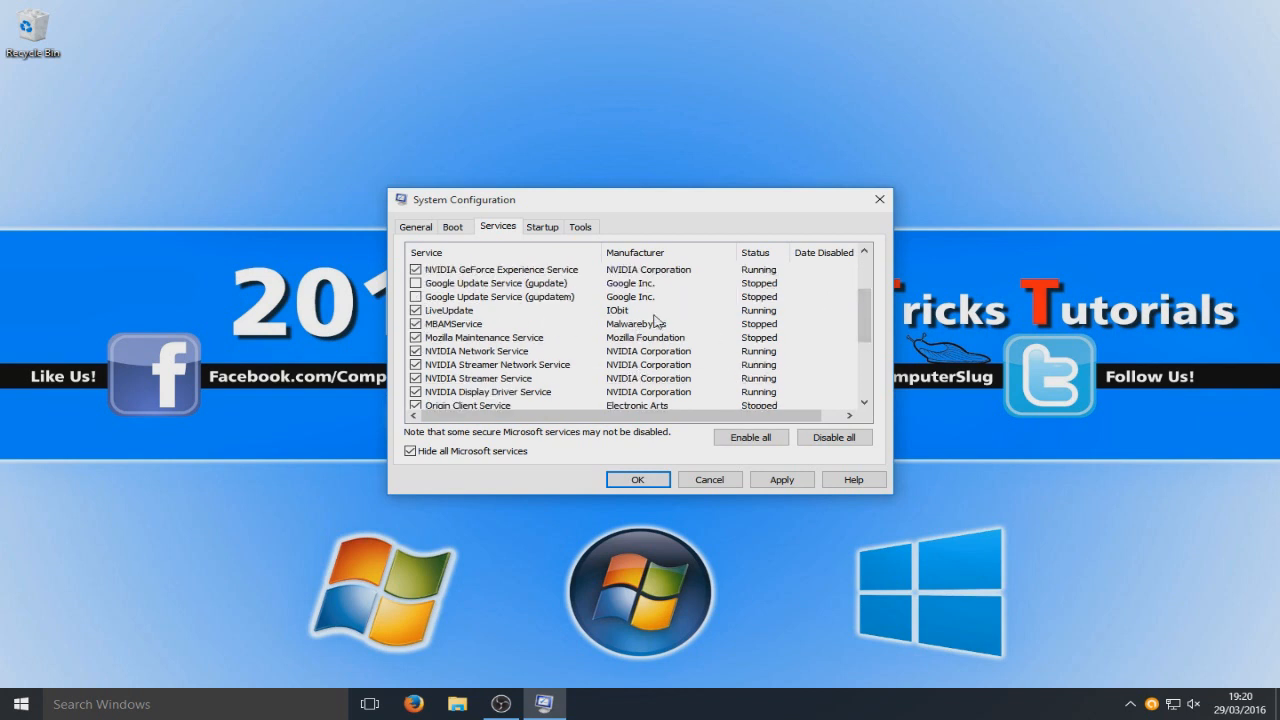
left_click(450, 310)
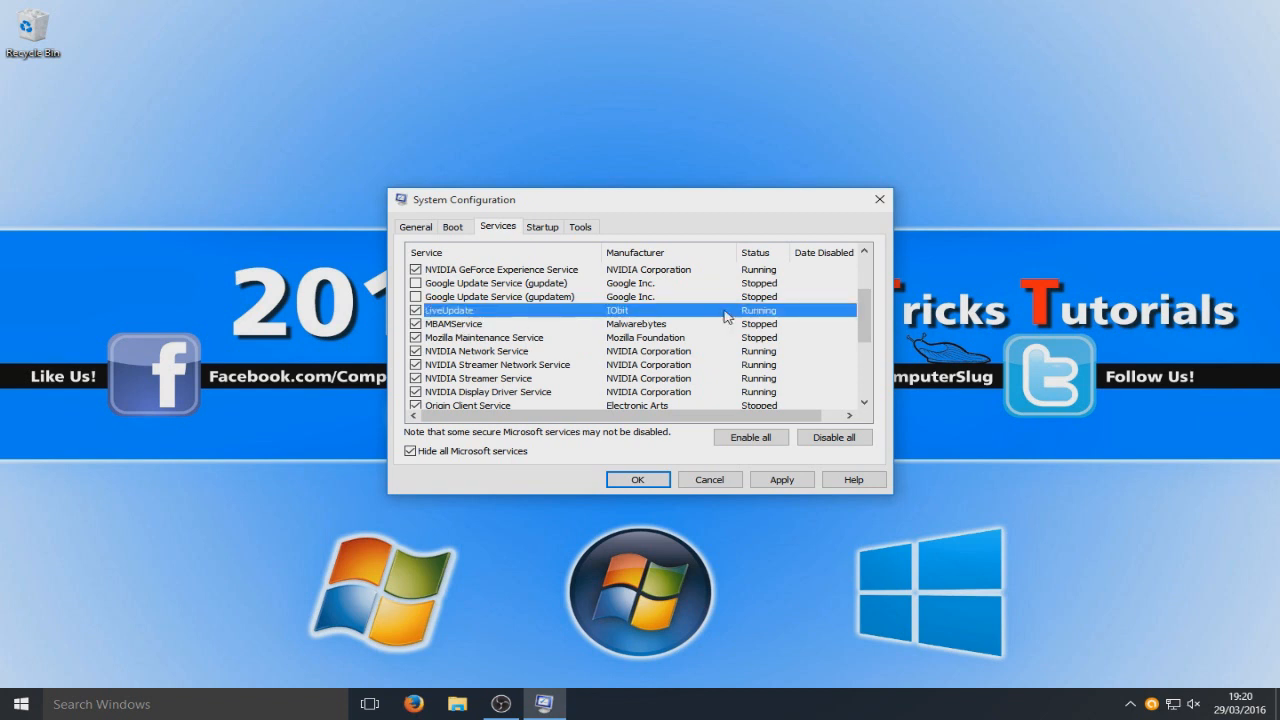
mouse_move(737, 318)
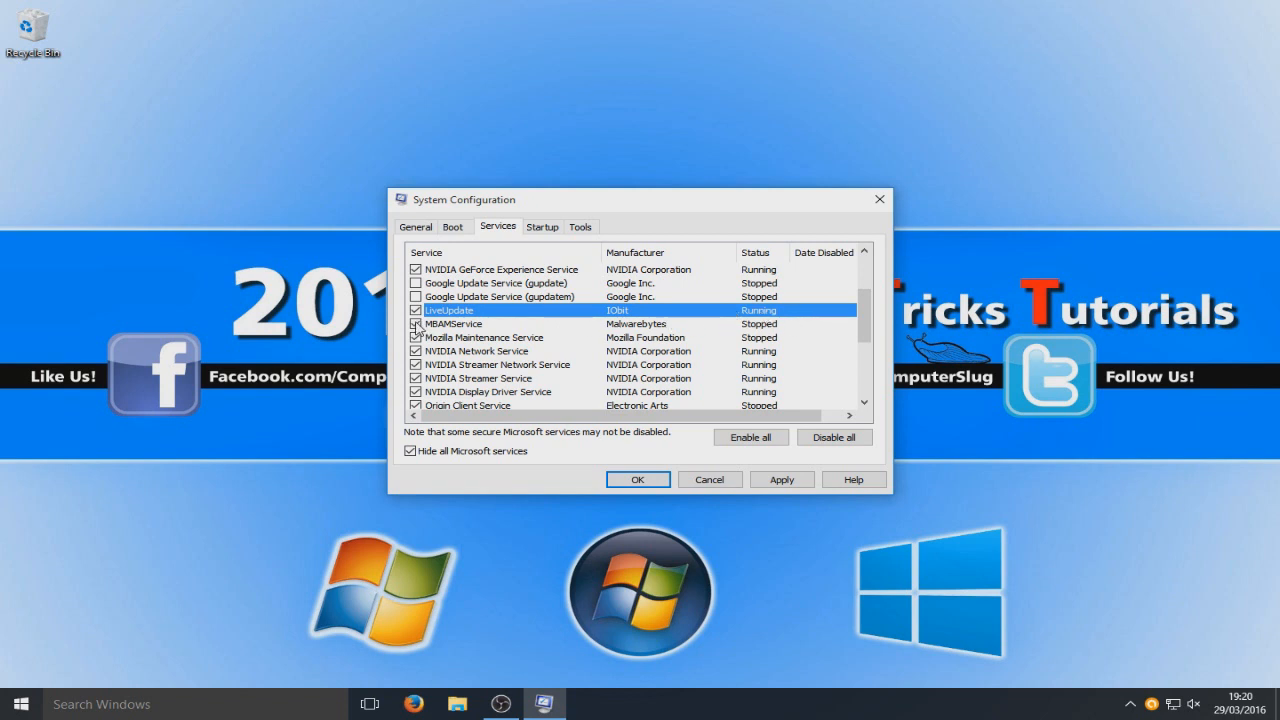
left_click(415, 310)
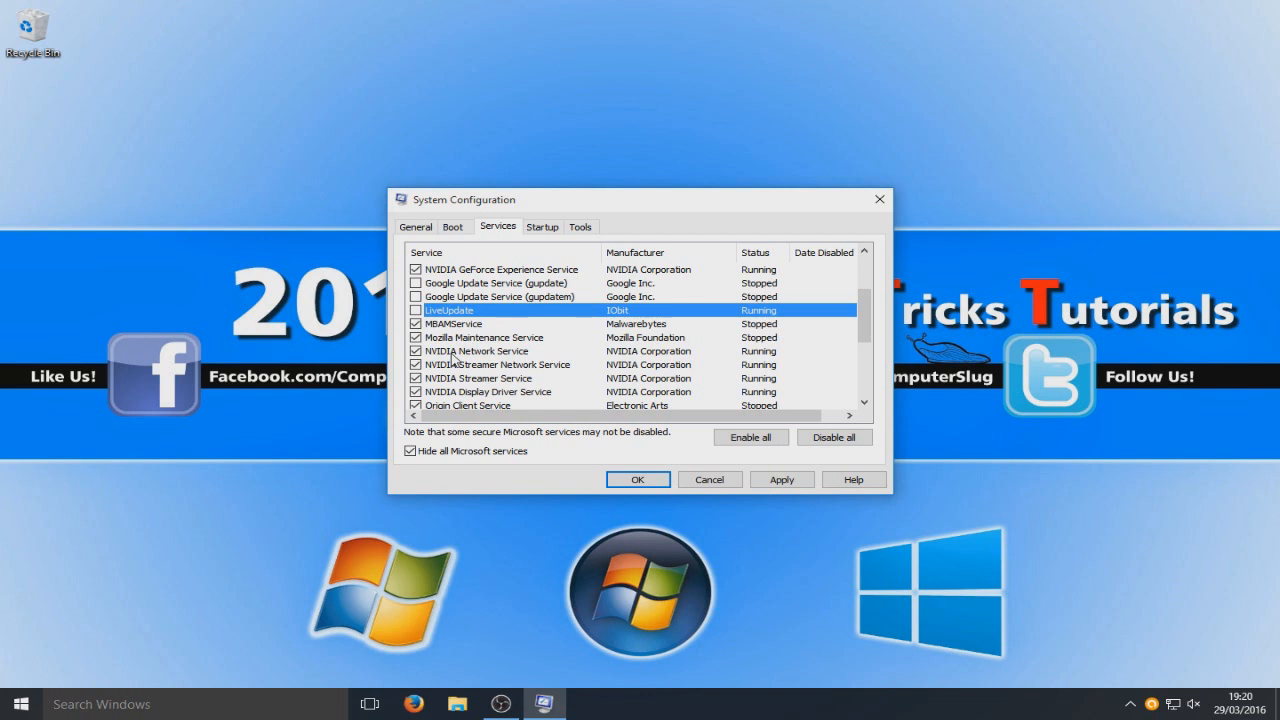
scroll("down", 3)
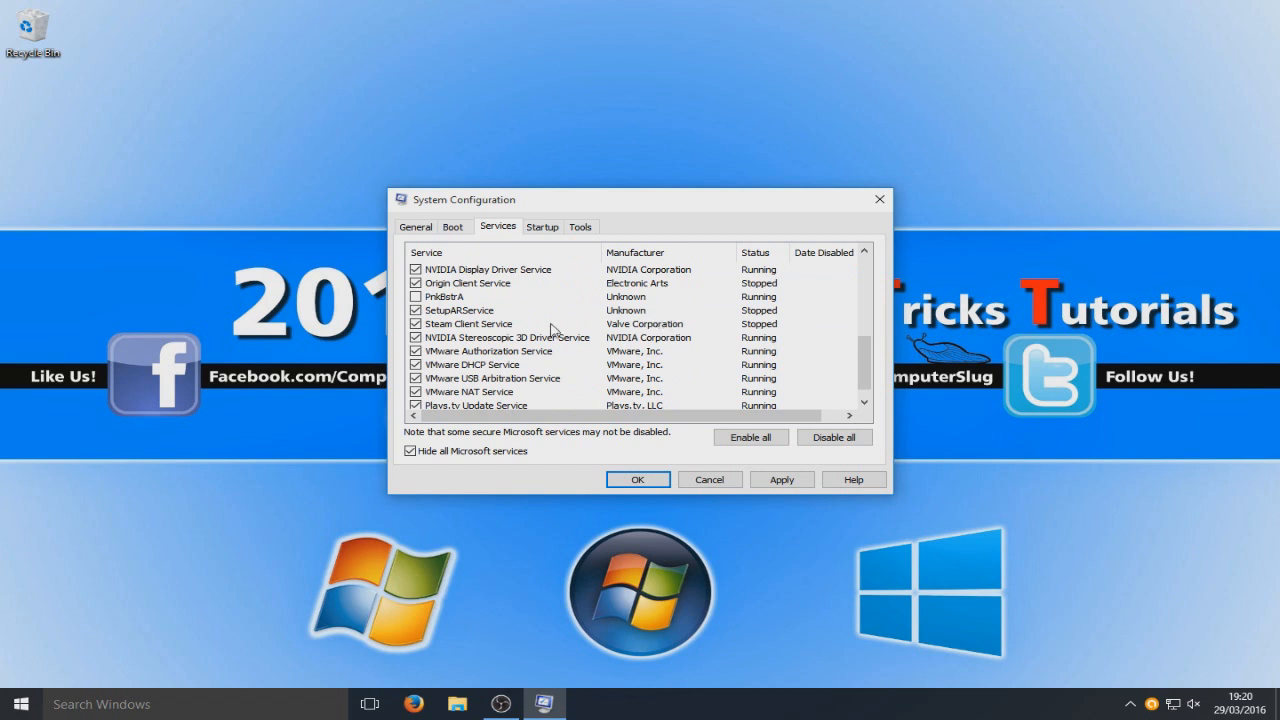
mouse_move(510, 388)
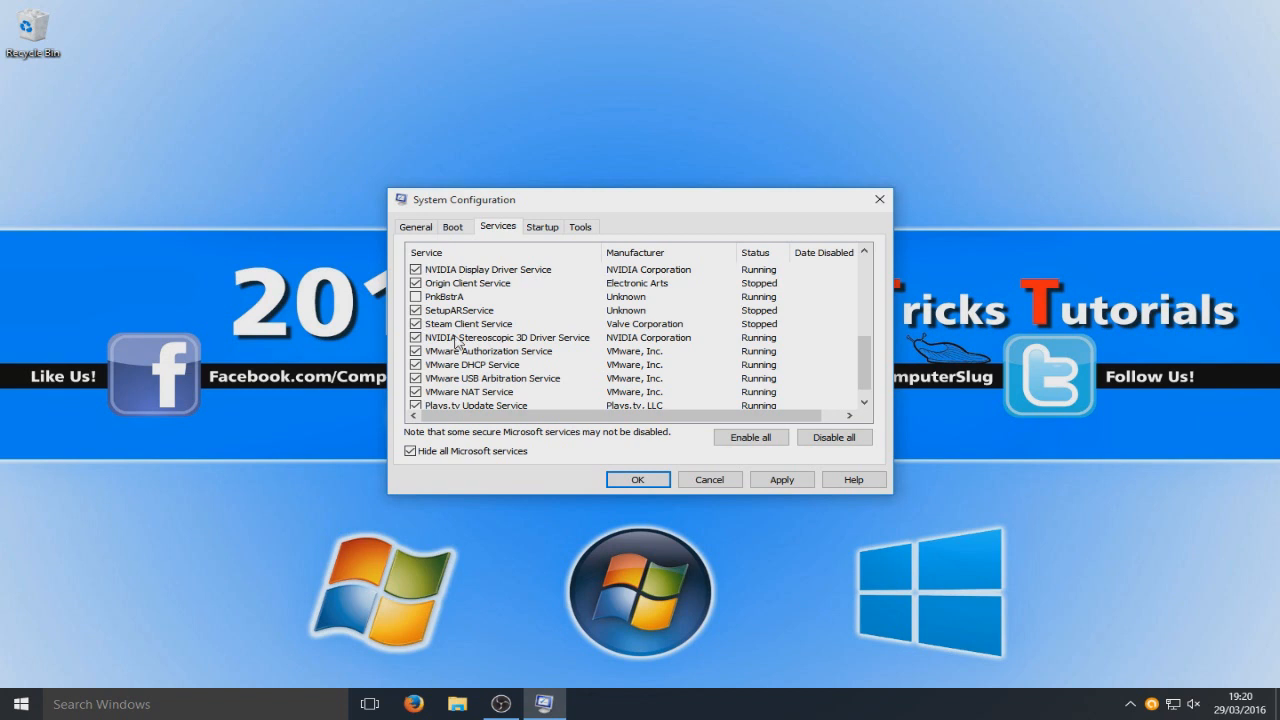
scroll("down", 3)
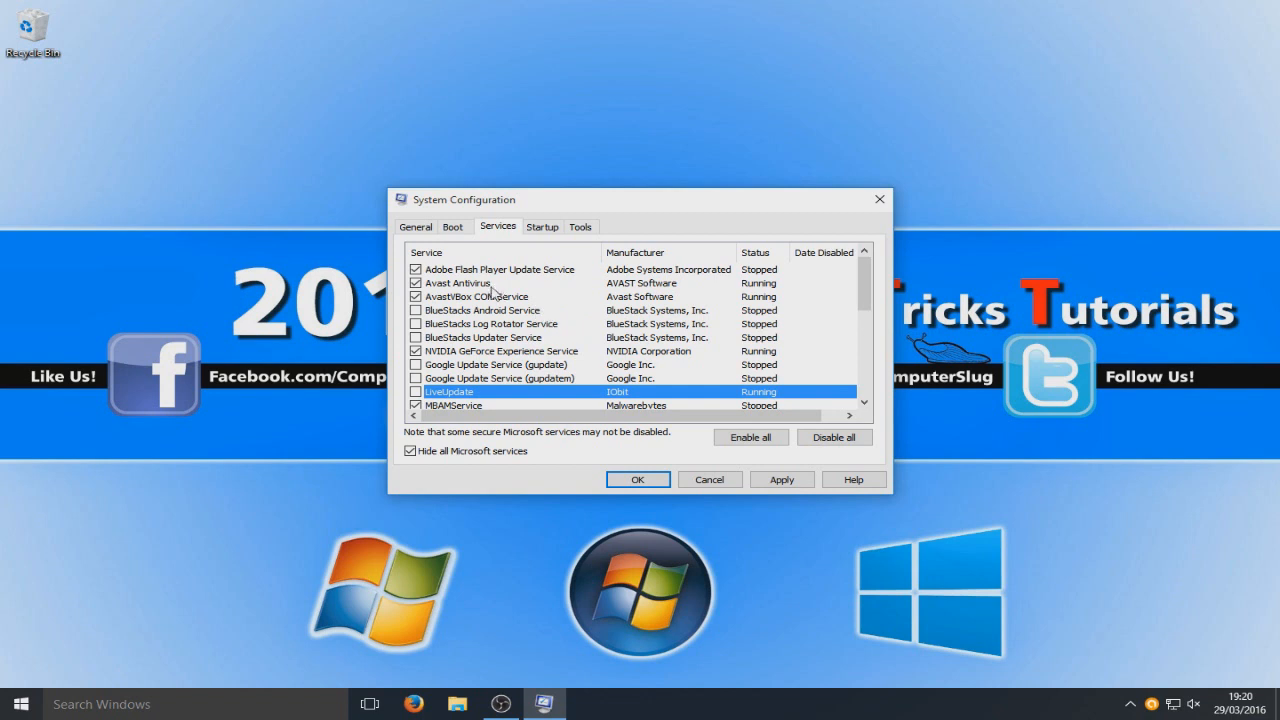
left_click(458, 283)
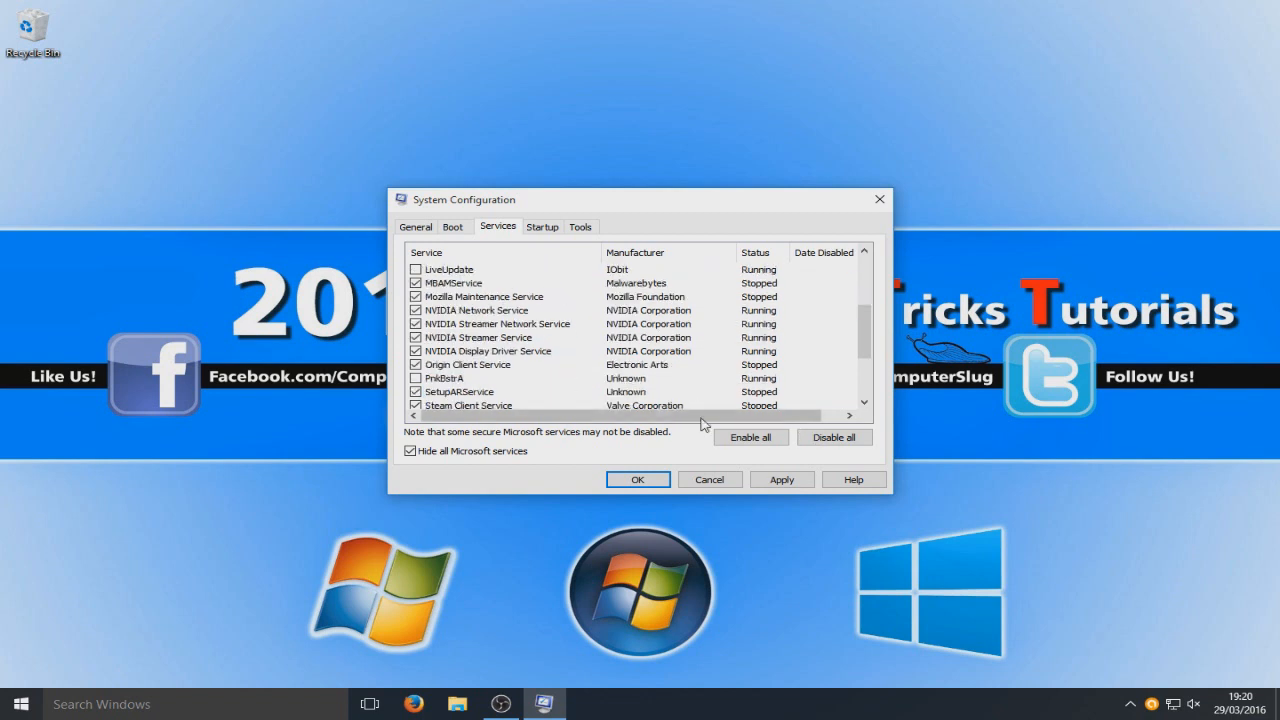
left_click(782, 479)
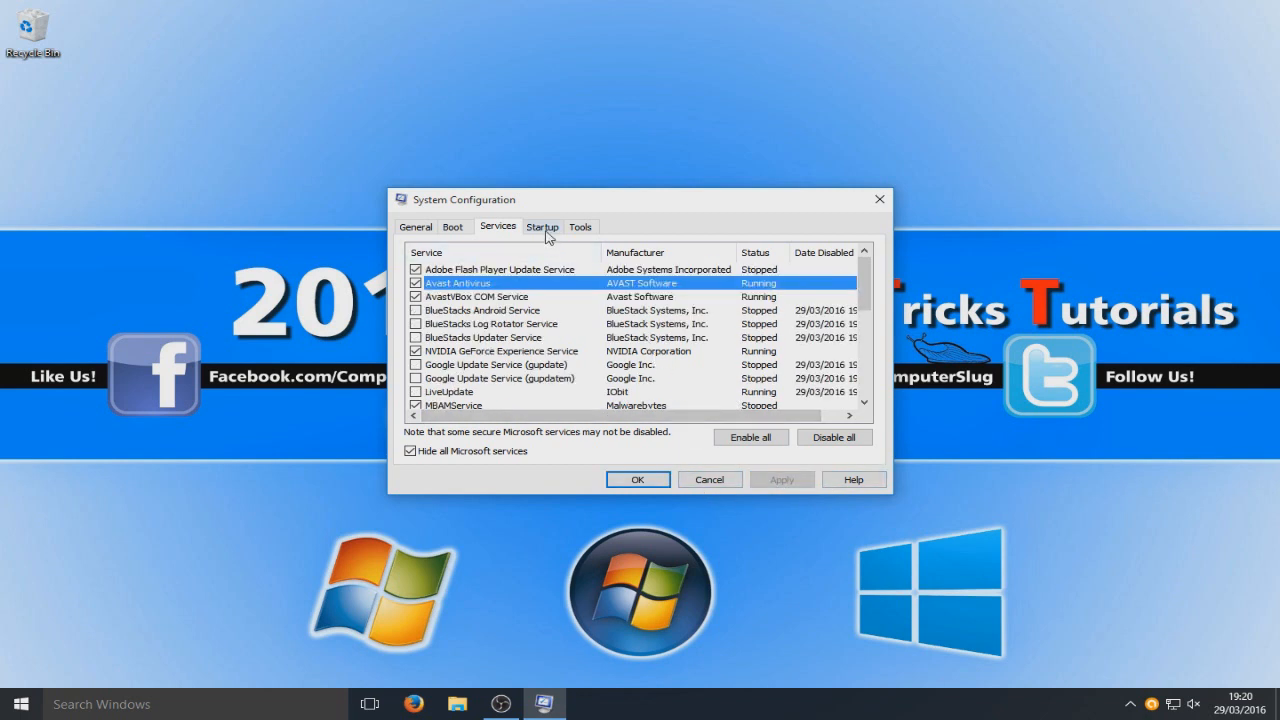
Step: From msconfig's Startup tab, open Task Manager's list of startup apps
left_click(541, 226)
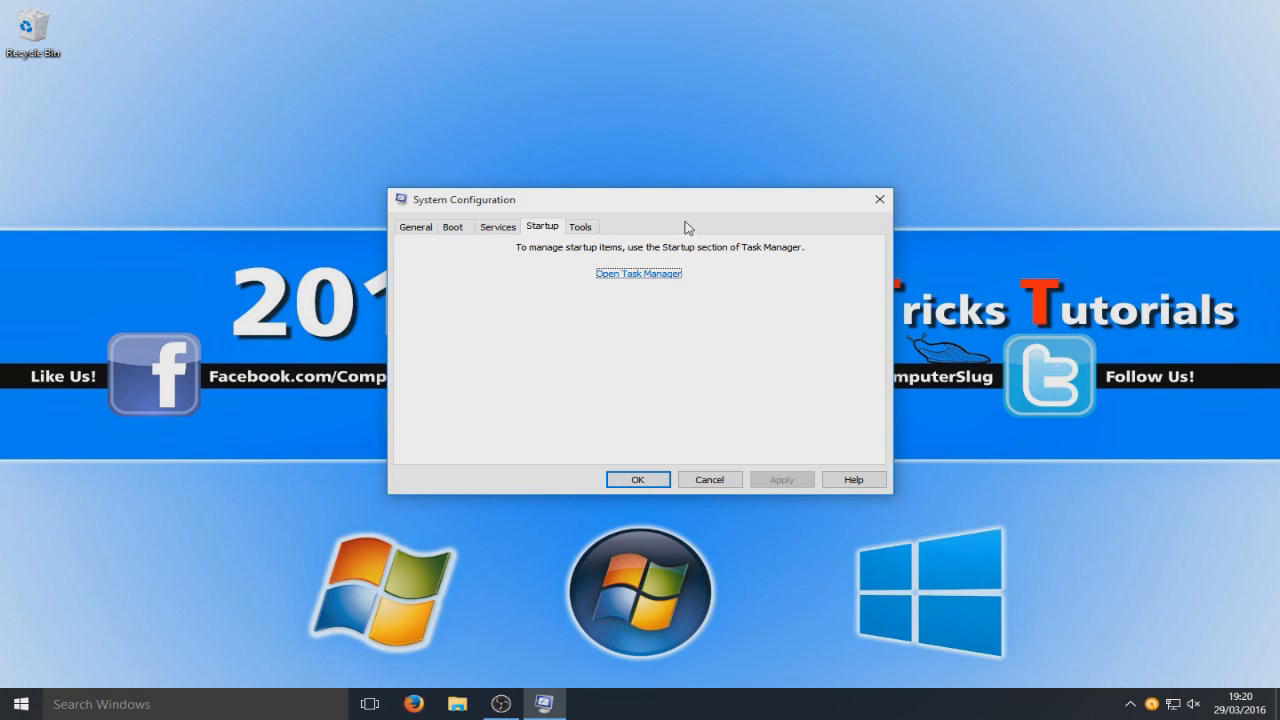
left_click_drag(640, 199, 290, 186)
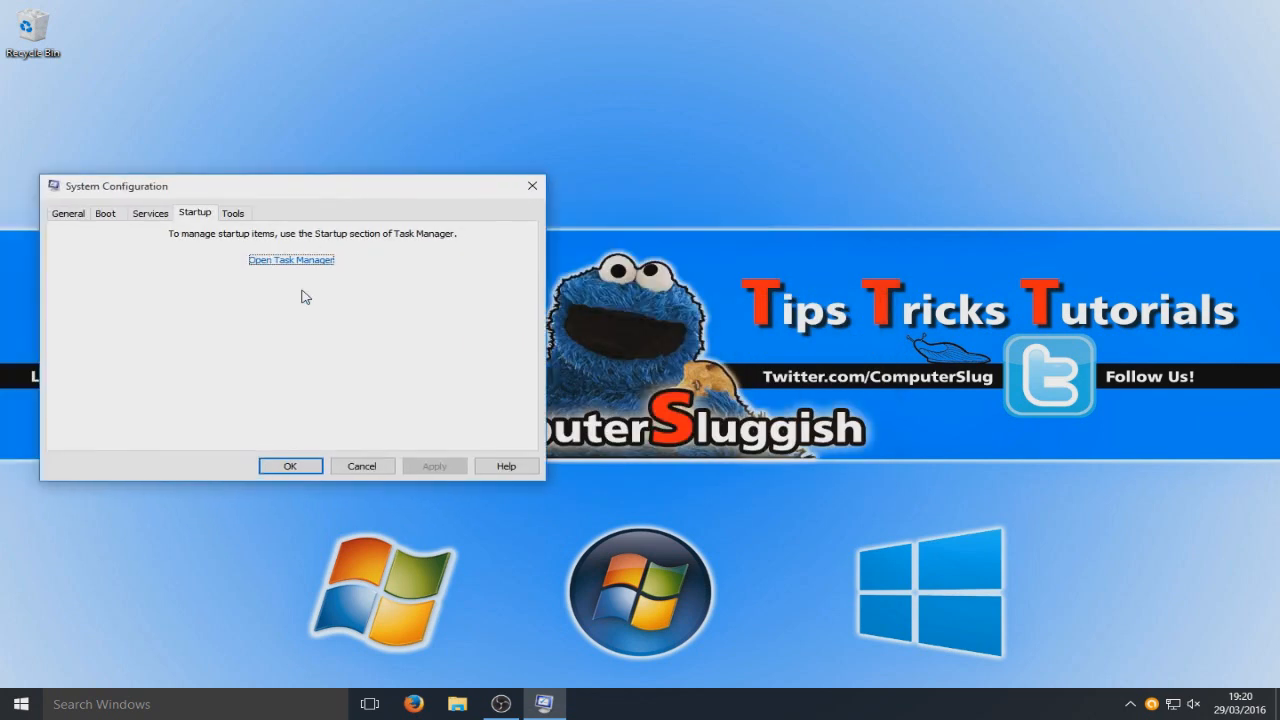
left_click(291, 259)
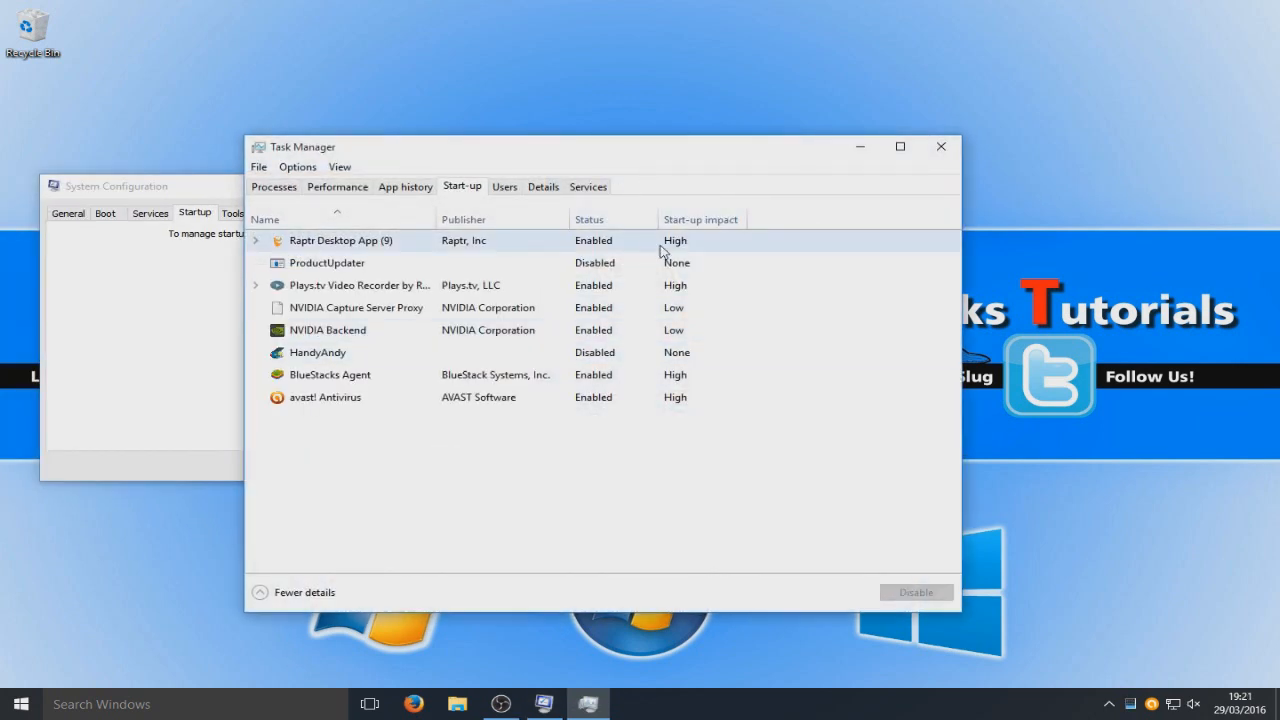
mouse_move(677, 250)
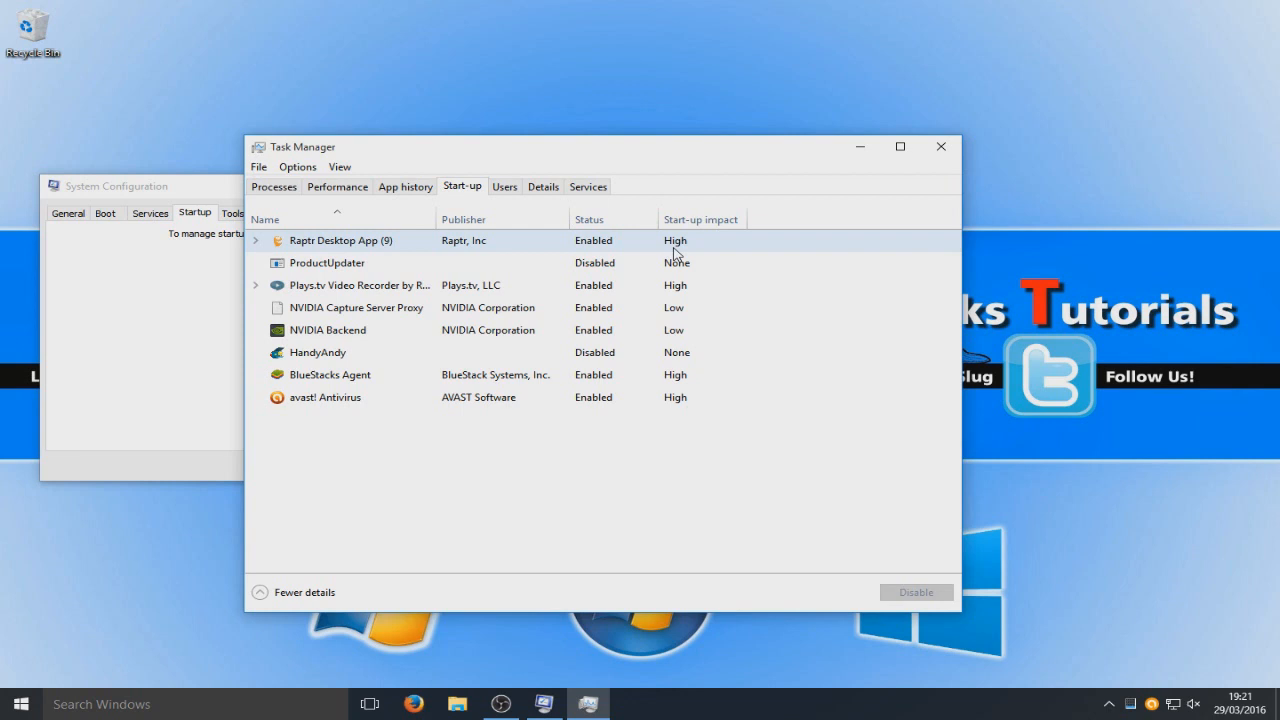
mouse_move(353, 247)
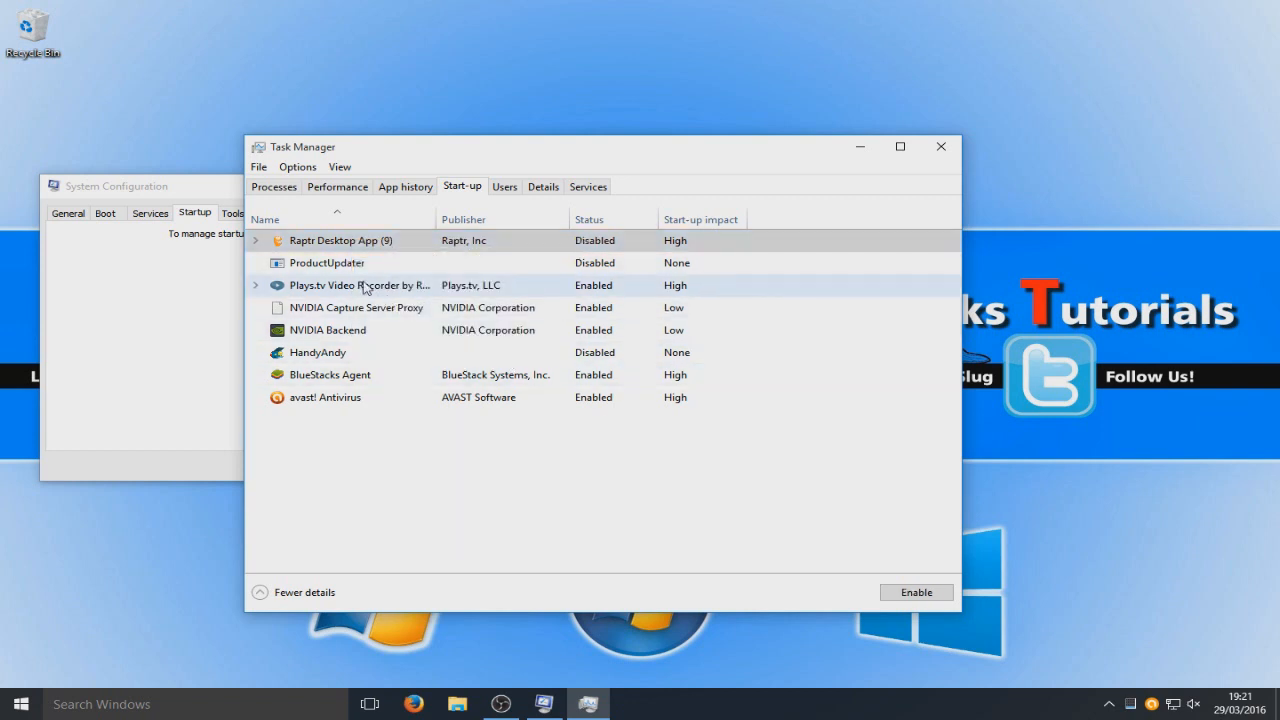
Step: Disable Plays.tv Video Recorder at startup and close Task Manager
left_click(360, 285)
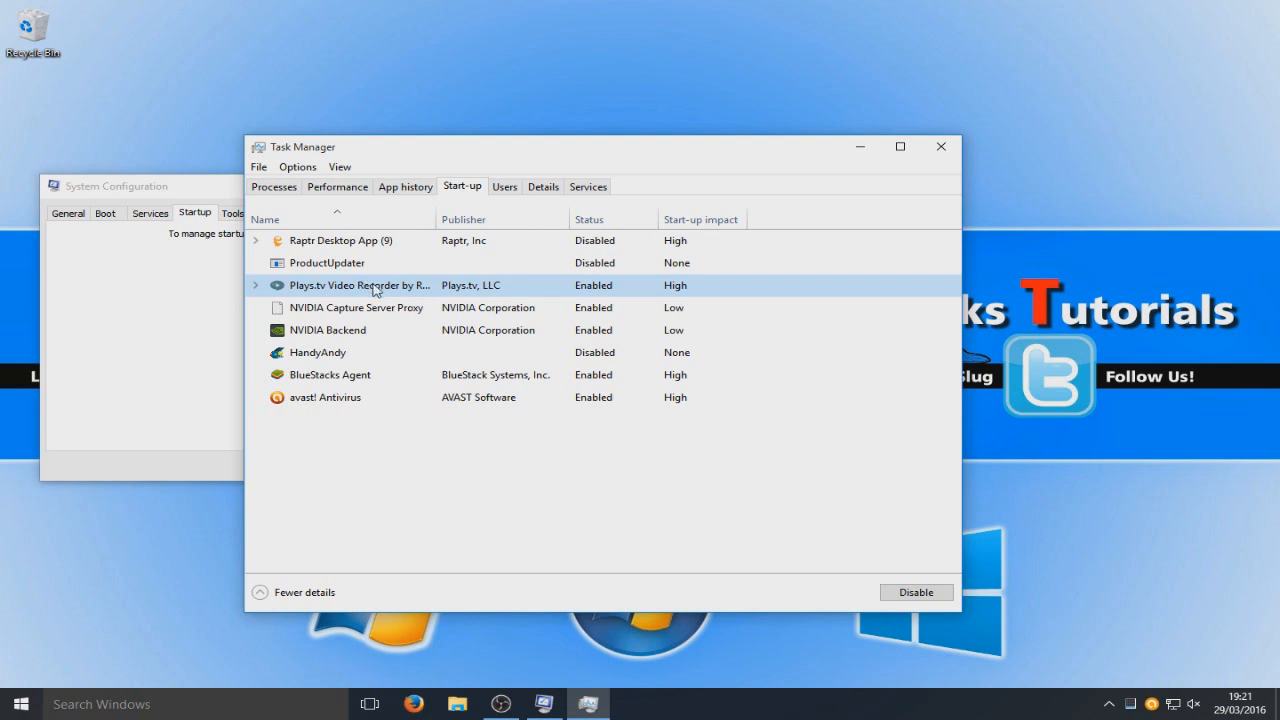
right_click(358, 285)
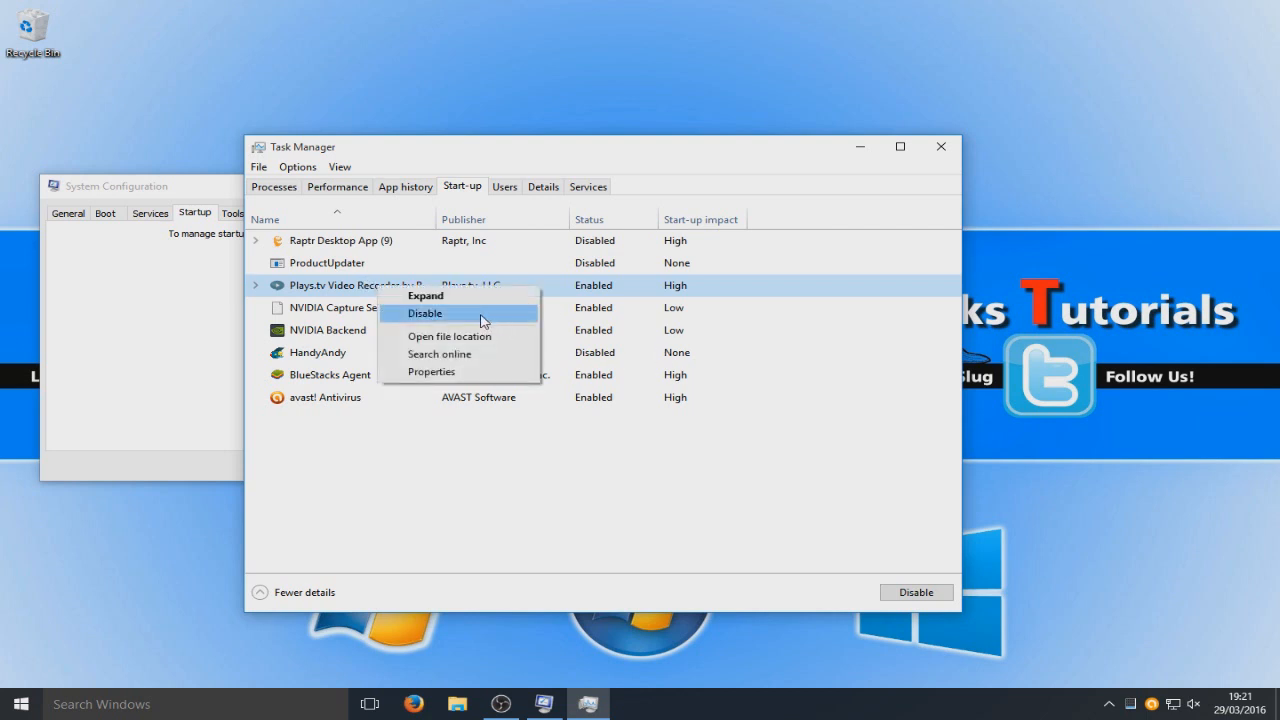
left_click(425, 313)
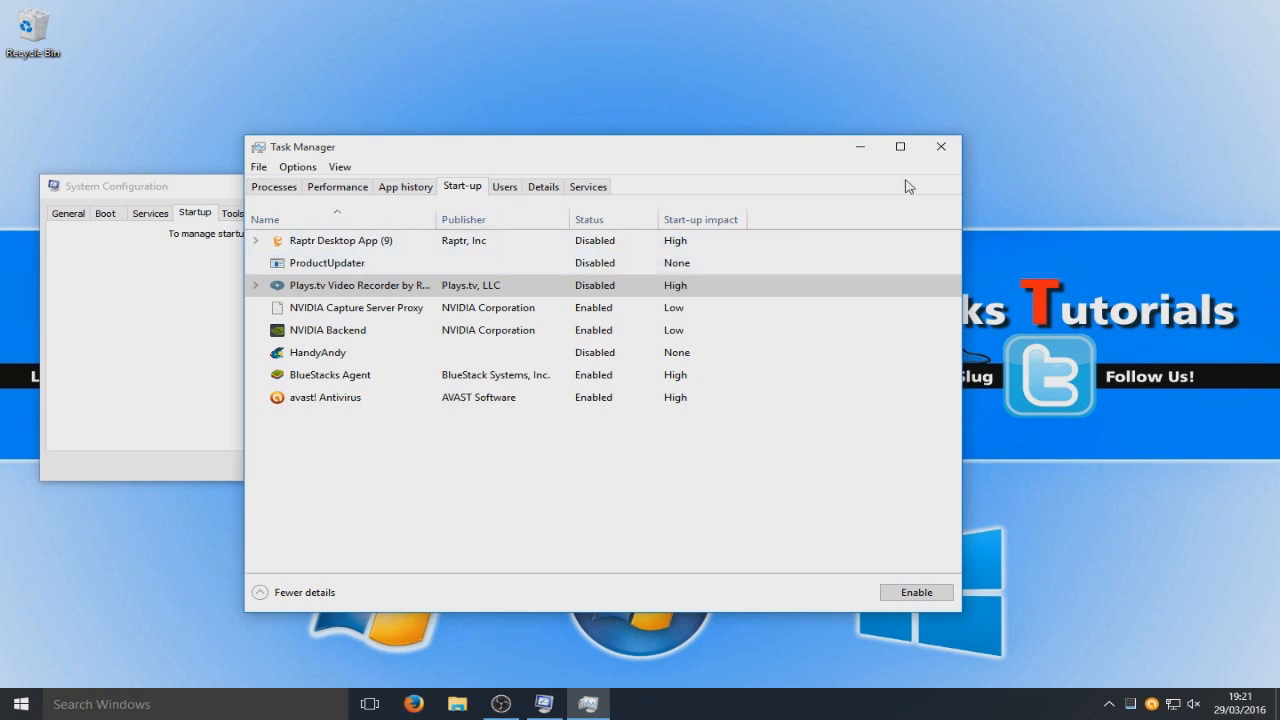
left_click(939, 146)
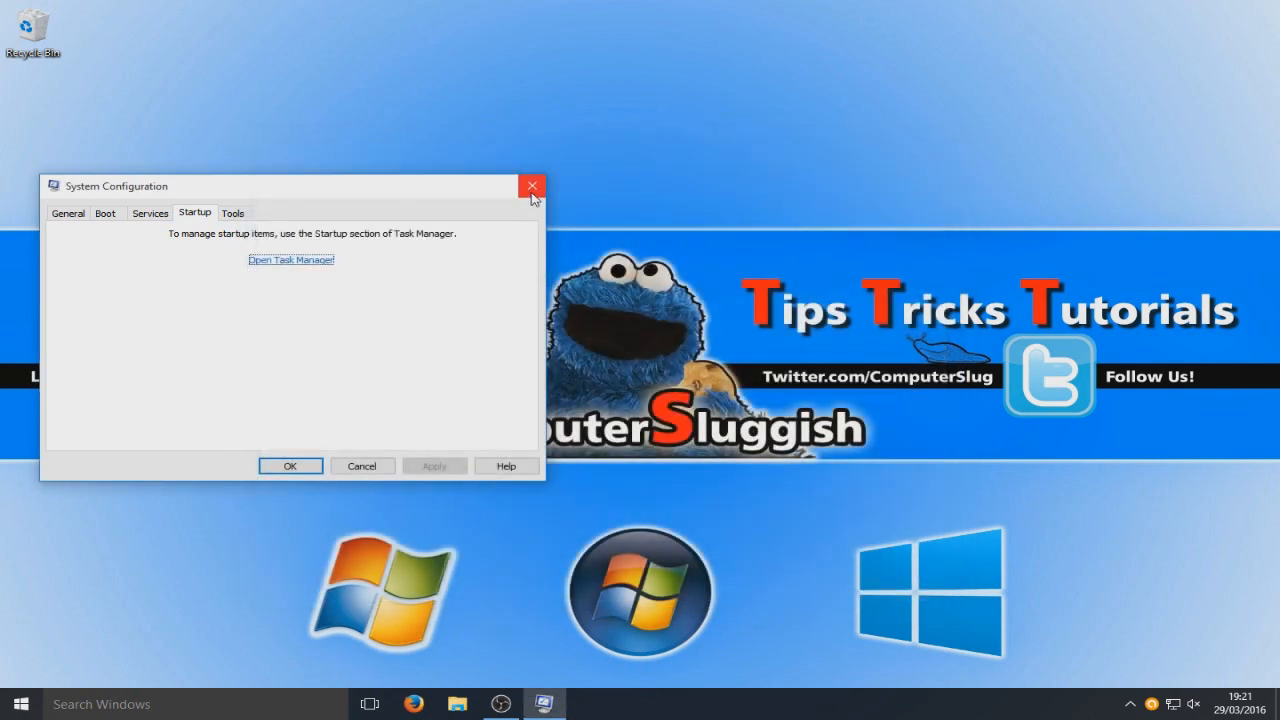
Step: Close msconfig and open Advanced system settings from the System page
left_click(531, 186)
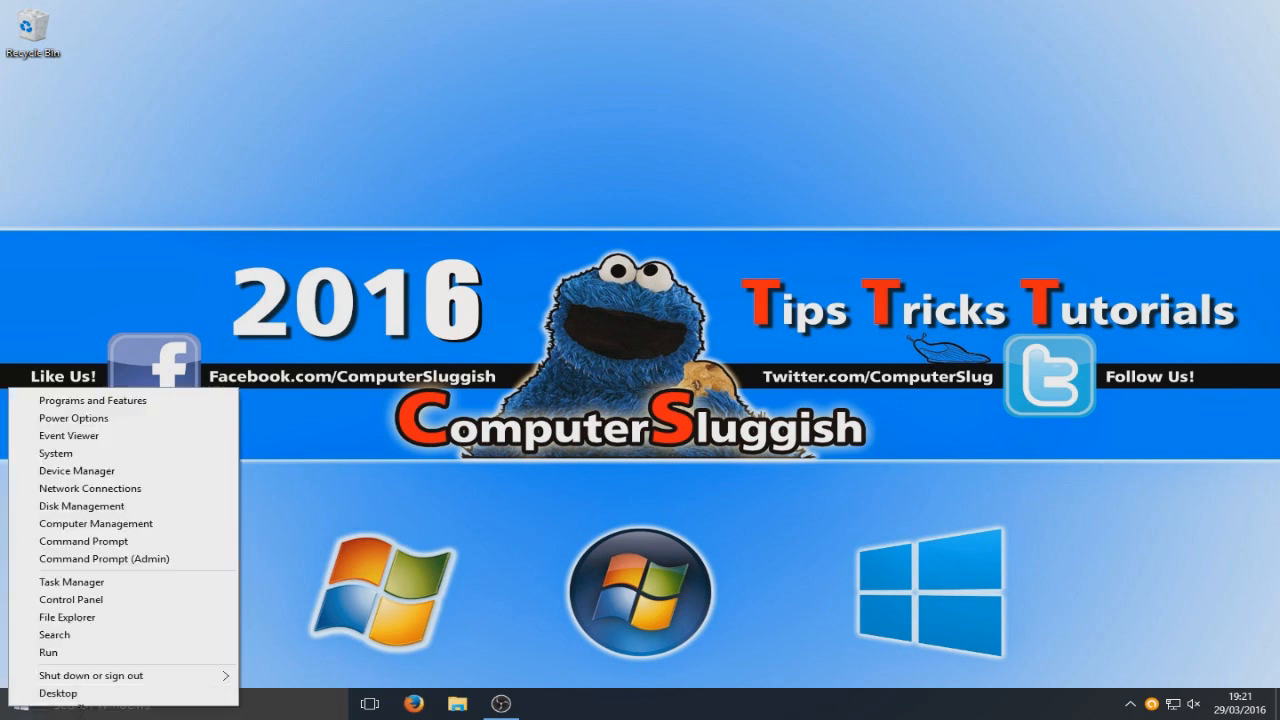
mouse_move(380, 578)
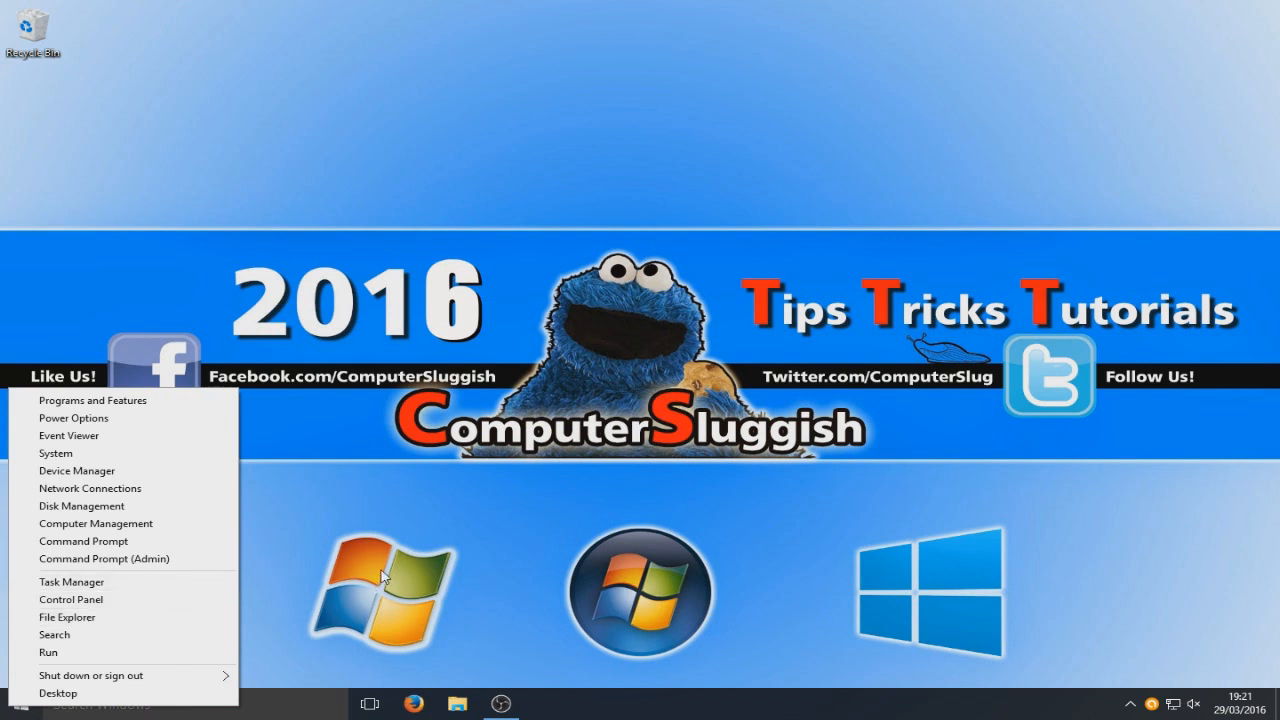
mouse_move(145, 453)
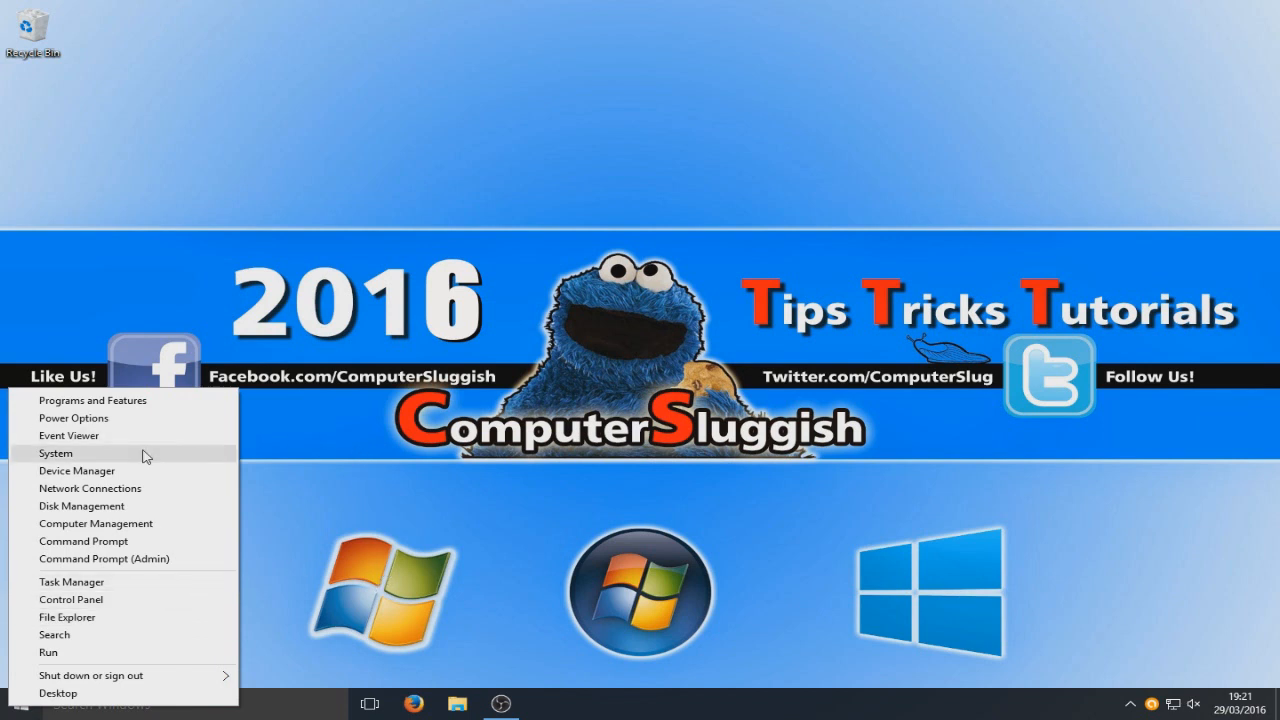
left_click(55, 453)
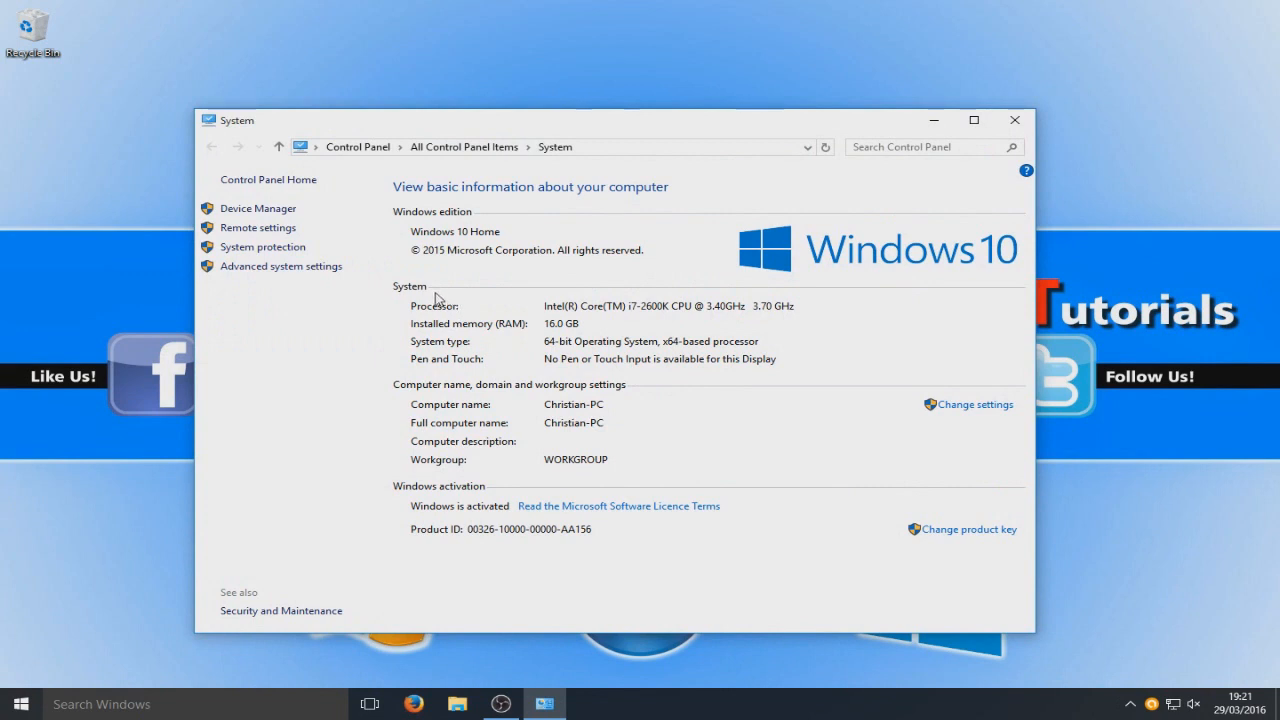
mouse_move(281, 266)
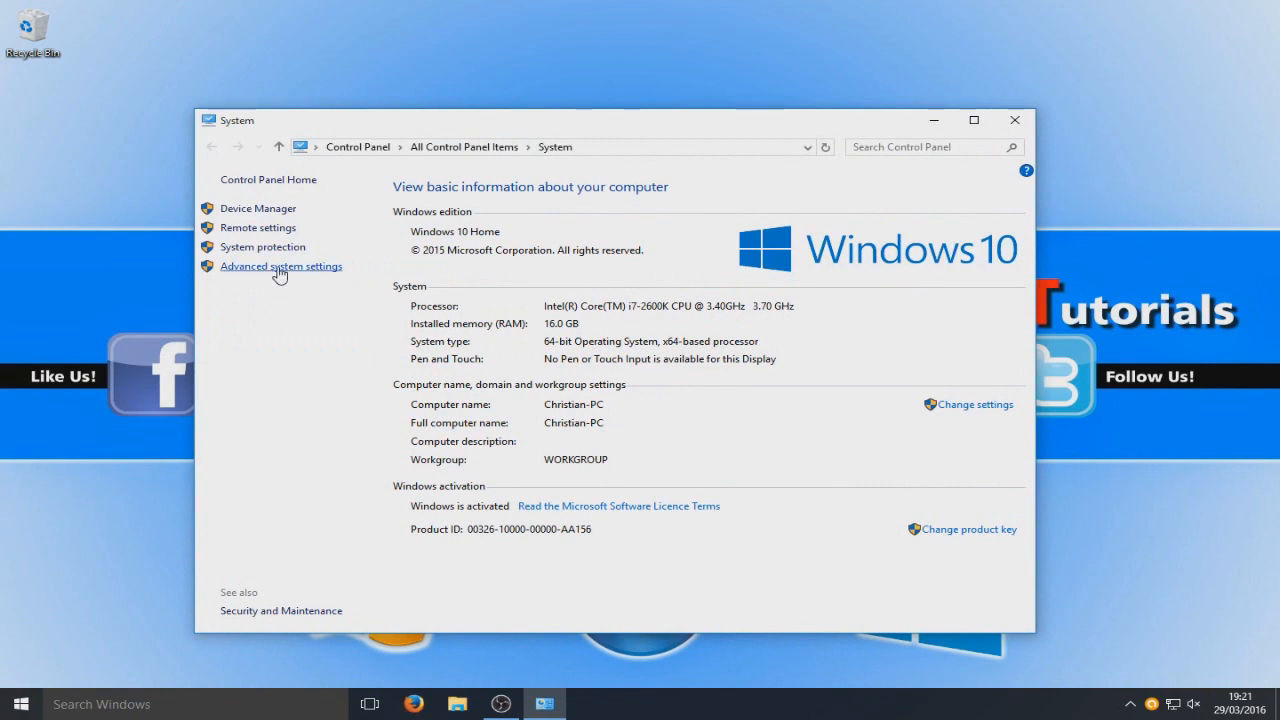
mouse_move(297, 274)
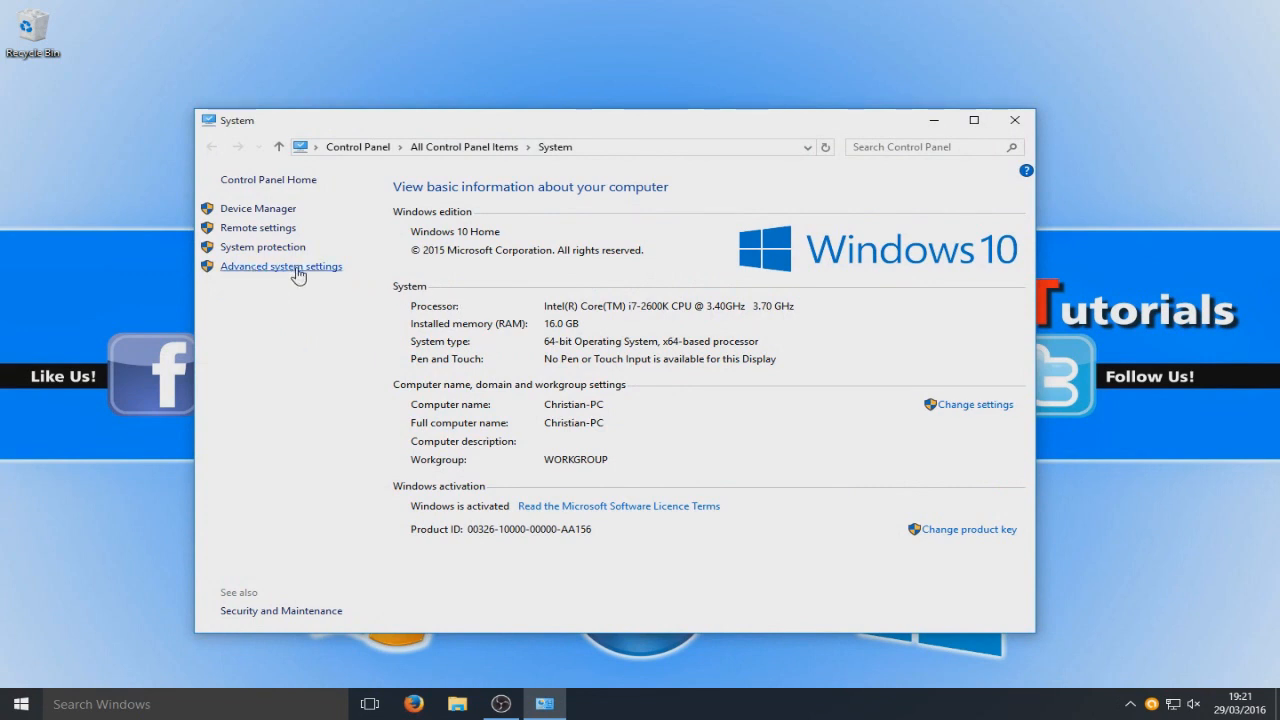
left_click(281, 266)
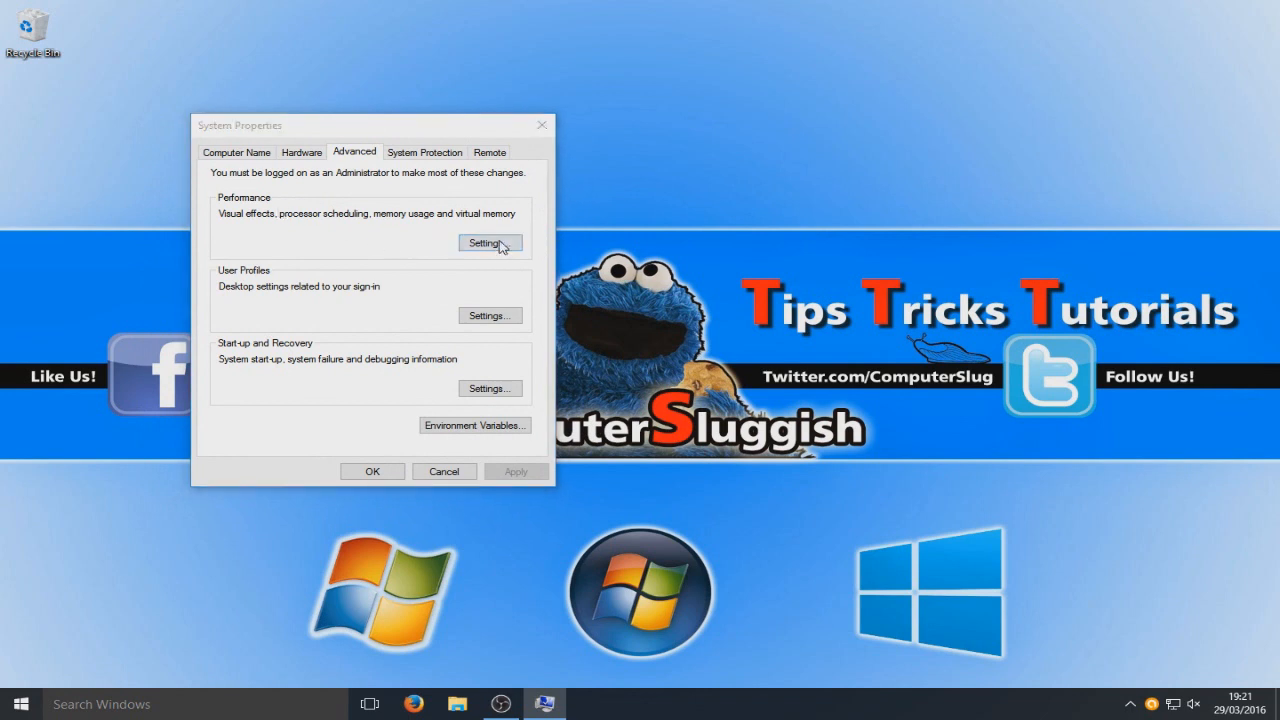
Step: Set visual effects to best performance, keeping thumbnails and icon-label drop shadows, and apply
left_click(489, 242)
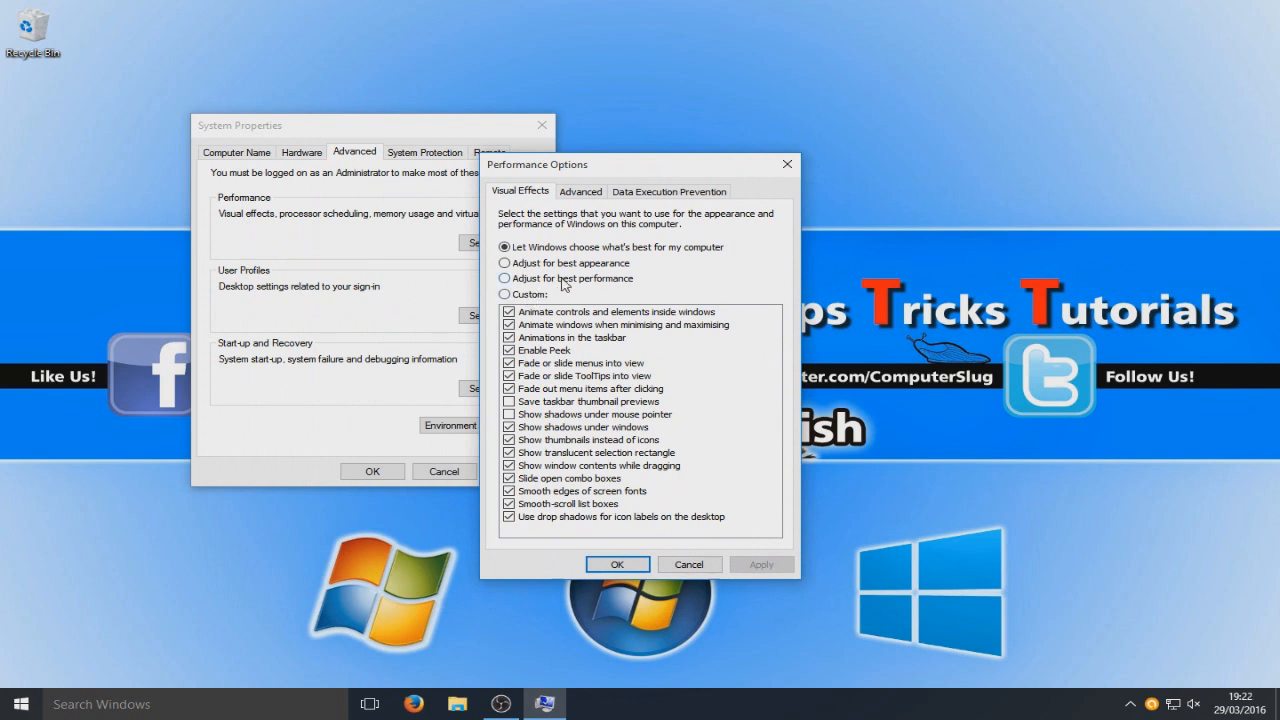
left_click(503, 278)
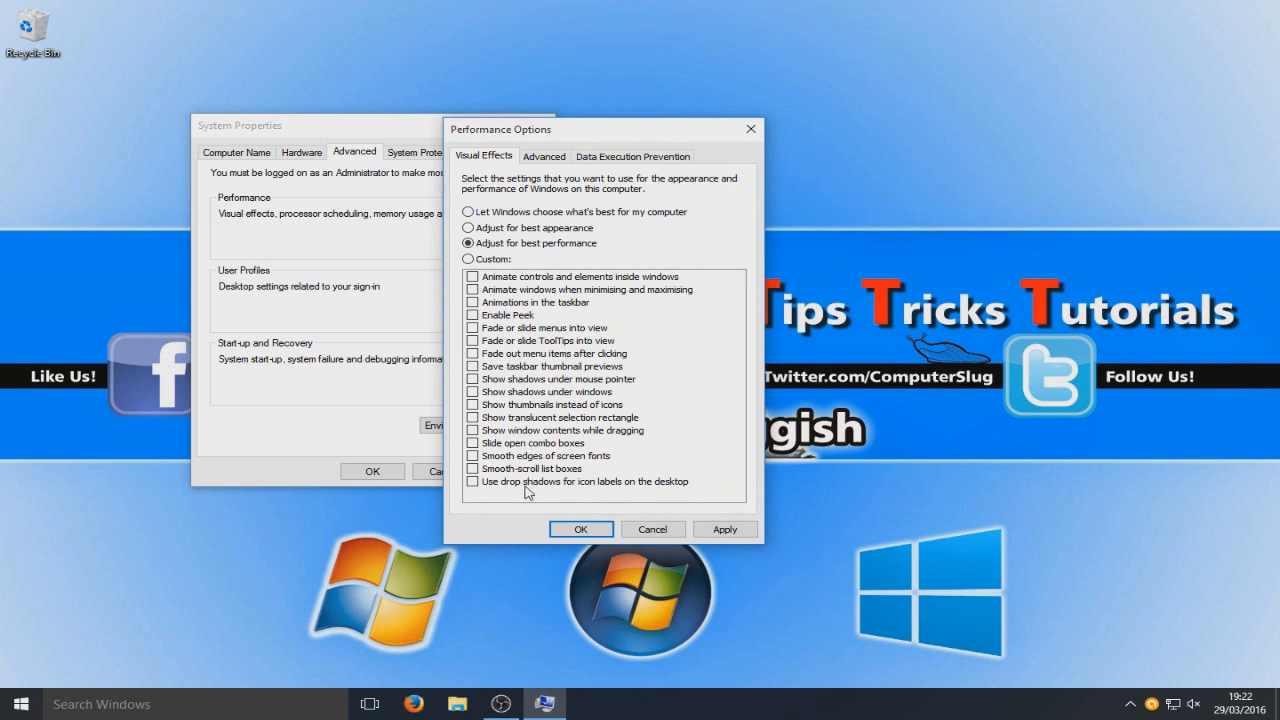
mouse_move(538, 491)
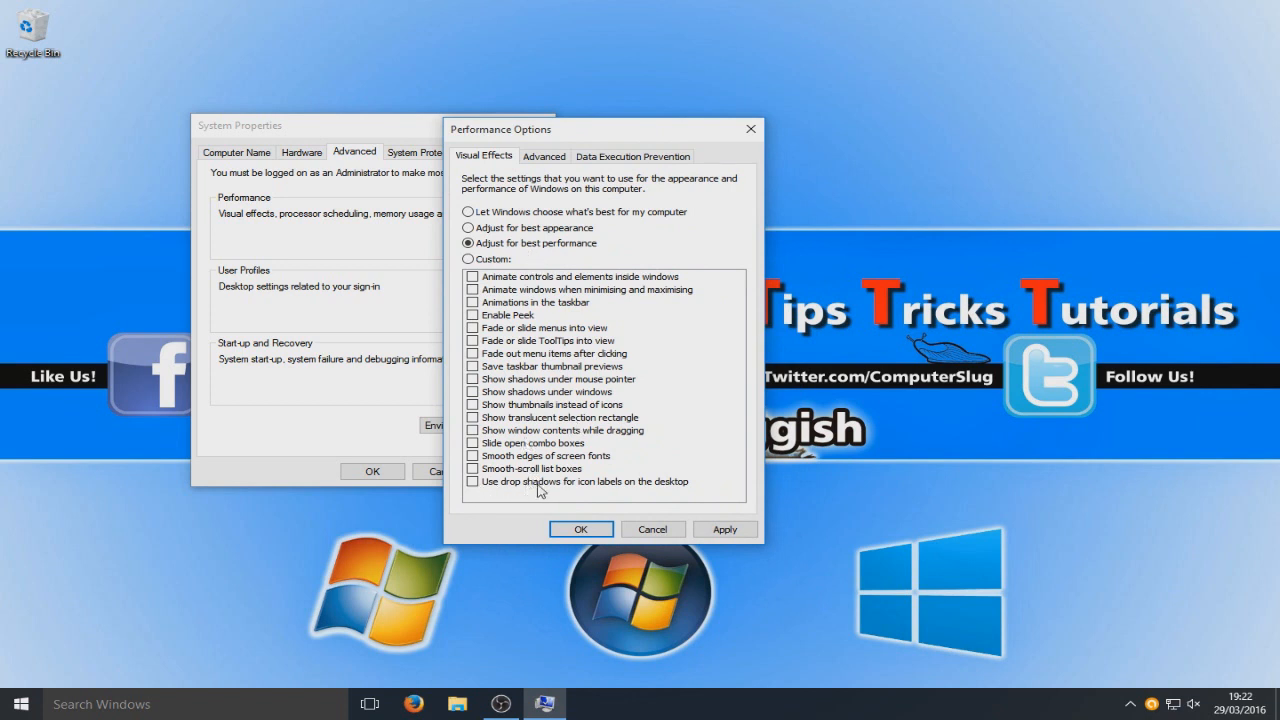
left_click(473, 481)
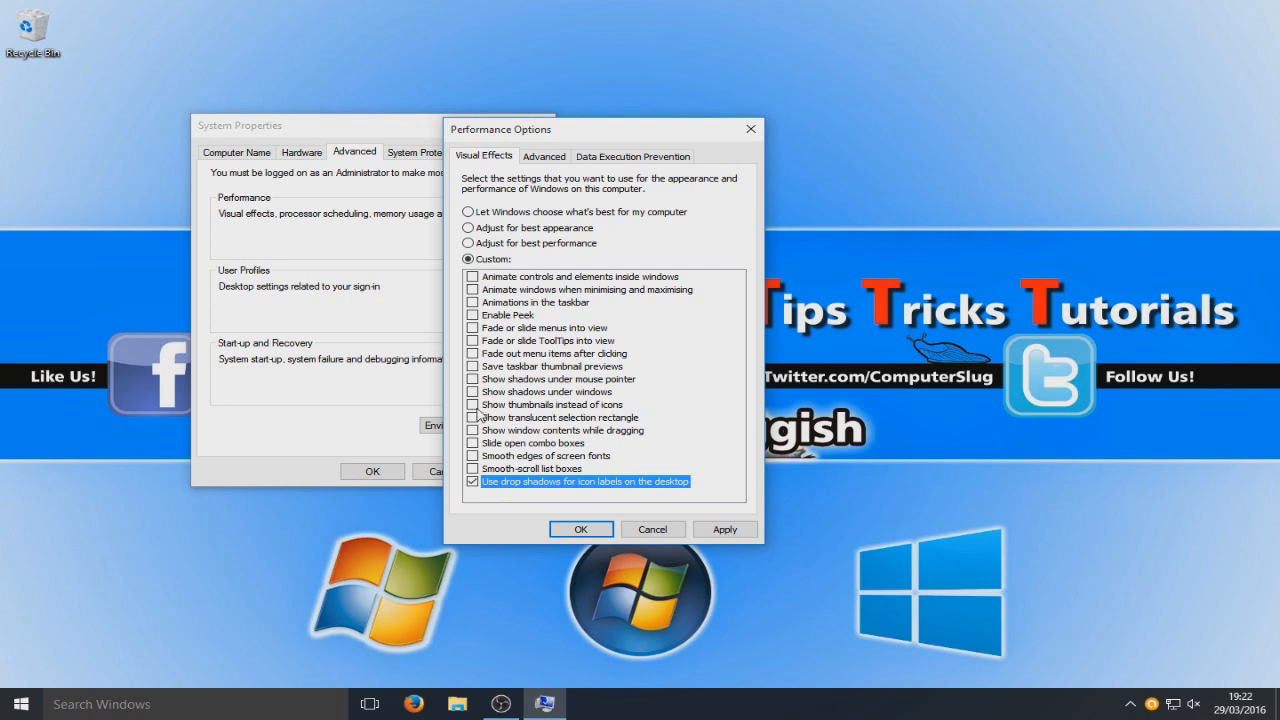
left_click(473, 404)
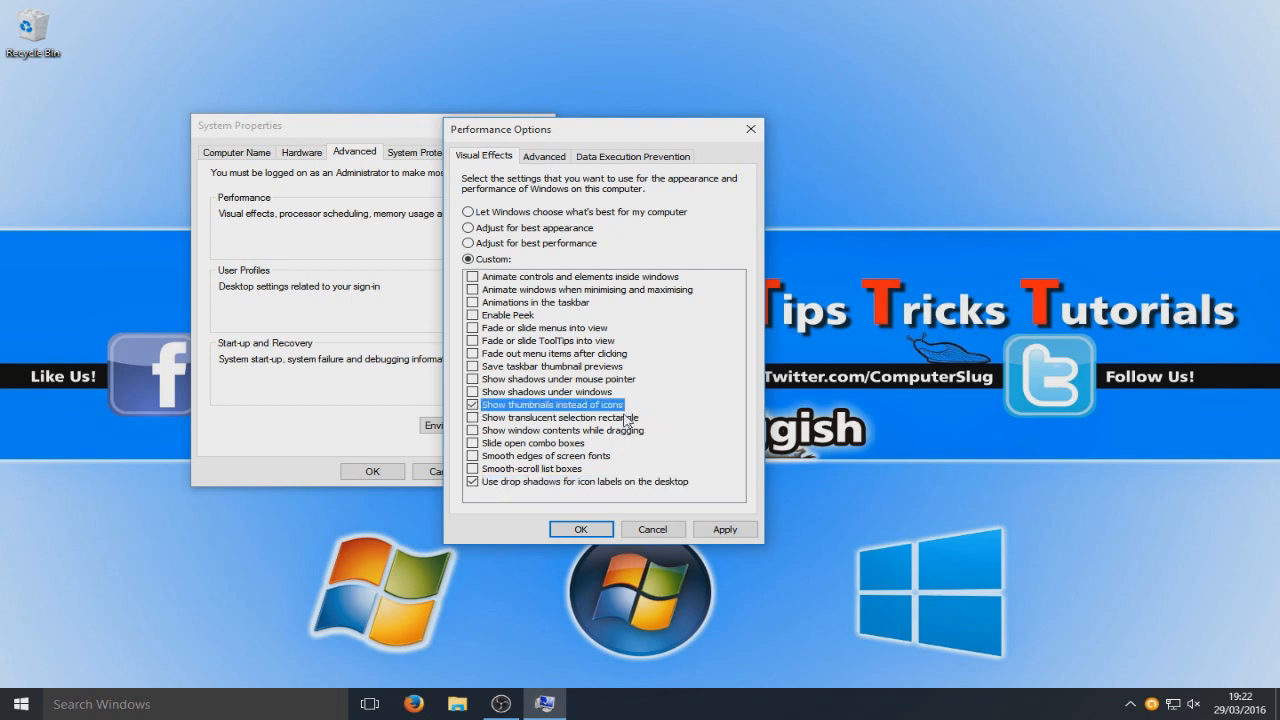
mouse_move(530, 375)
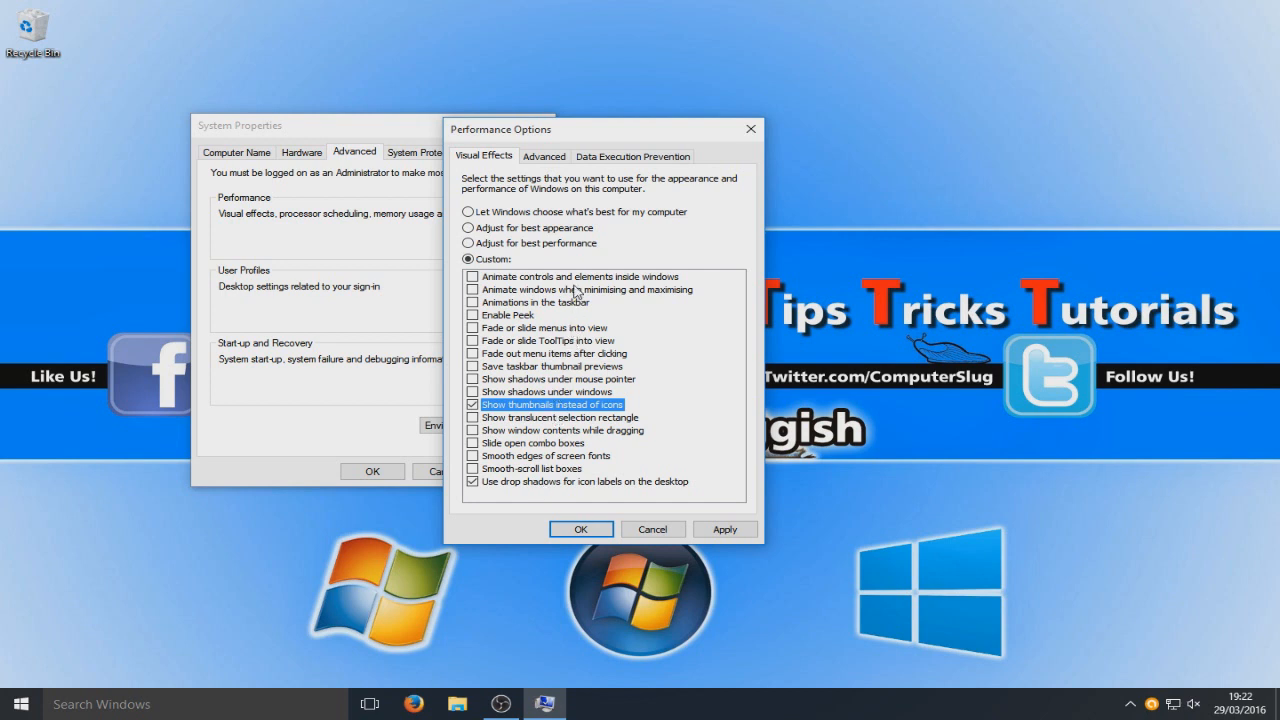
mouse_move(667, 499)
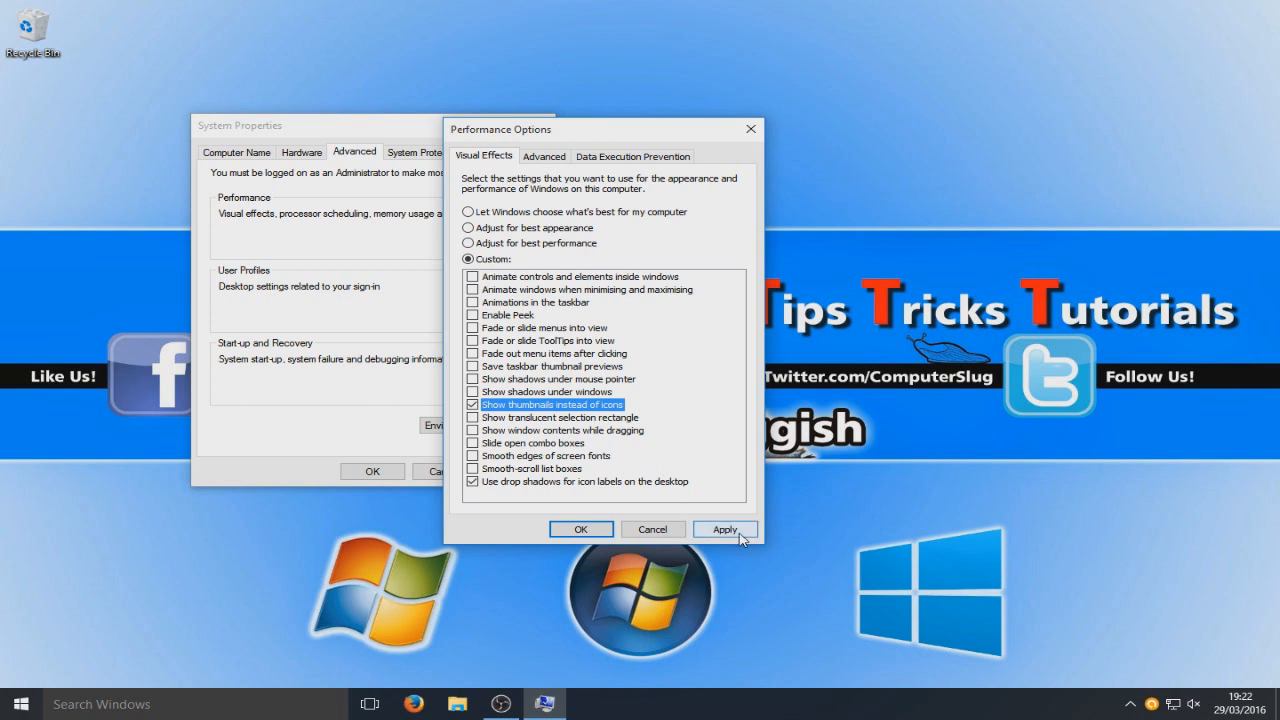
left_click(723, 529)
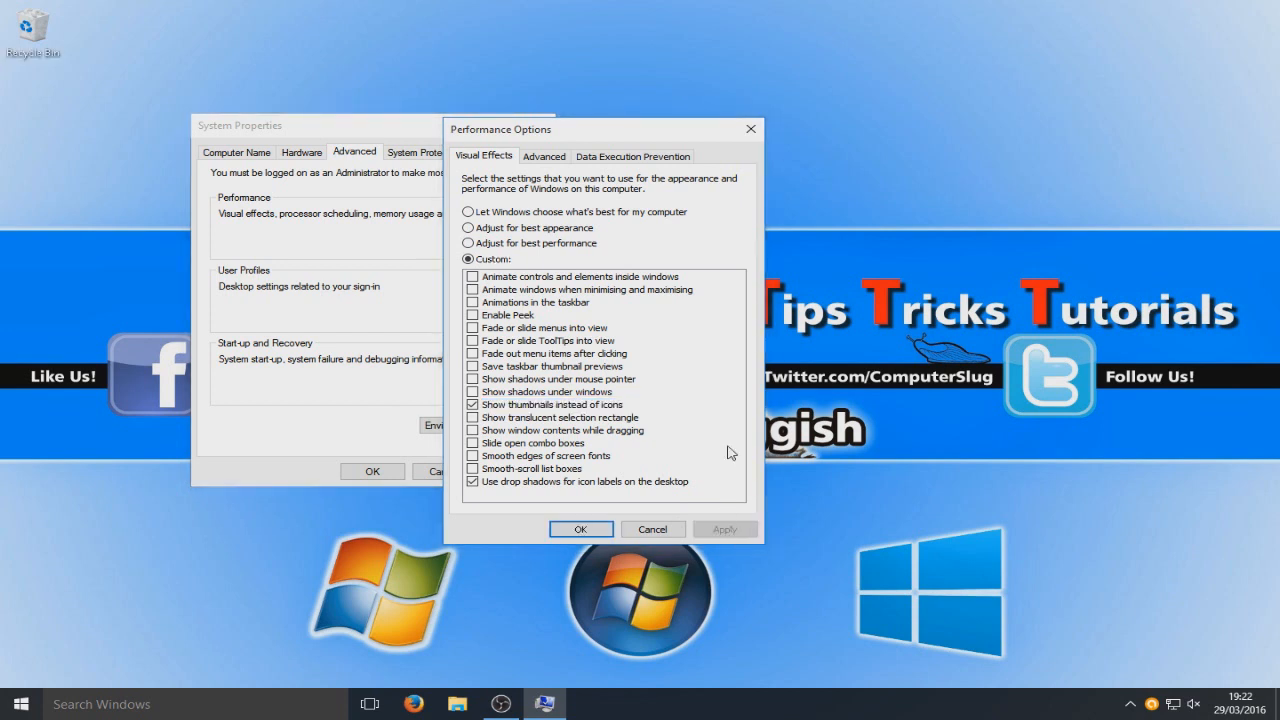
mouse_move(813, 492)
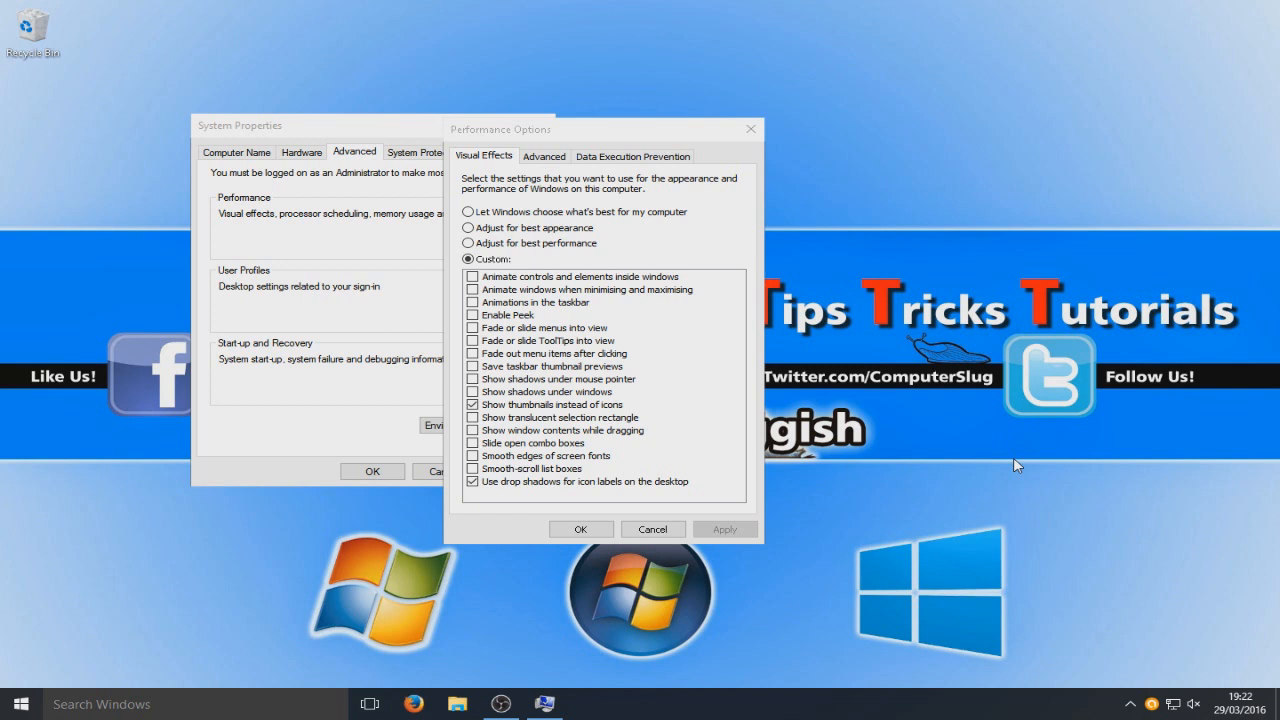
mouse_move(581, 529)
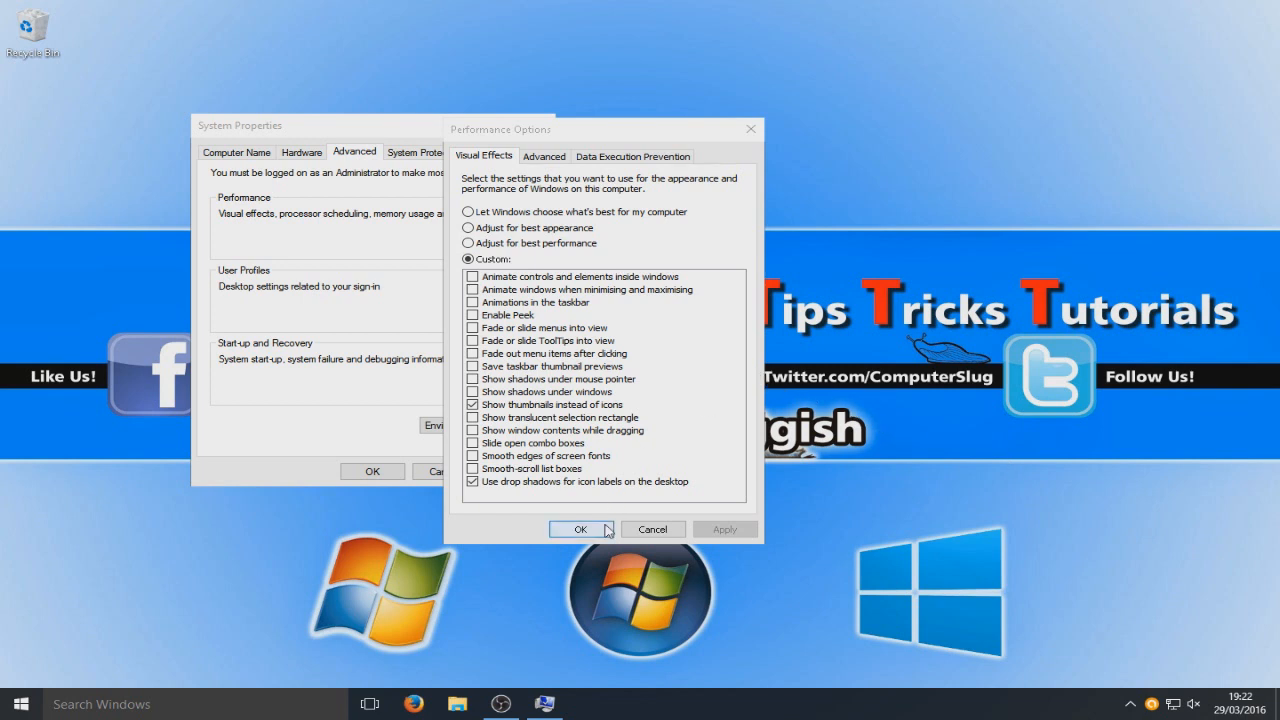
mouse_move(585, 535)
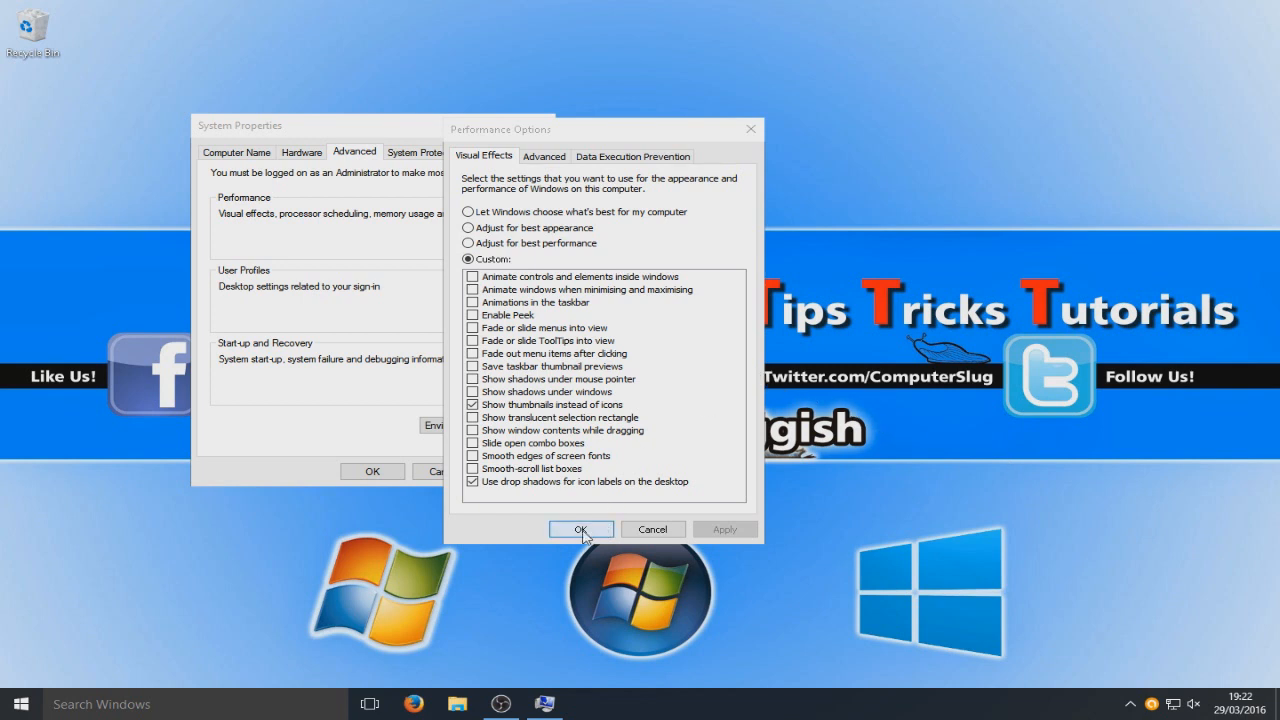
left_click(581, 529)
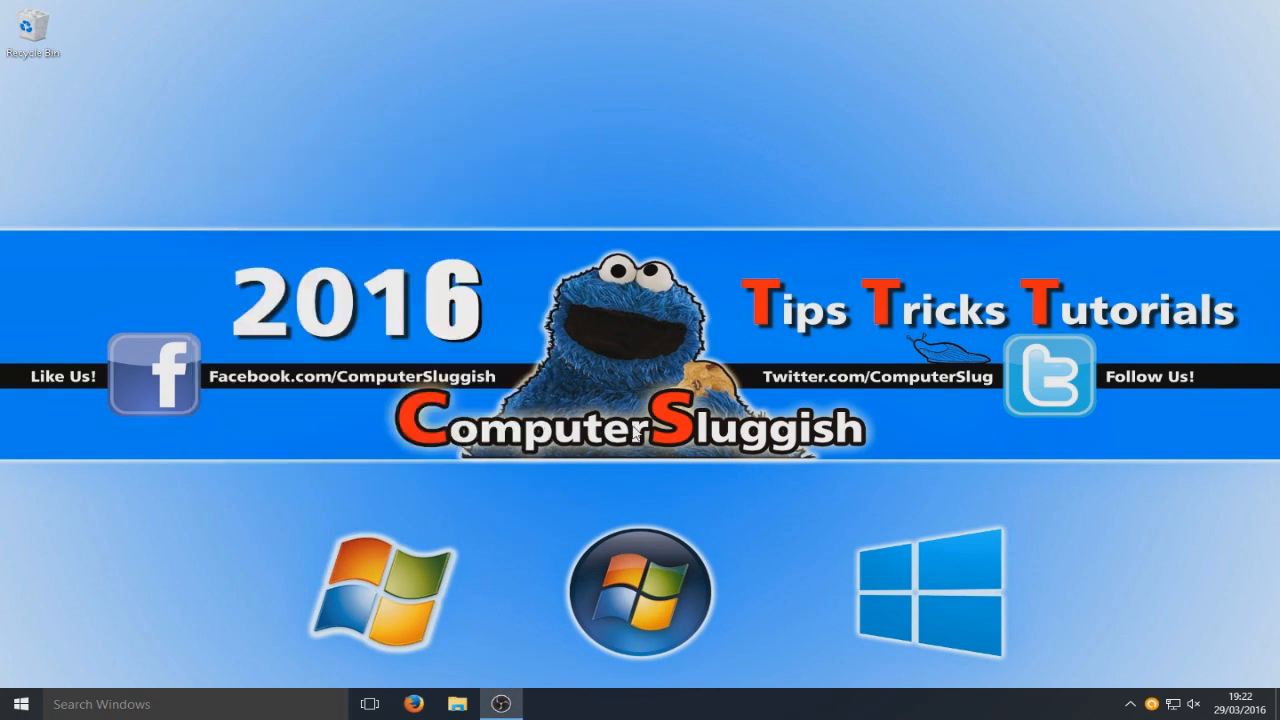
mouse_move(807, 226)
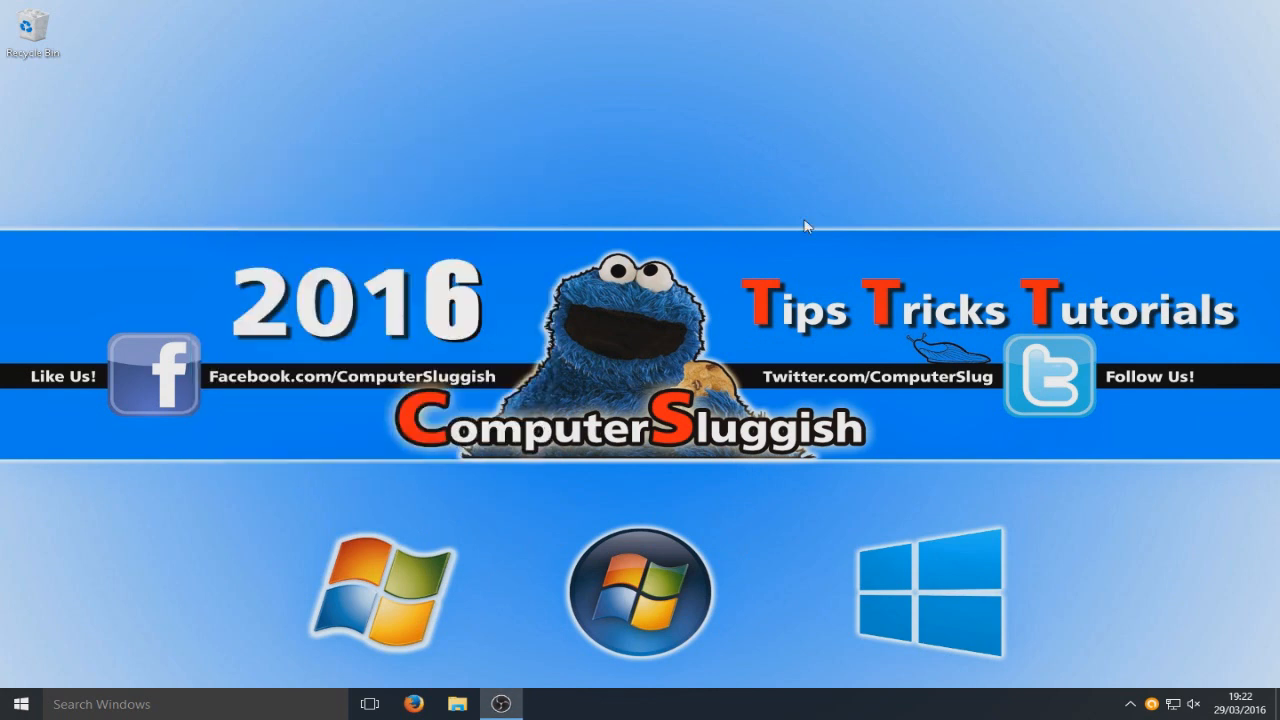